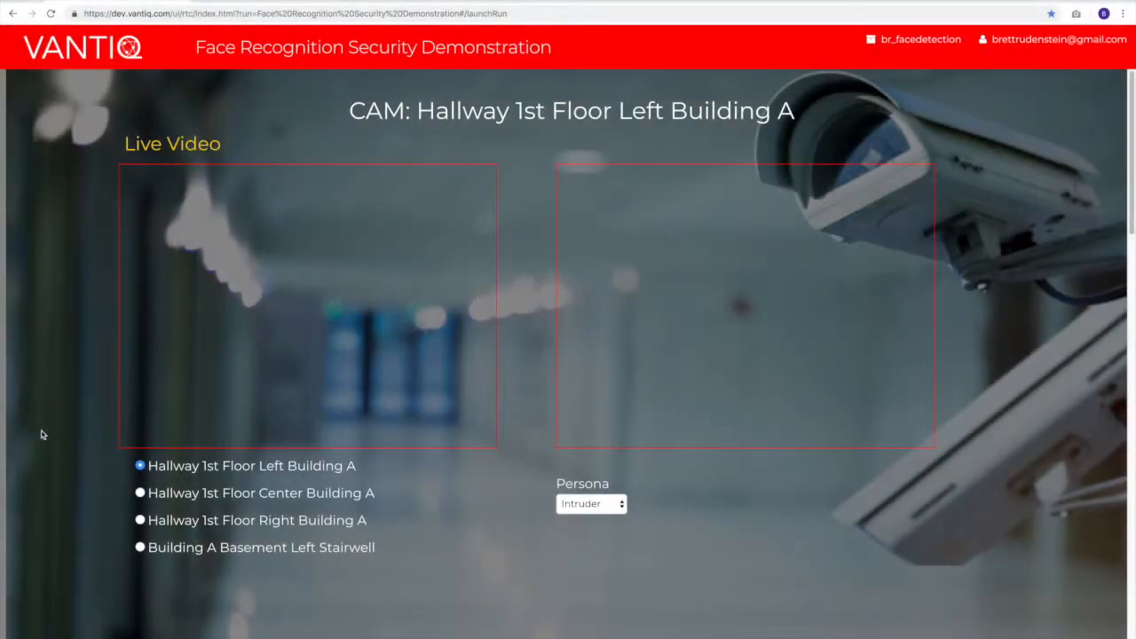
Switch to the Hallway 1st Floor Center Building A camera feed
click(140, 493)
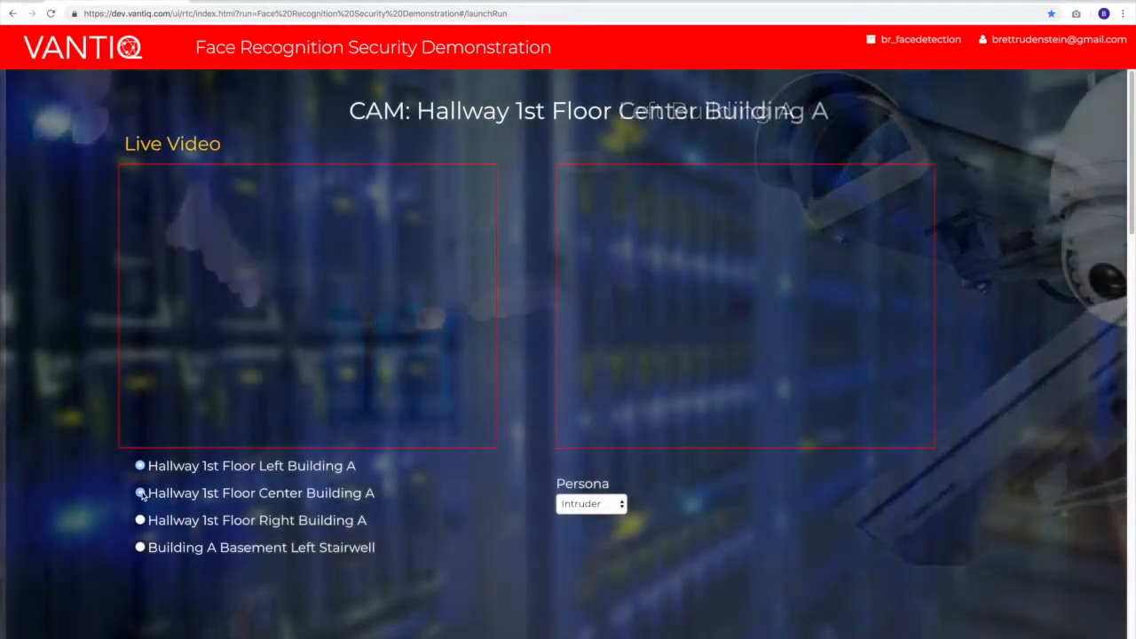
click(139, 493)
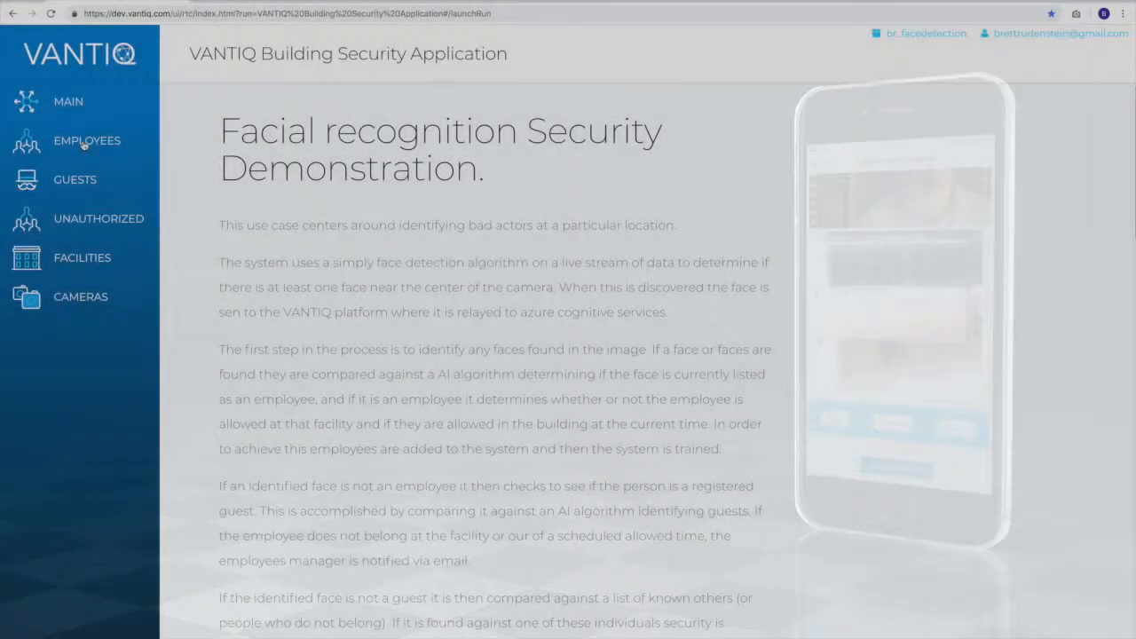
click(68, 102)
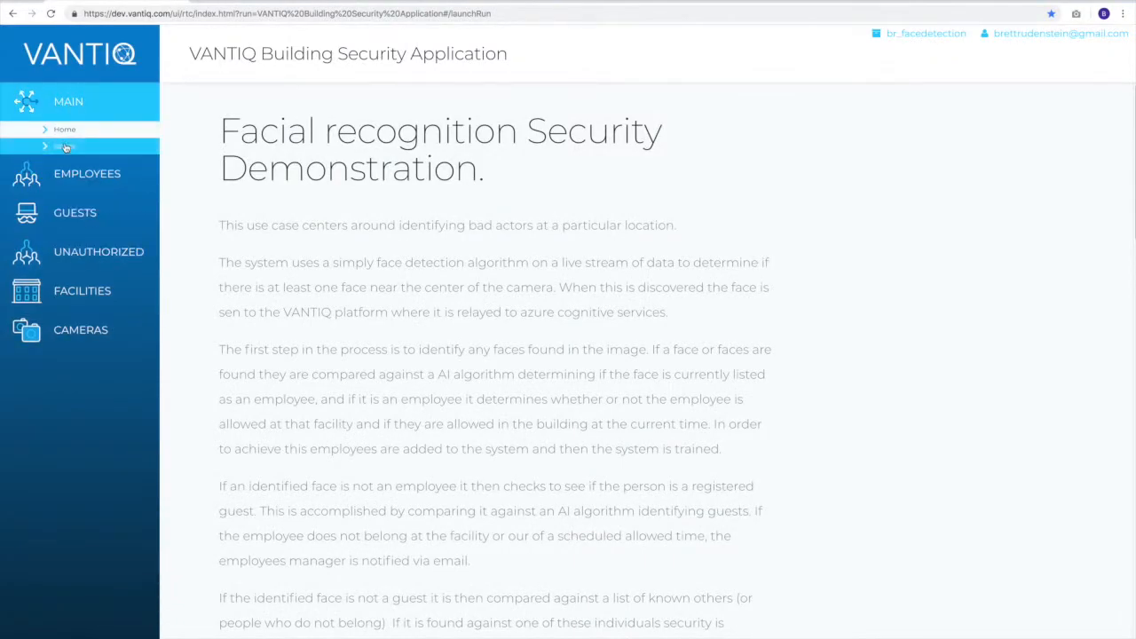
click(65, 146)
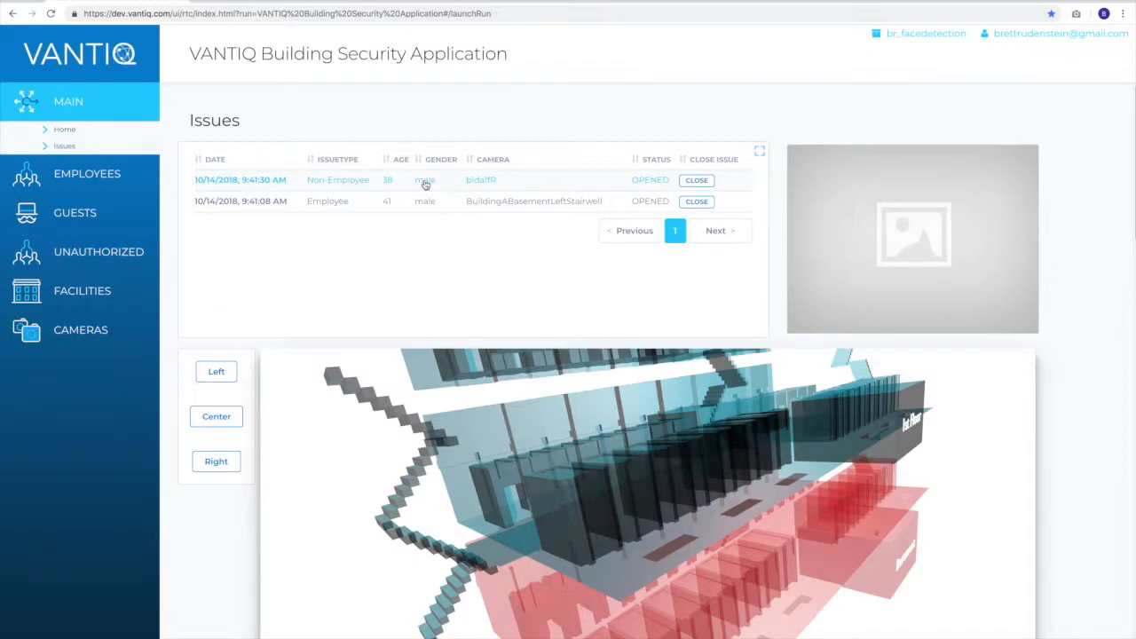
click(424, 179)
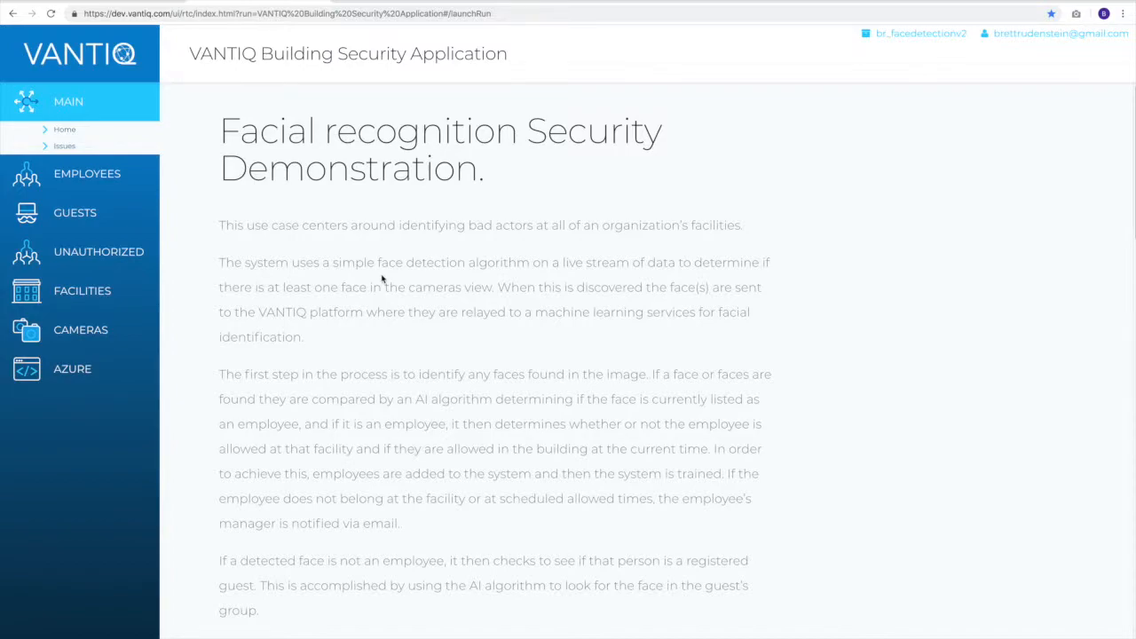
mouse_move(297, 257)
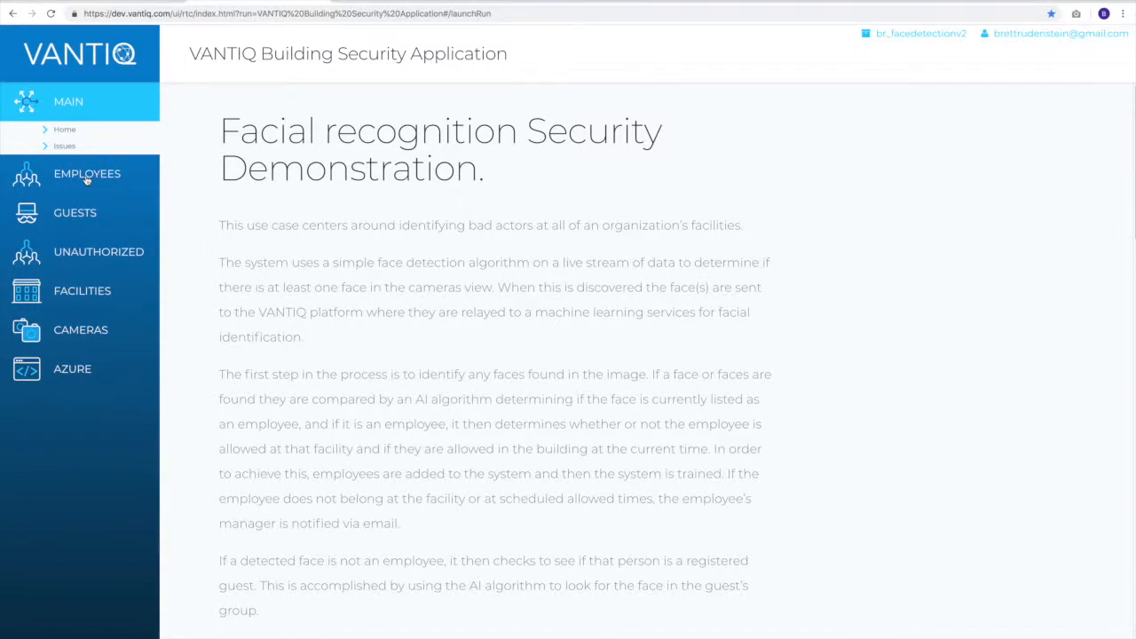
View an existing employee's details and bring up the facility restriction chooser
click(87, 174)
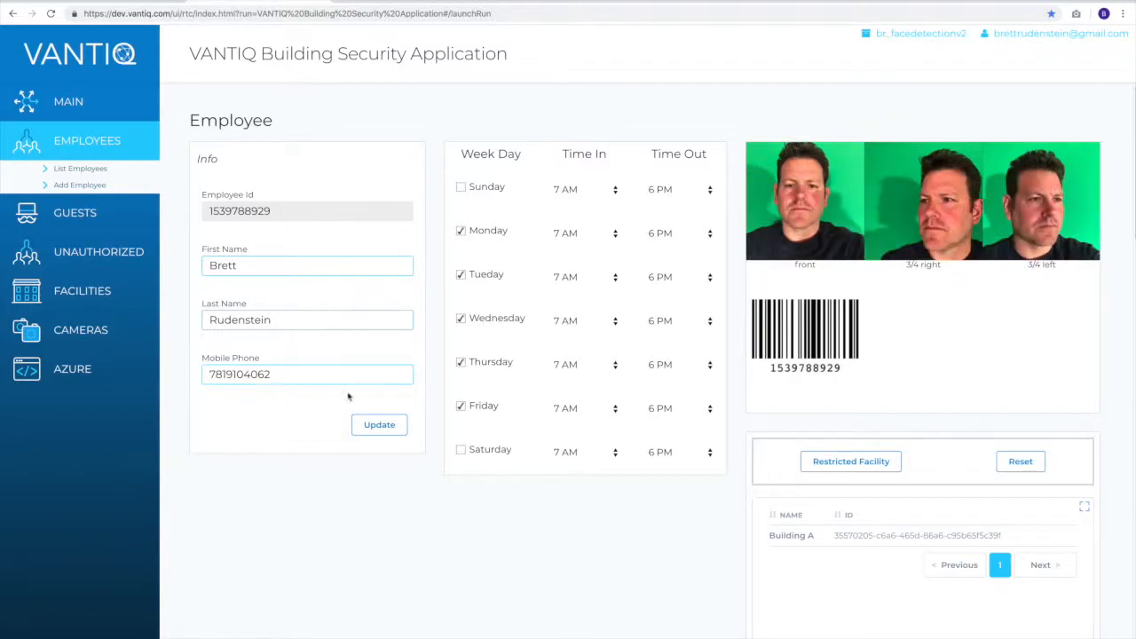
mouse_move(672, 266)
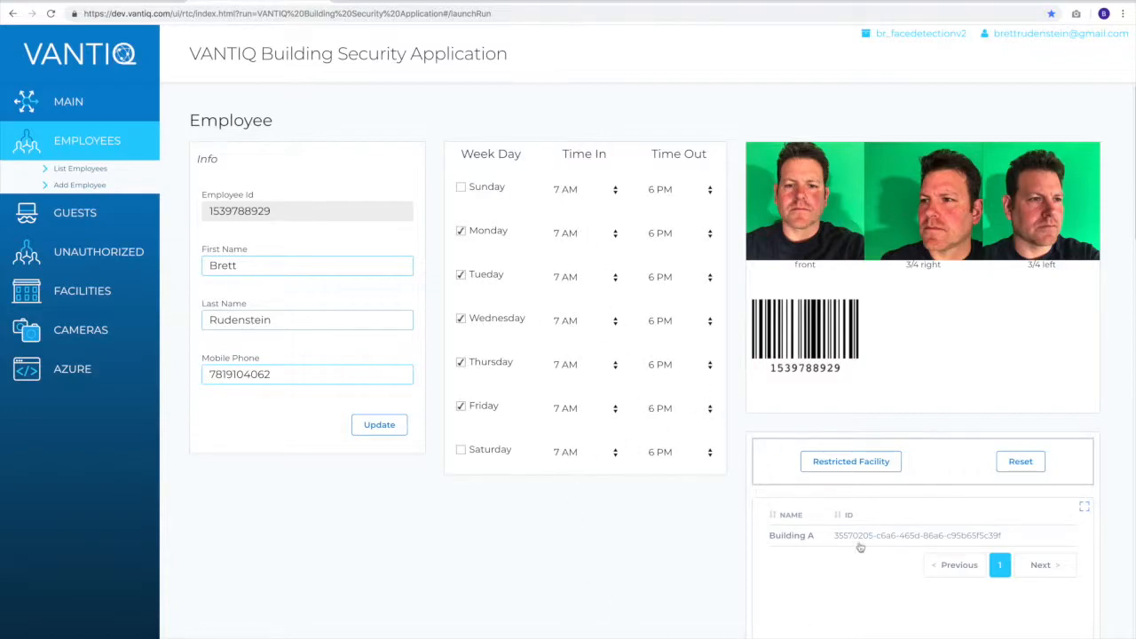
click(850, 461)
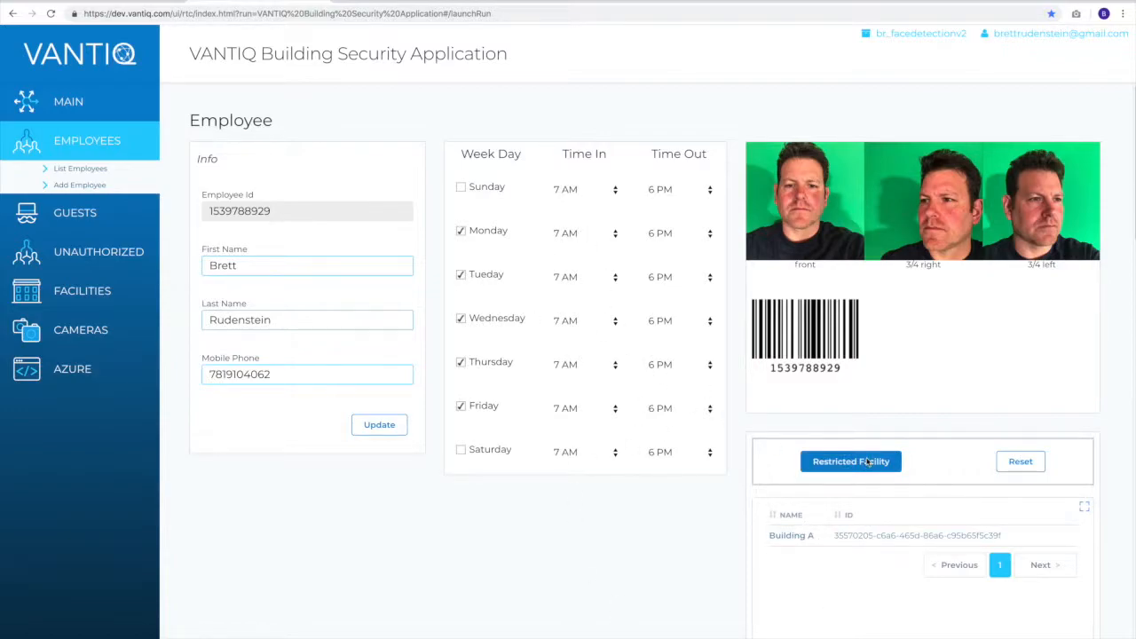
click(850, 460)
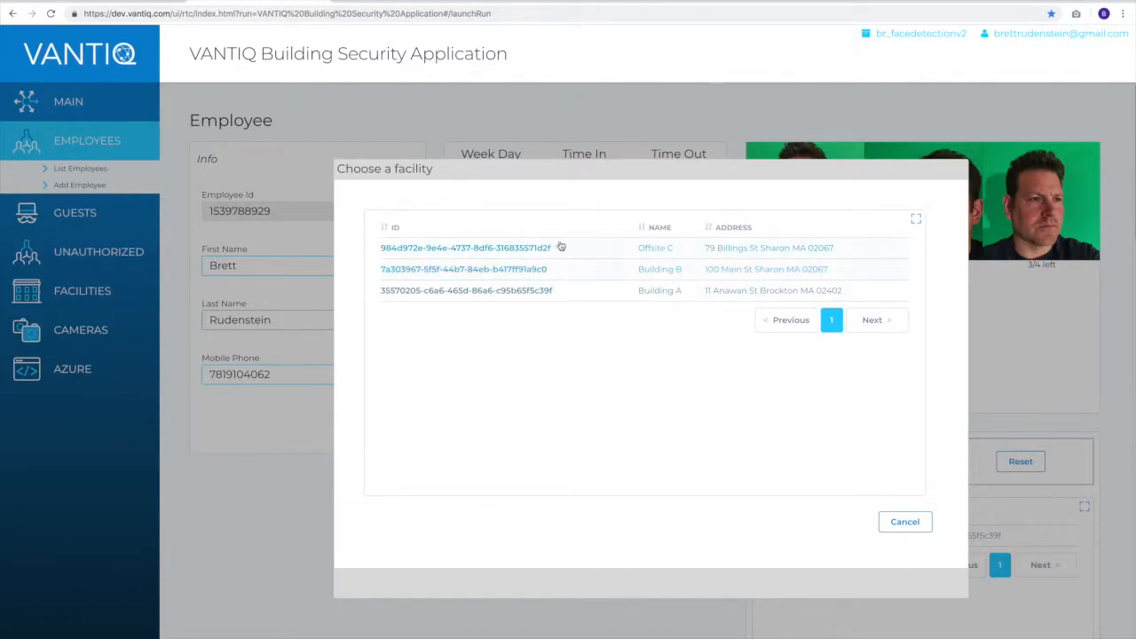
mouse_move(771, 419)
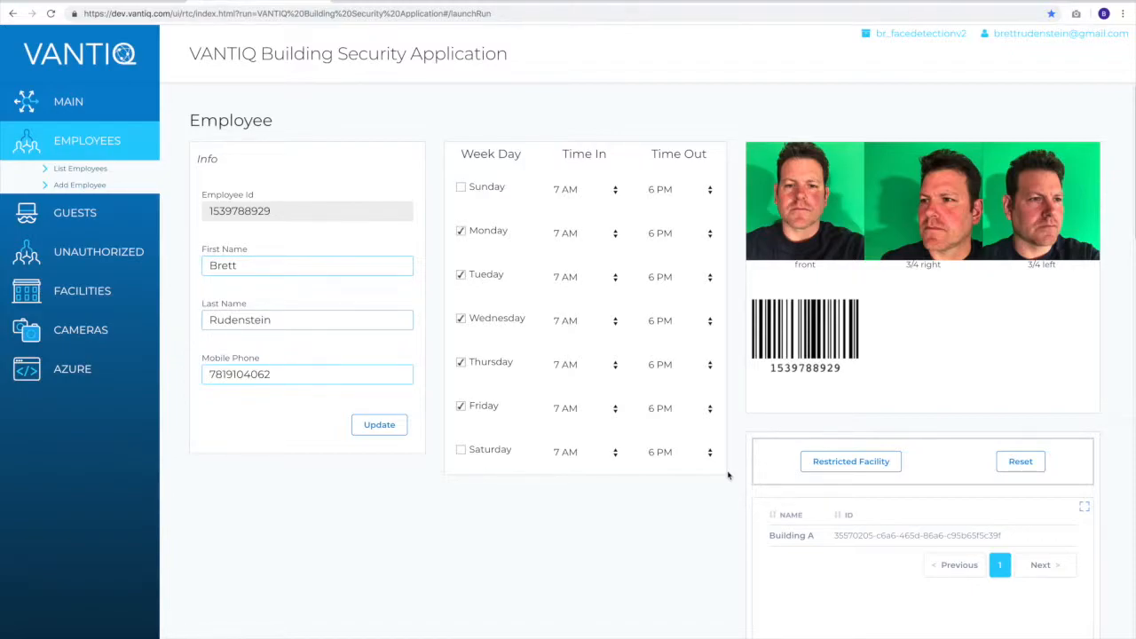
Start a new employee record with phone 12345678 and Building B disallowed
click(79, 184)
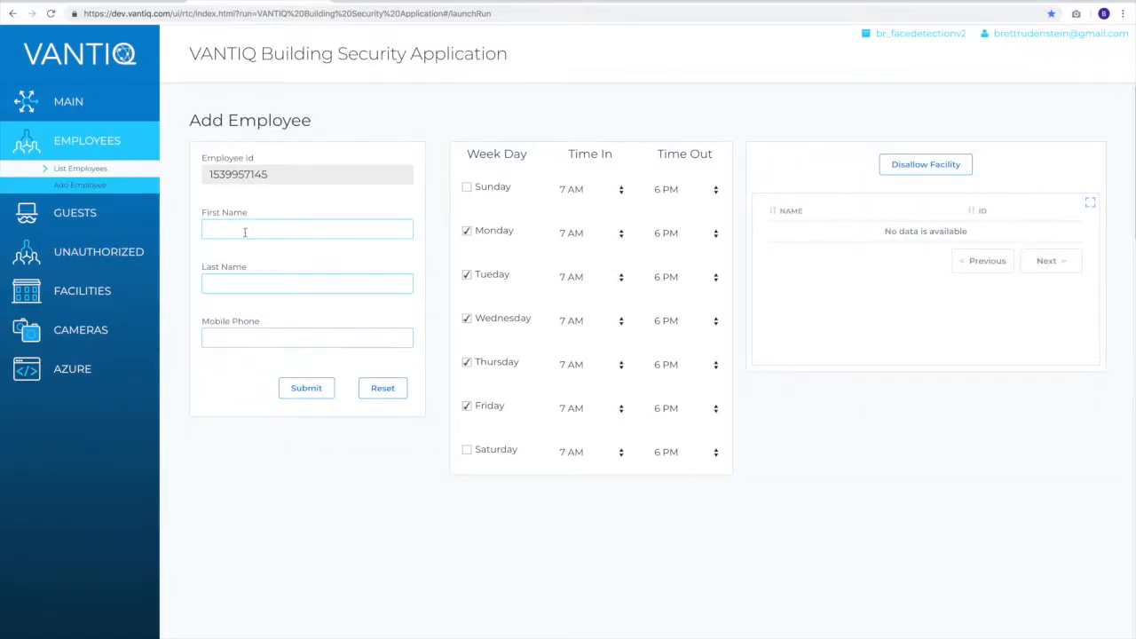
text(12345678)
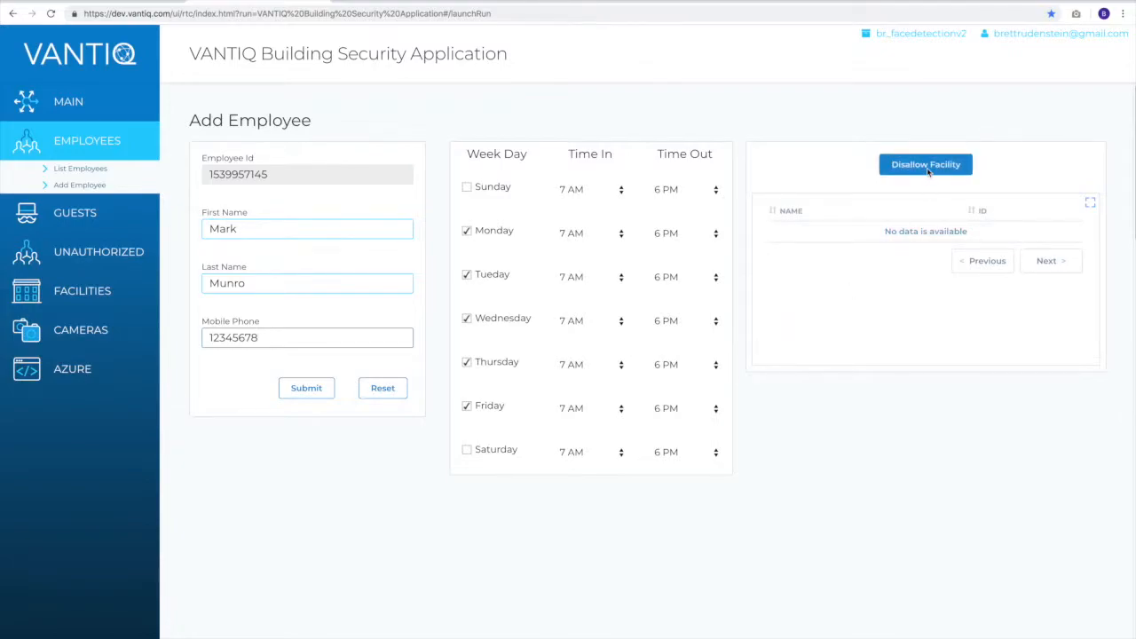
click(924, 165)
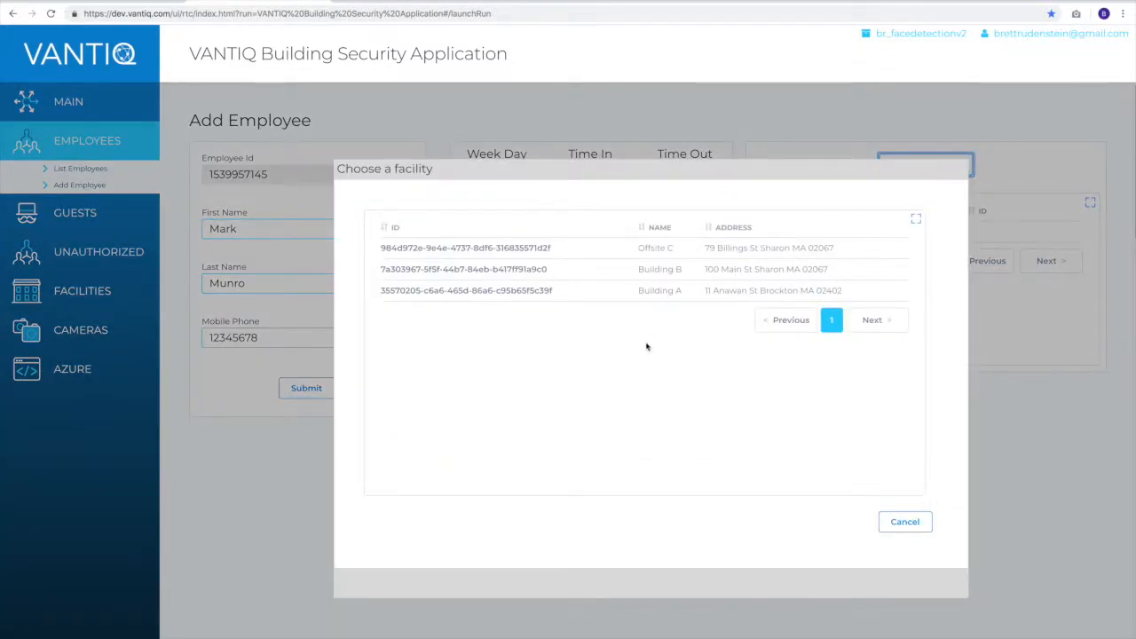
click(659, 269)
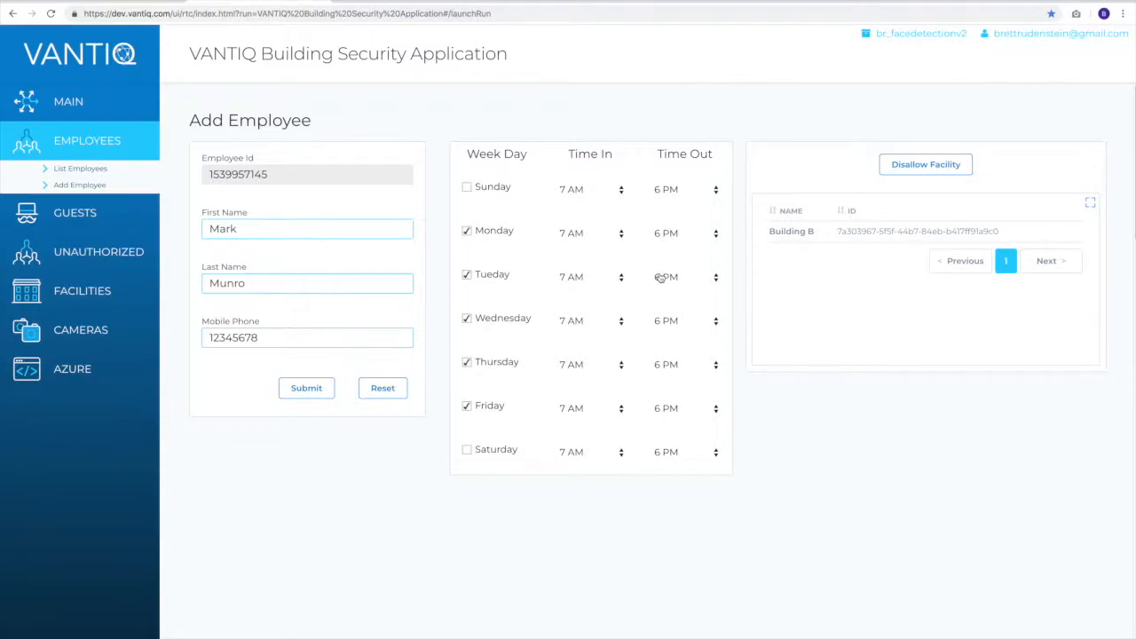
click(306, 388)
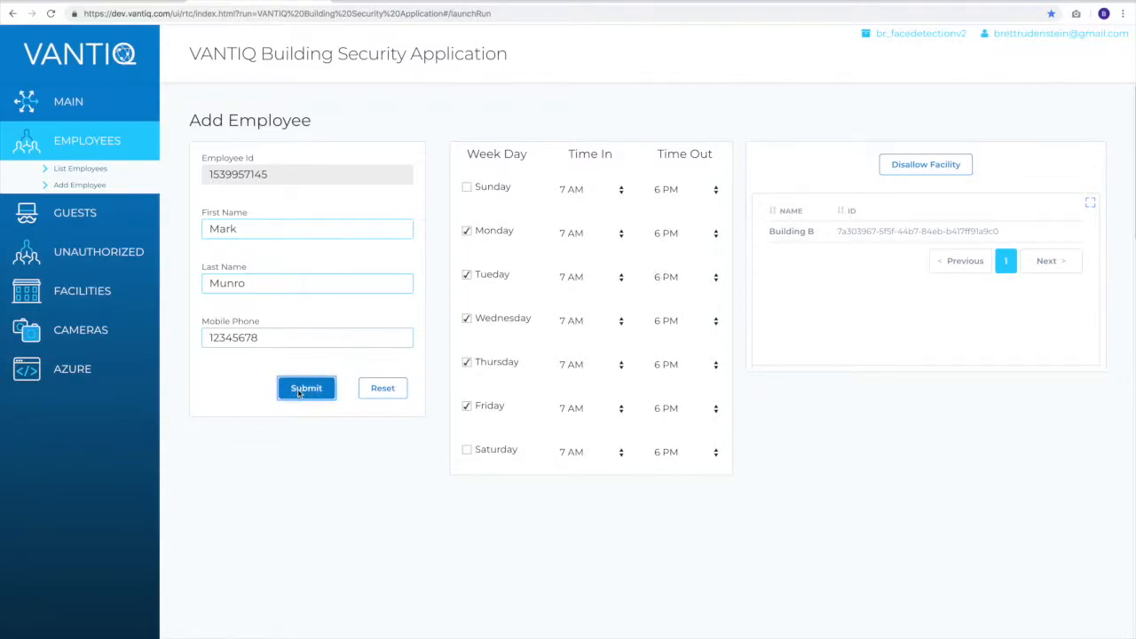
click(307, 387)
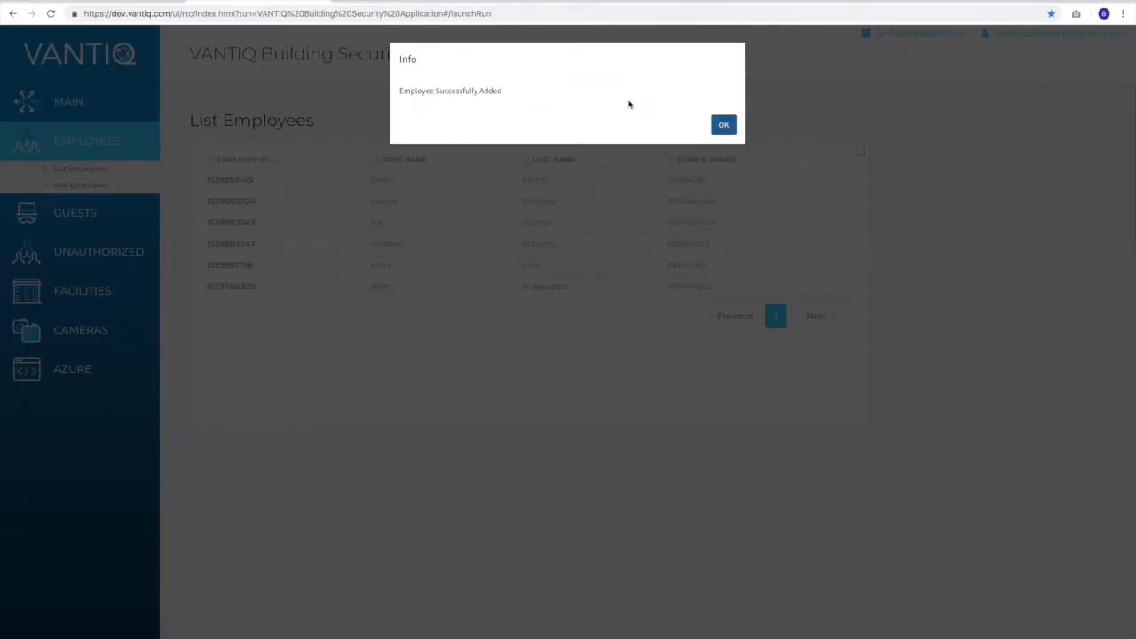
click(722, 124)
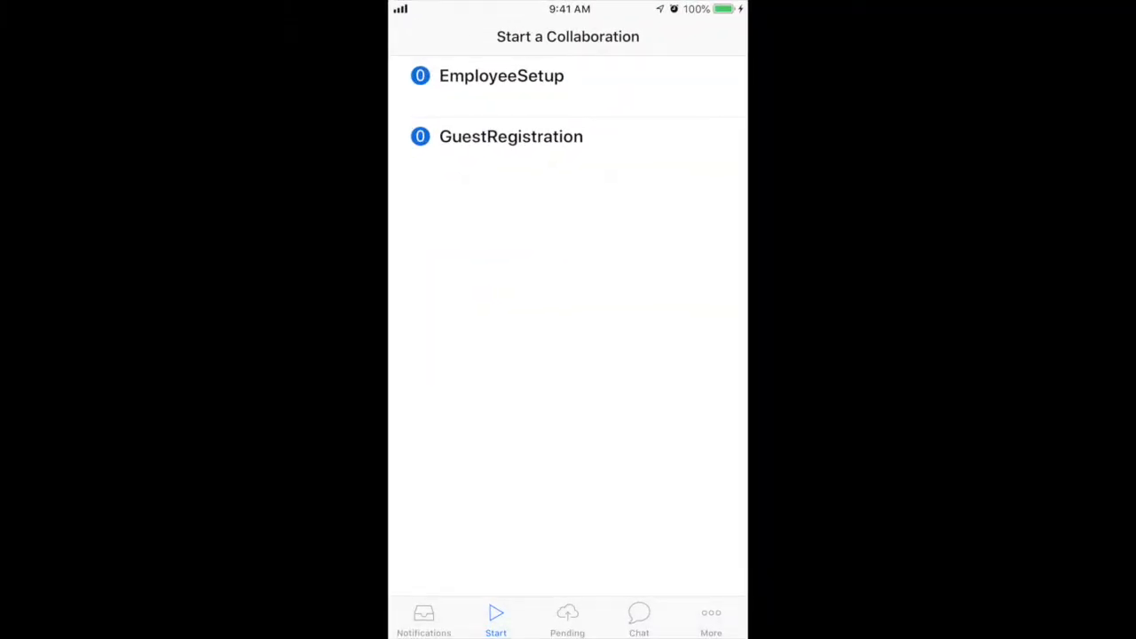
click(502, 75)
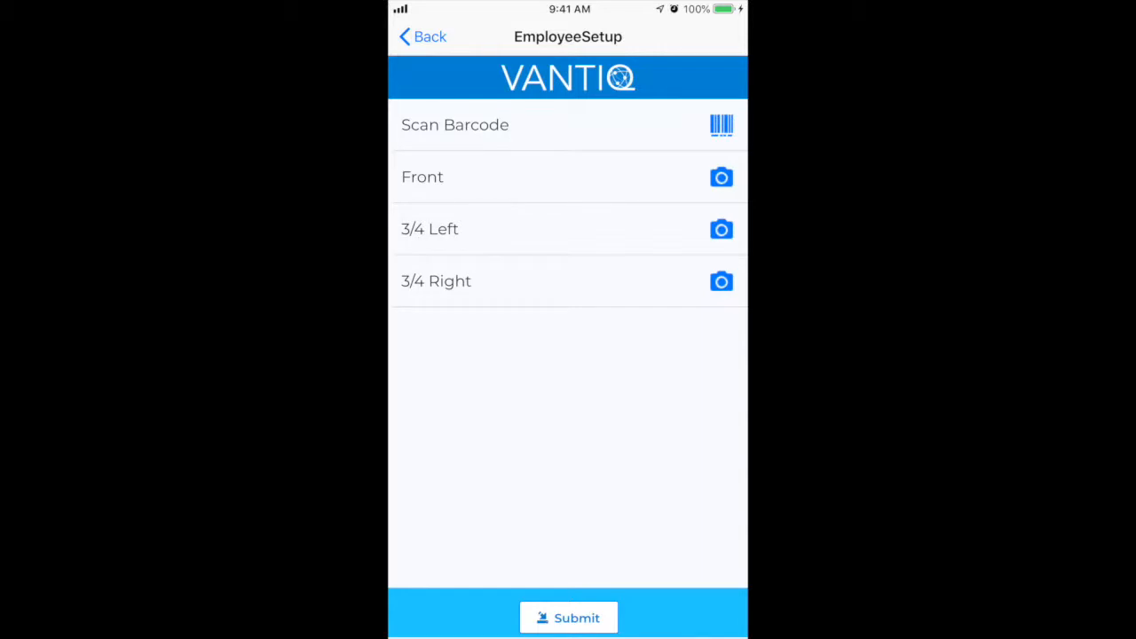
click(455, 124)
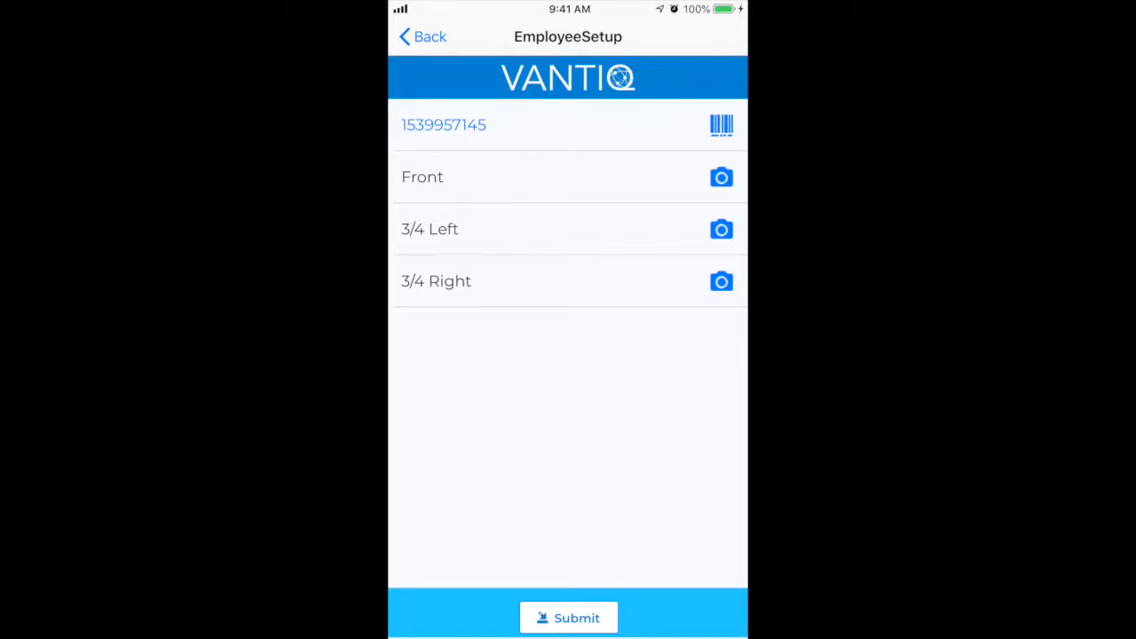
Capture and accept the employee's front face photo
click(720, 177)
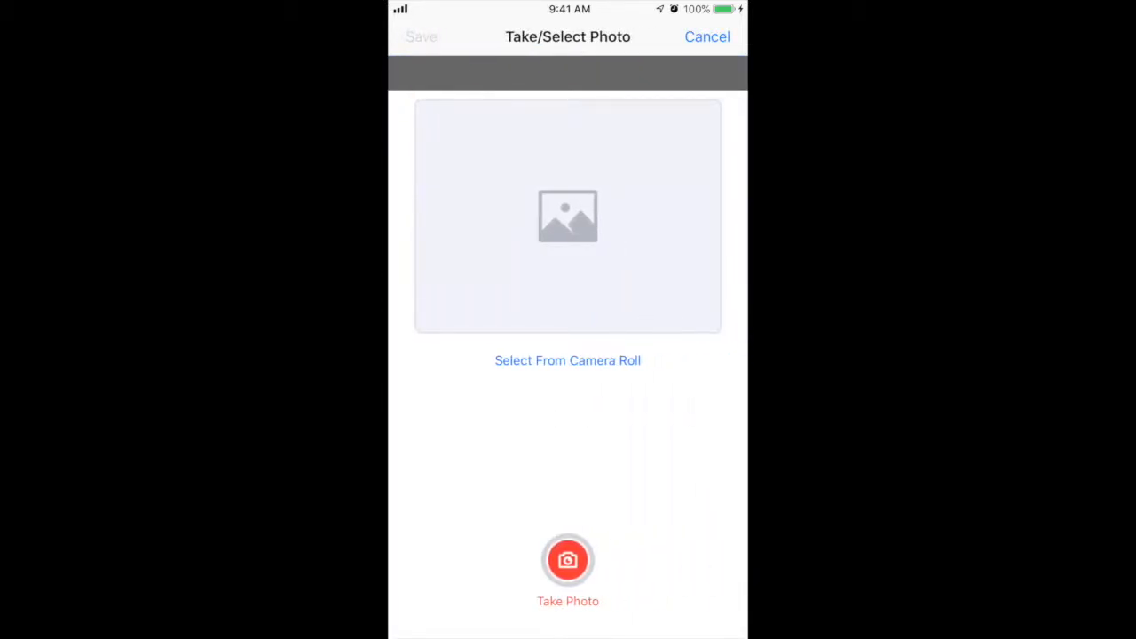
click(567, 568)
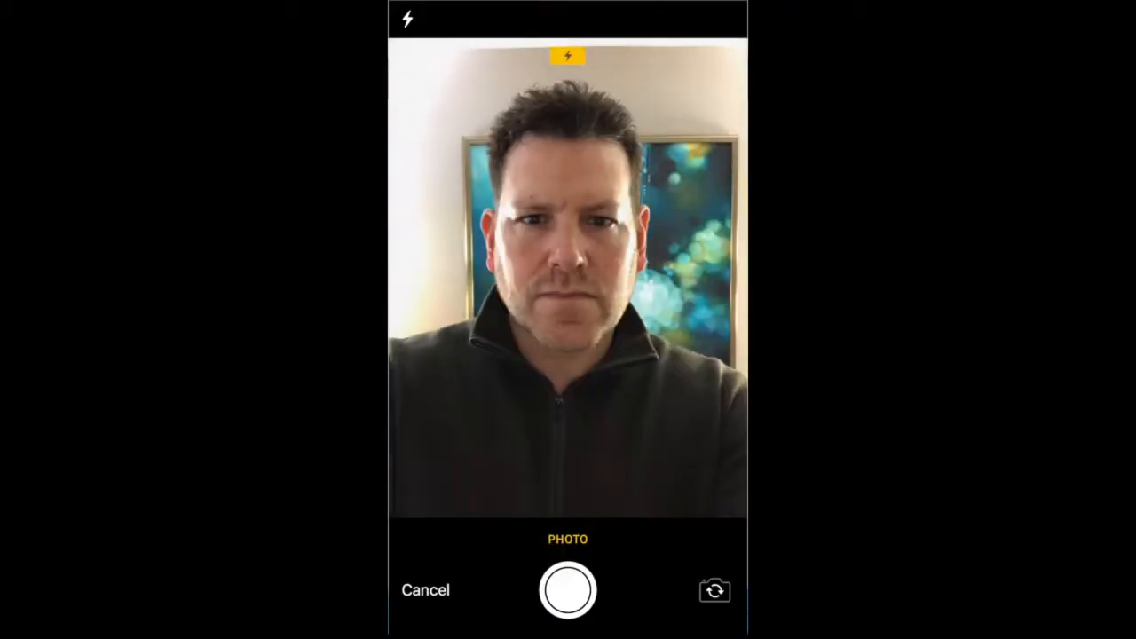
click(568, 588)
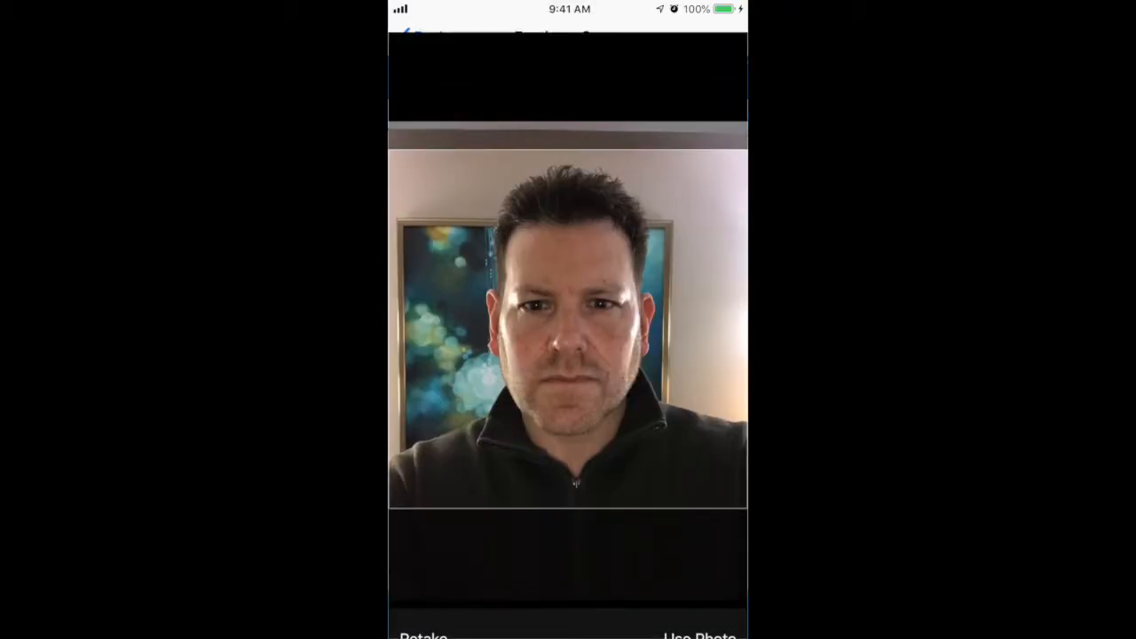
click(700, 635)
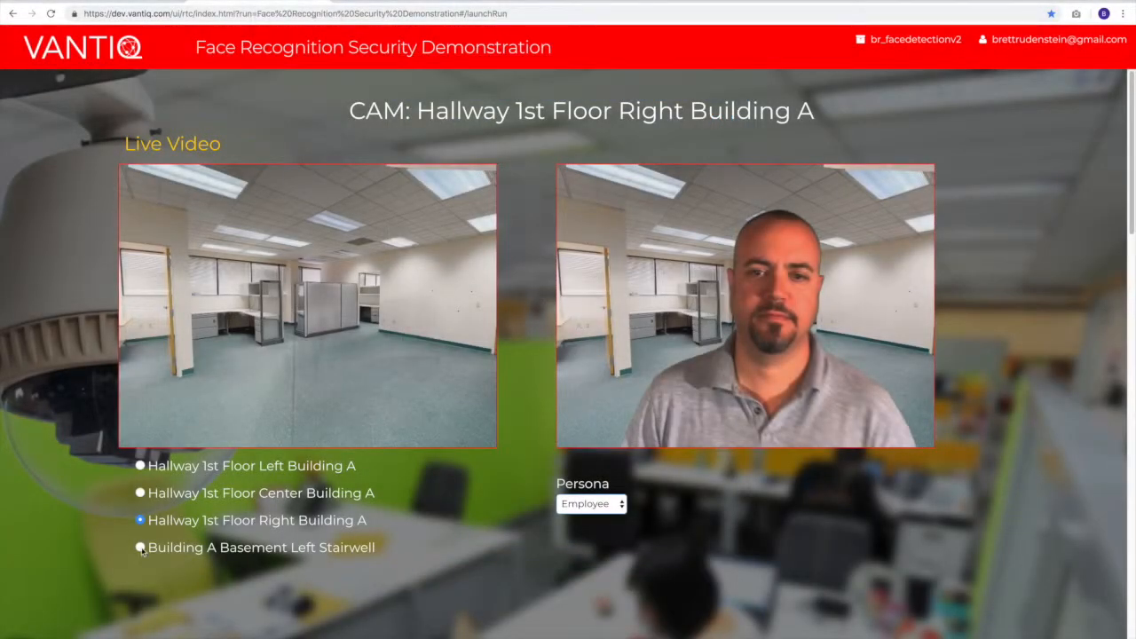
Switch to the Building A Basement Left Stairwell camera and locate the employee issue
click(139, 547)
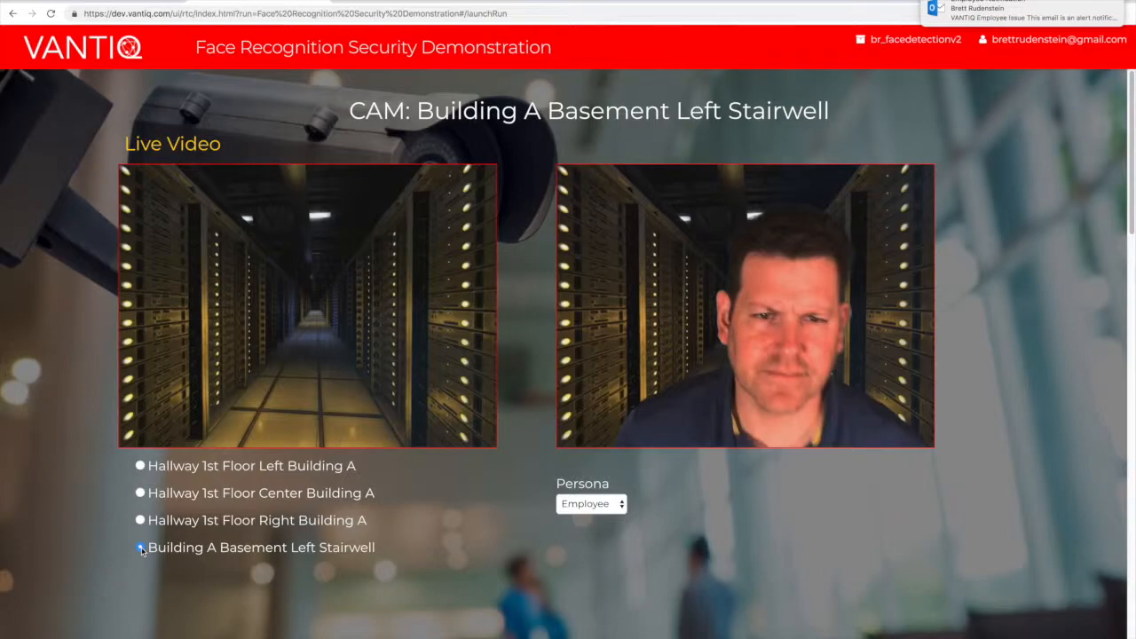
click(140, 547)
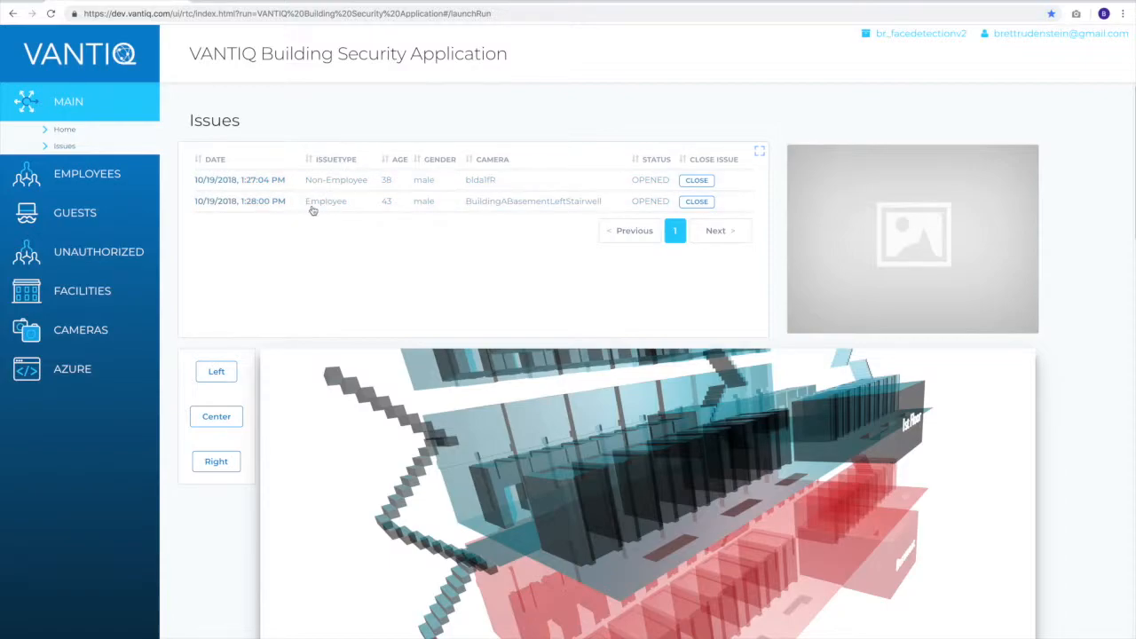
click(325, 200)
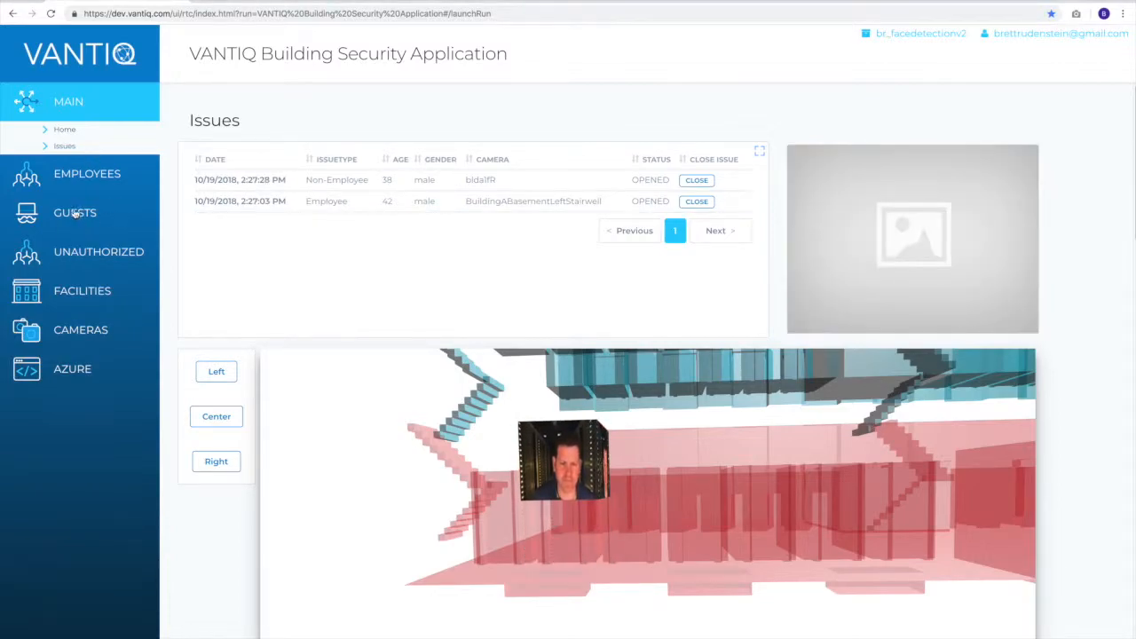
Show the list of registered guests
click(75, 212)
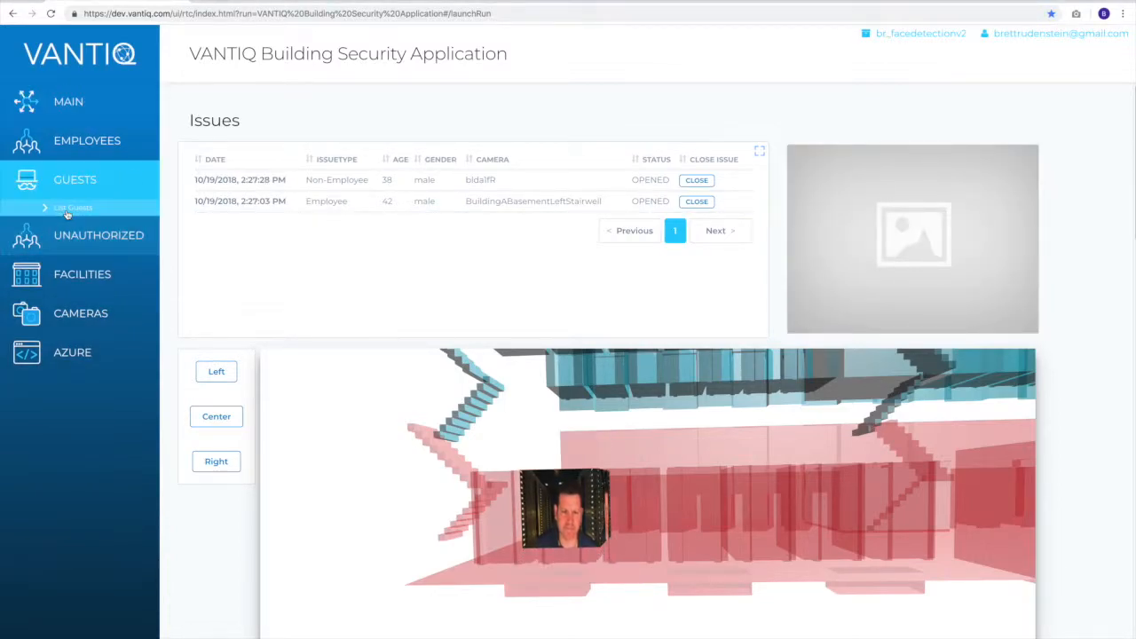
click(73, 207)
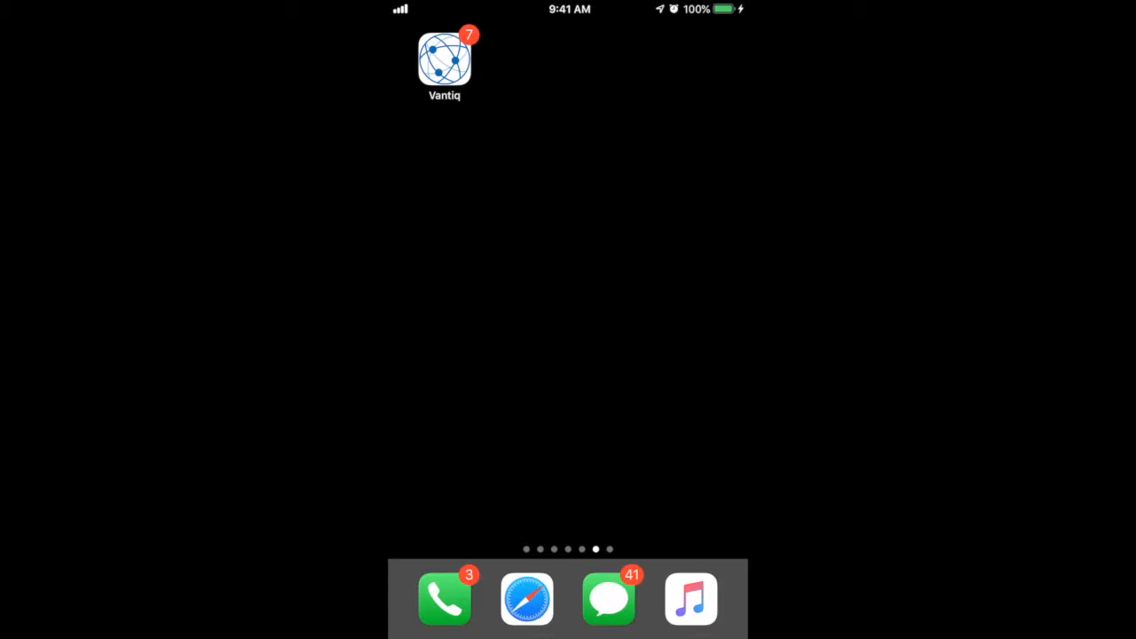
Register guest Eric of Acme in the Vantiq app and choose the visited employee
click(444, 60)
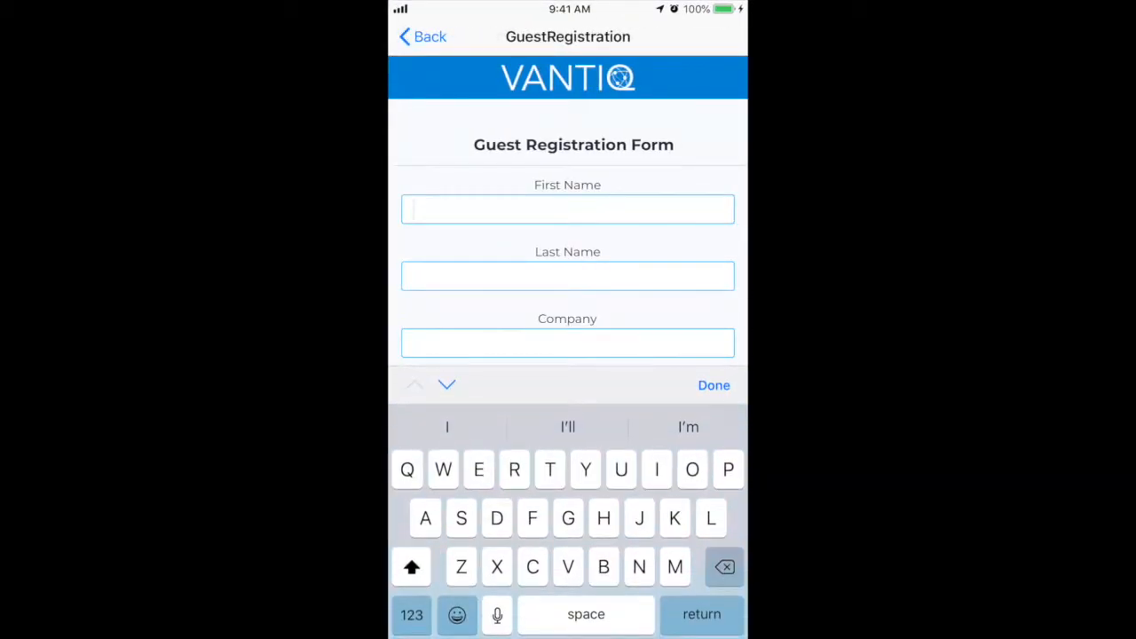
text(Eric)
click(568, 276)
text(Smith)
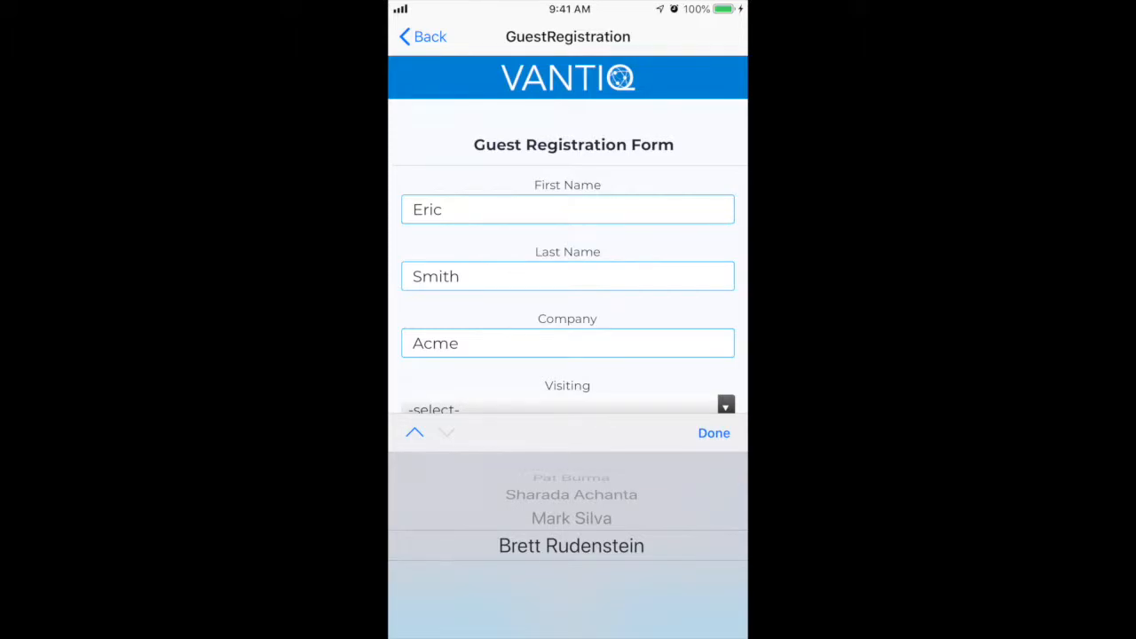
click(713, 433)
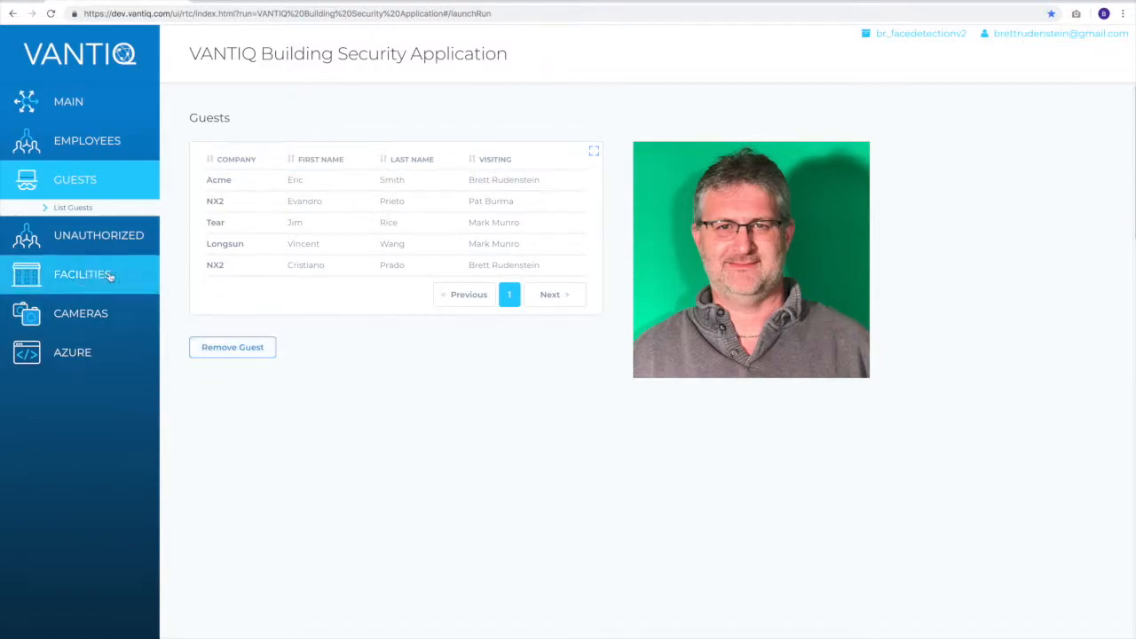
Review the facilities section and show the list of cameras
click(82, 273)
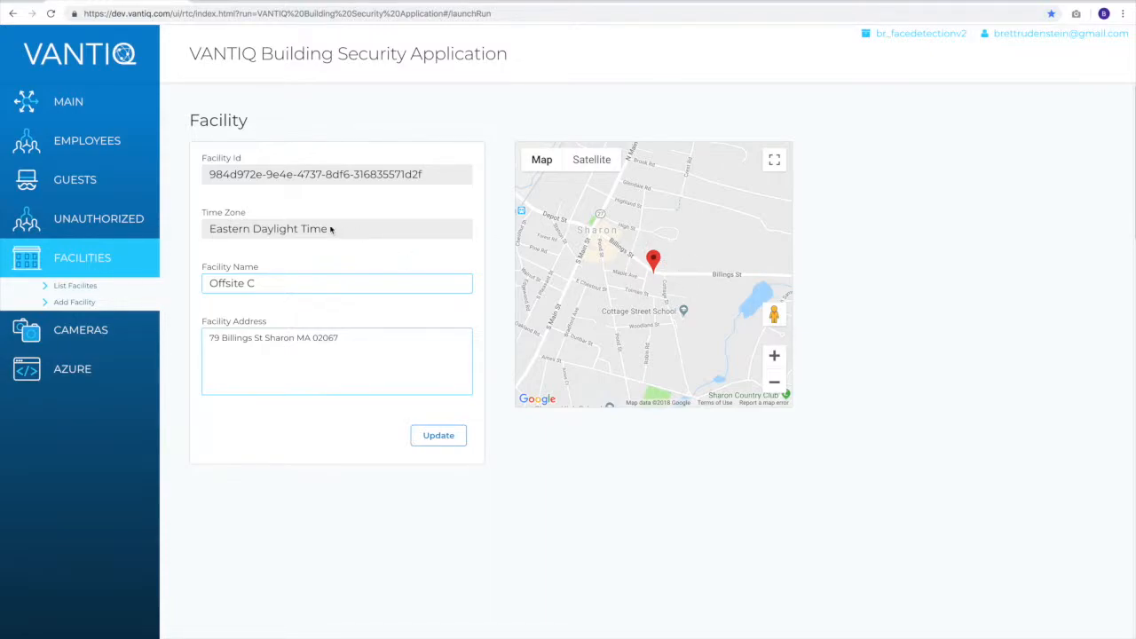
click(79, 296)
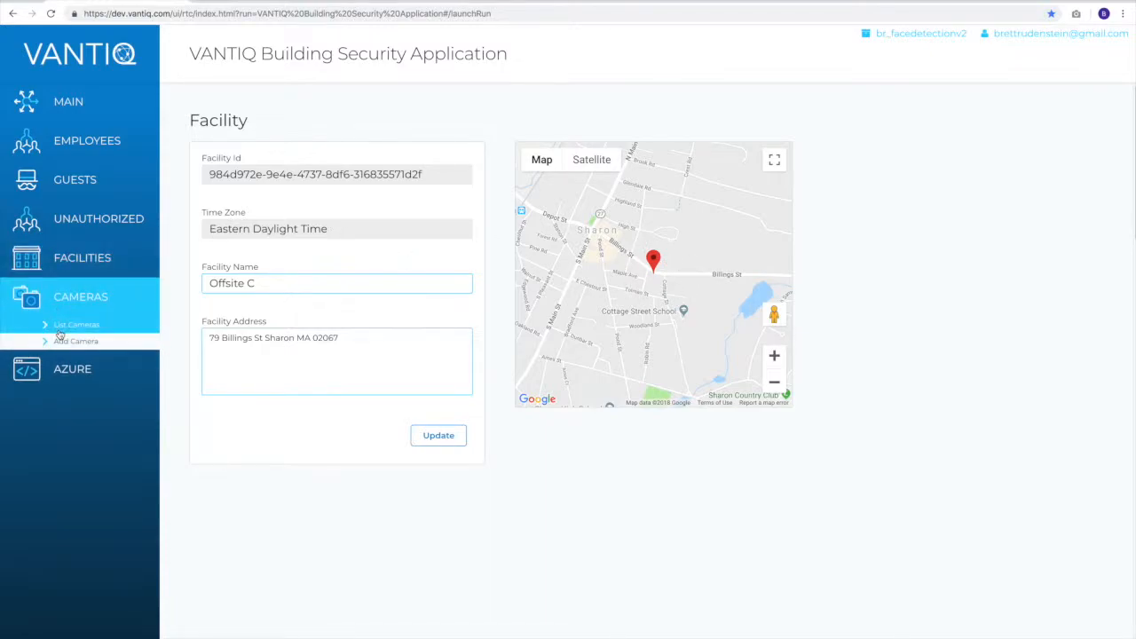
click(77, 324)
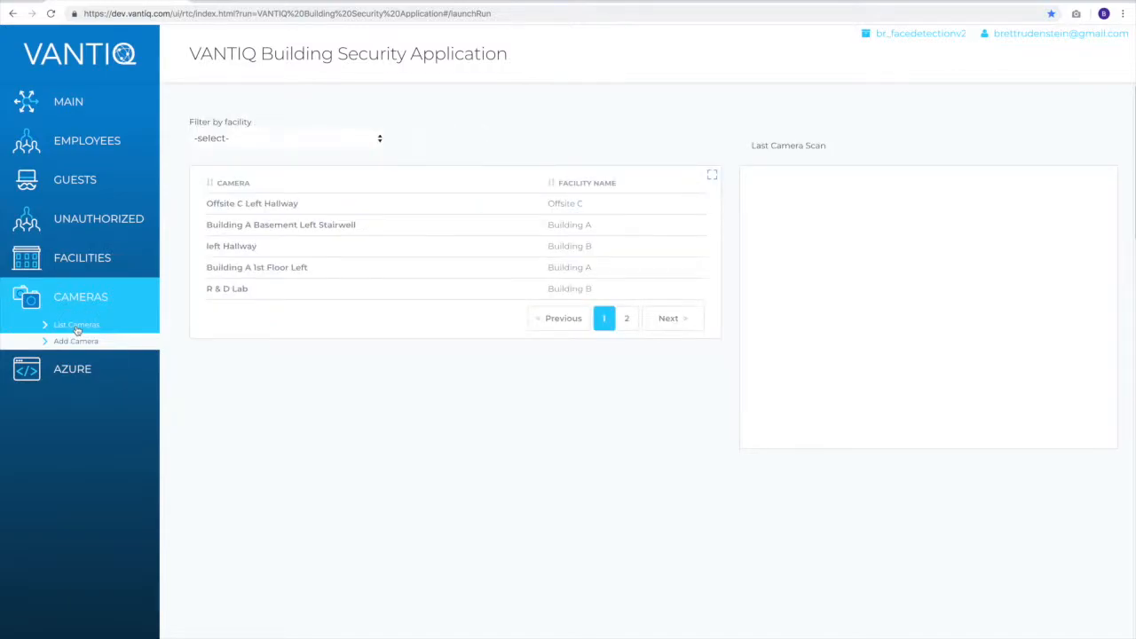
Filter the camera list to Building A
click(284, 138)
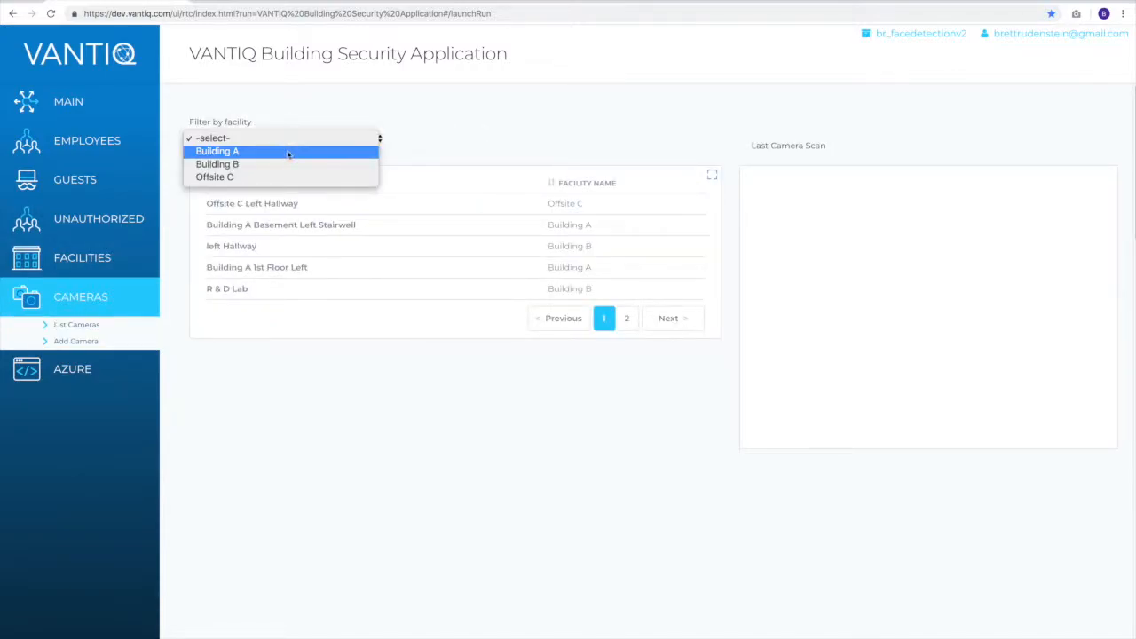
click(217, 151)
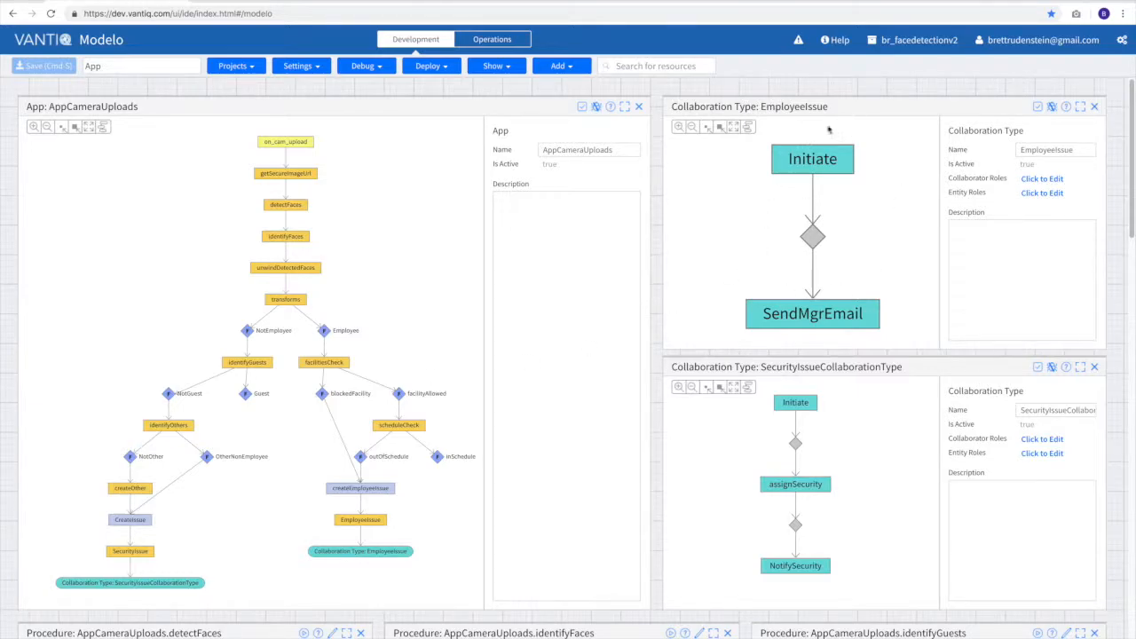
mouse_move(805, 192)
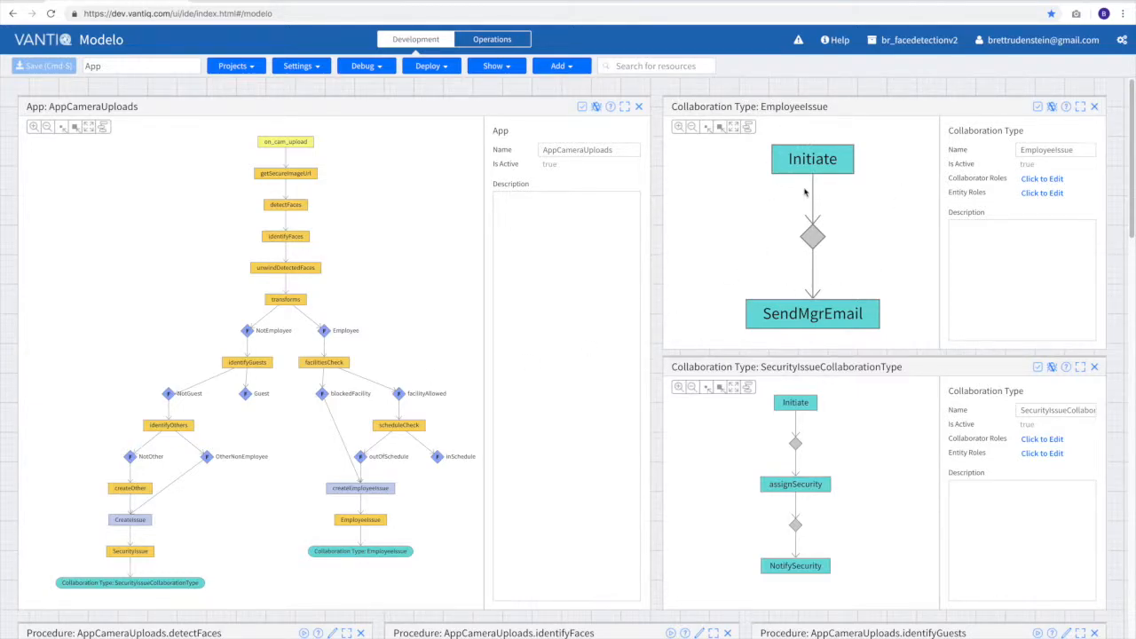
mouse_move(593, 160)
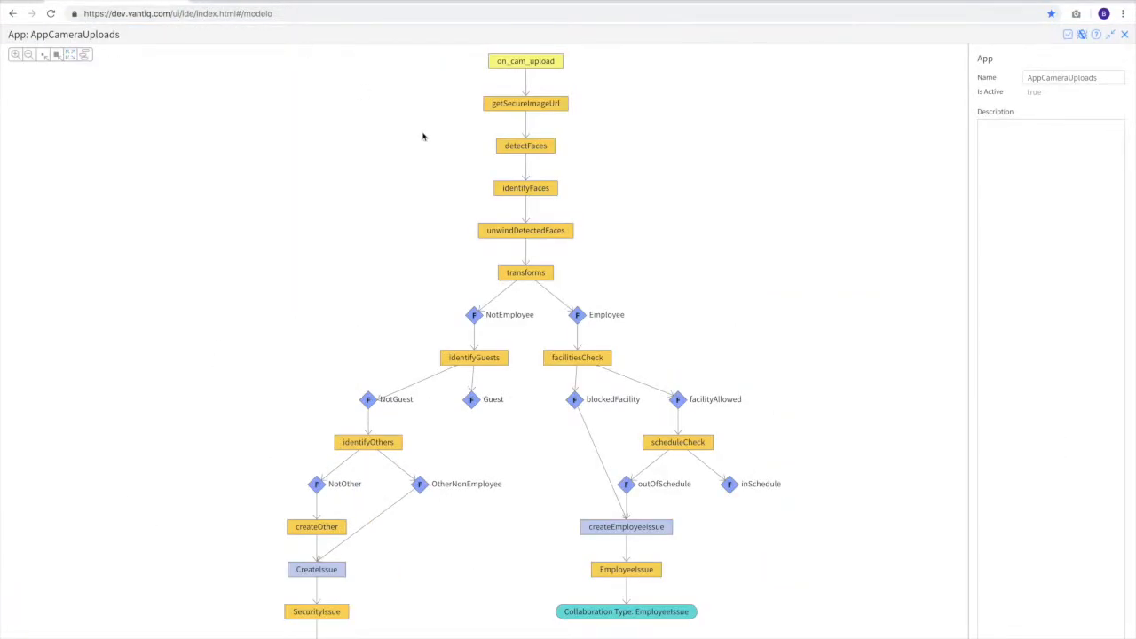
mouse_move(422, 462)
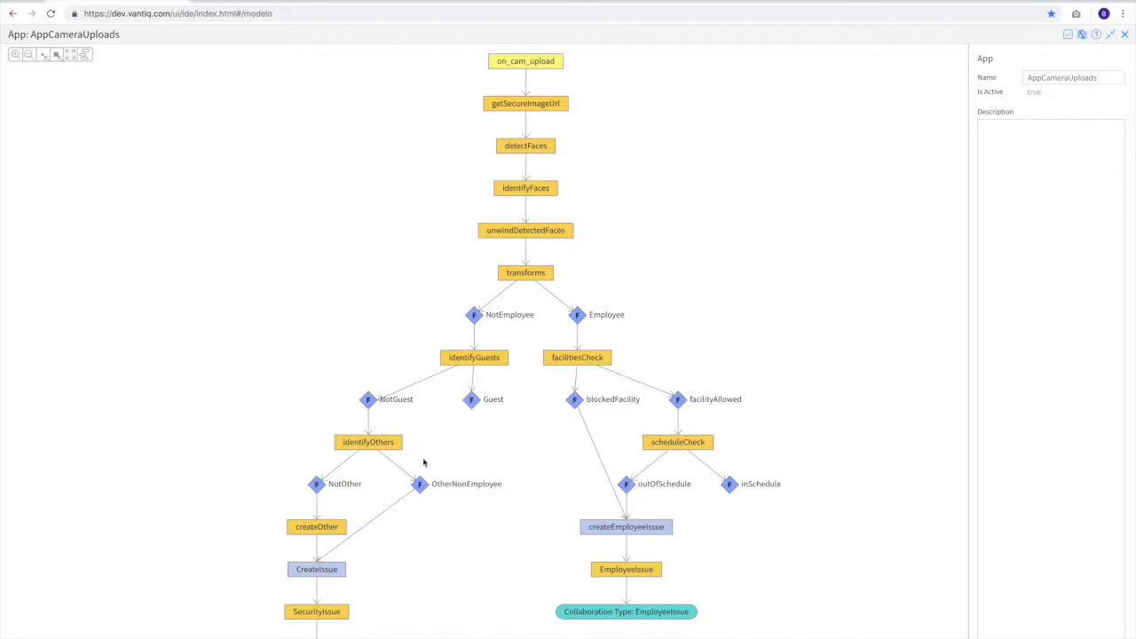
Inspect the on_cam_upload event stream activity's properties
click(525, 60)
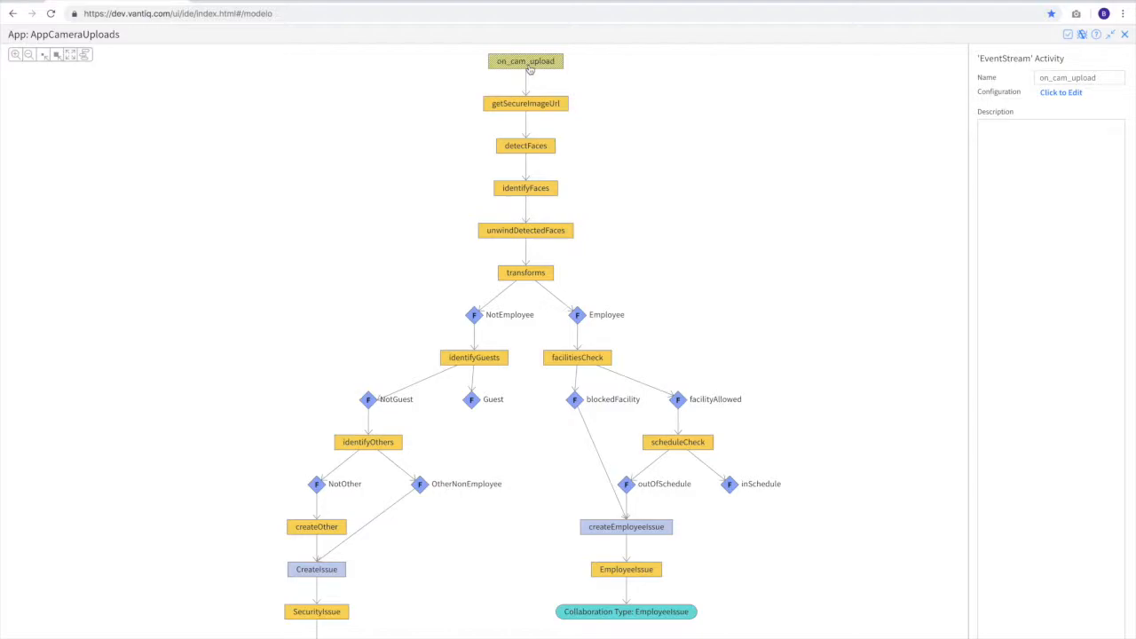
click(1060, 92)
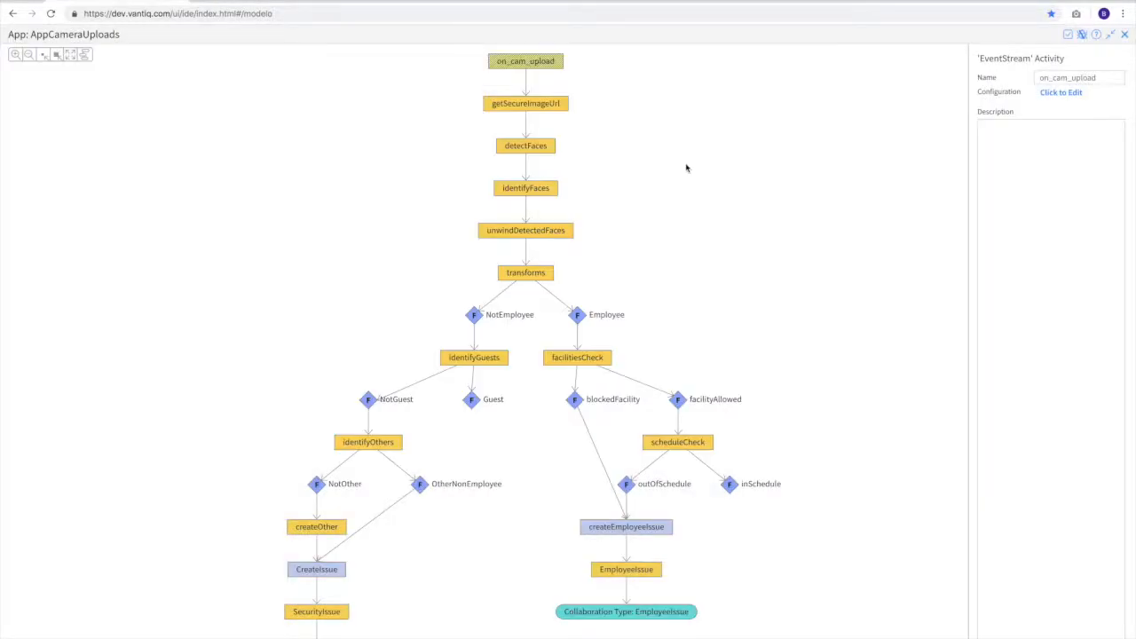
mouse_move(534, 194)
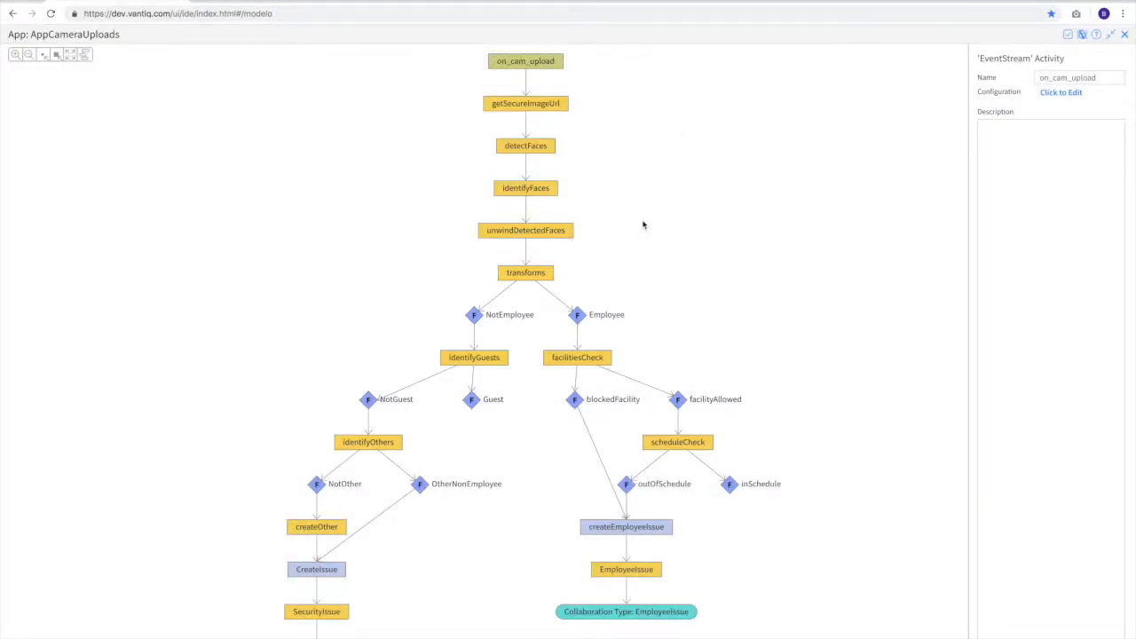
Inspect the getSecureImageUrl transformation activity's properties
click(526, 103)
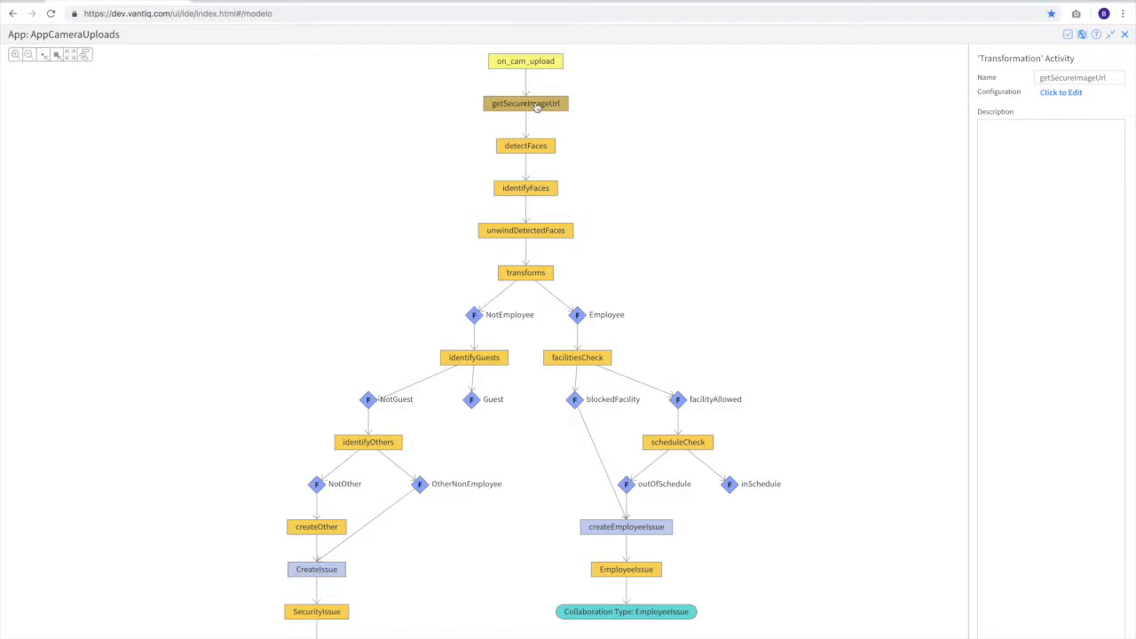
click(526, 145)
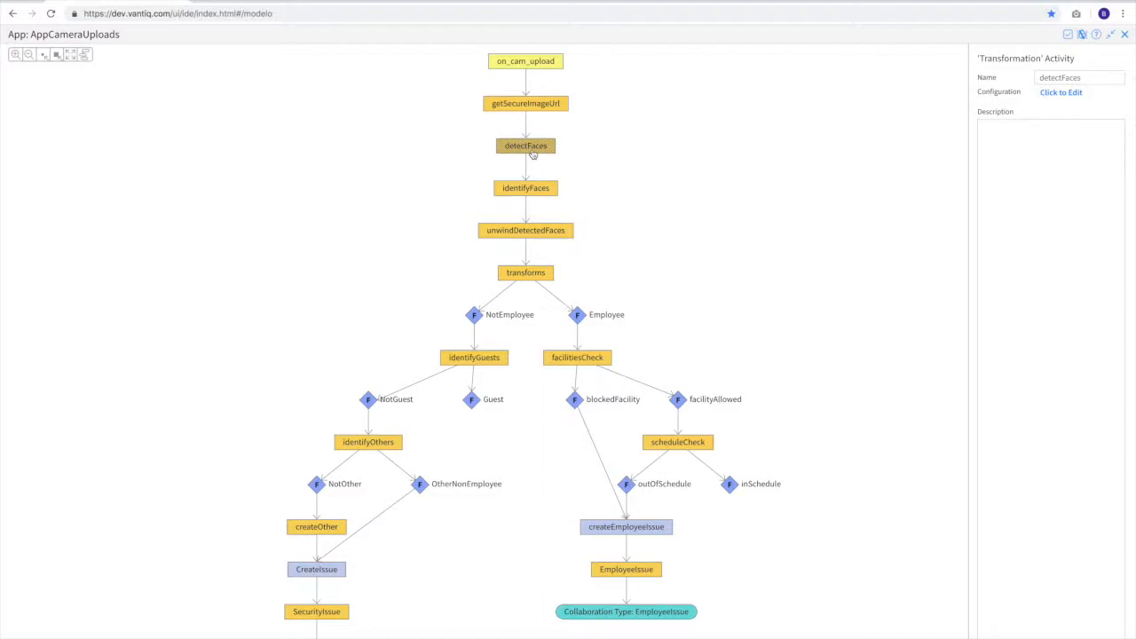
Inspect the identifyFaces transformation activity's properties
click(526, 188)
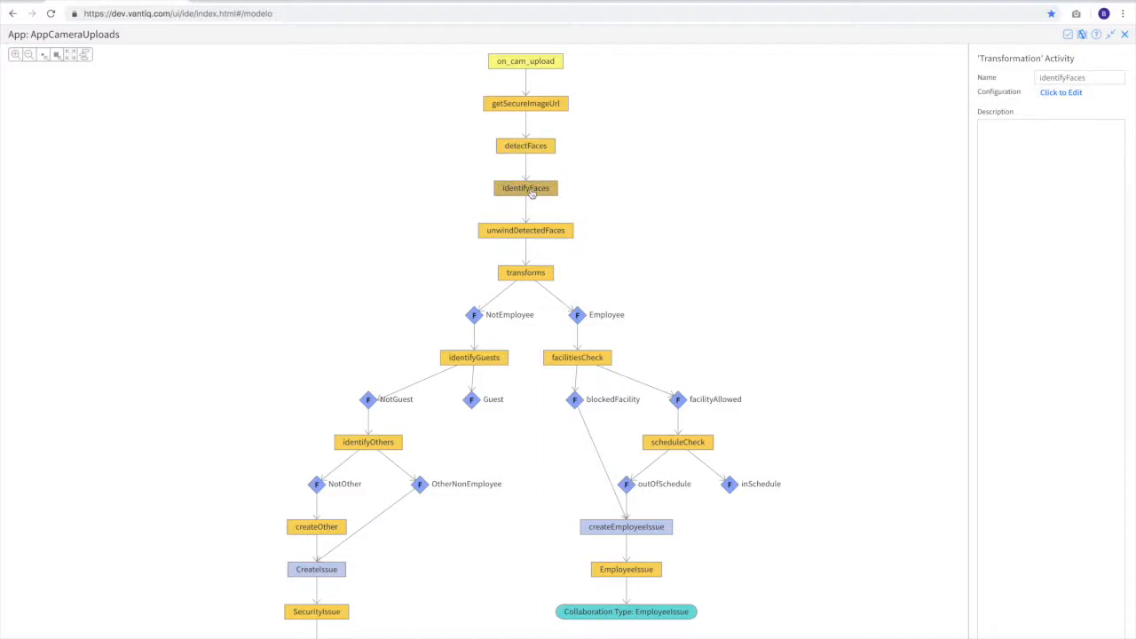
mouse_move(567, 198)
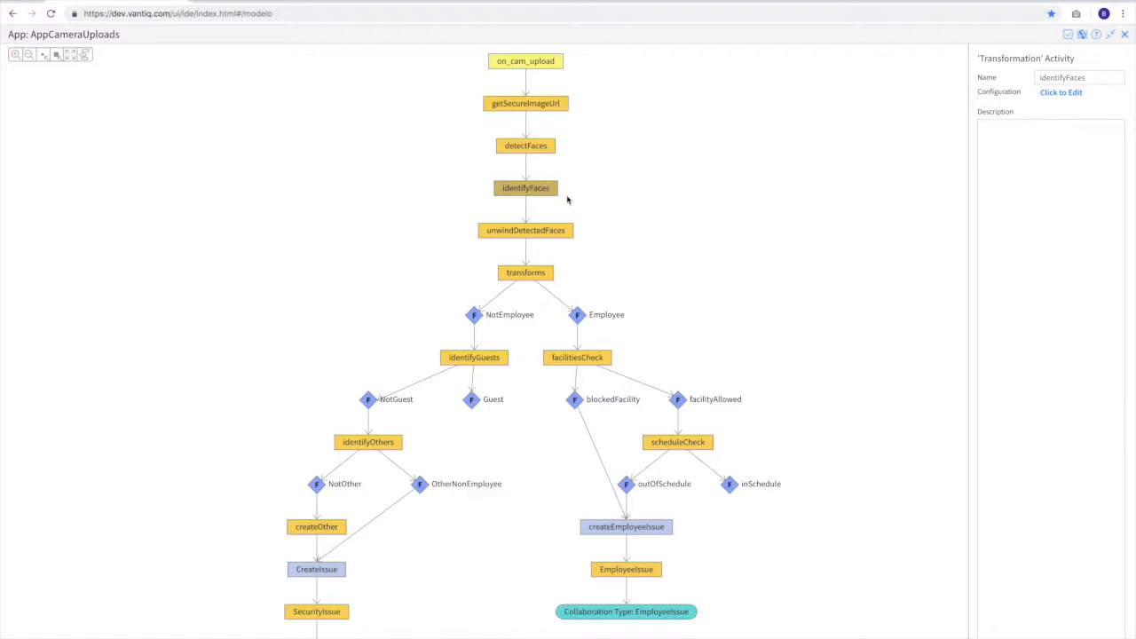
mouse_move(545, 271)
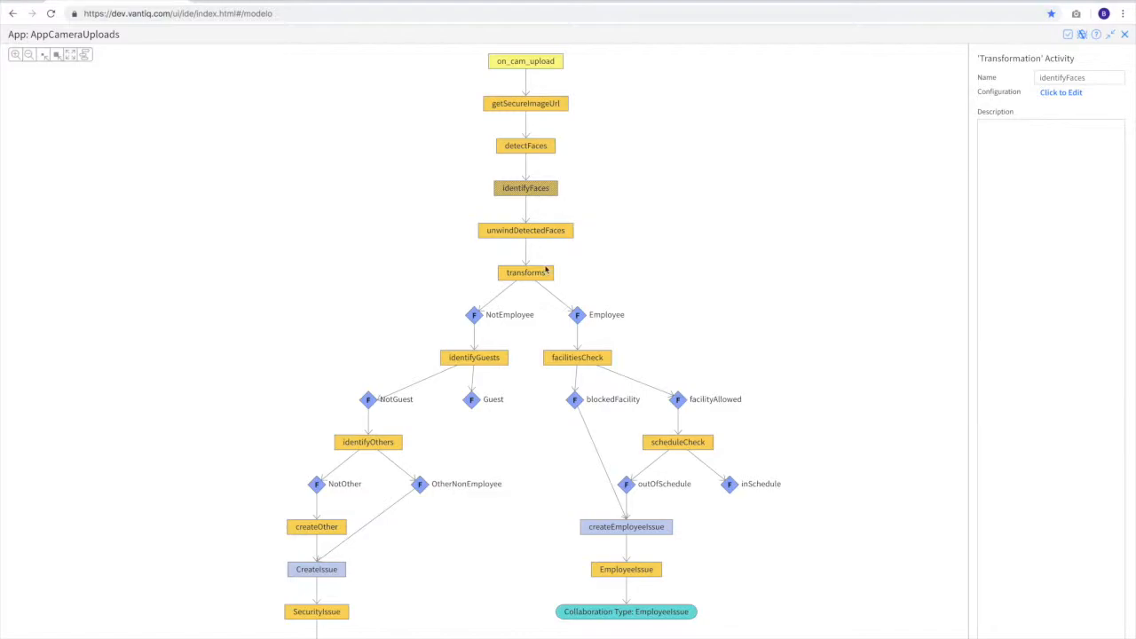
mouse_move(579, 335)
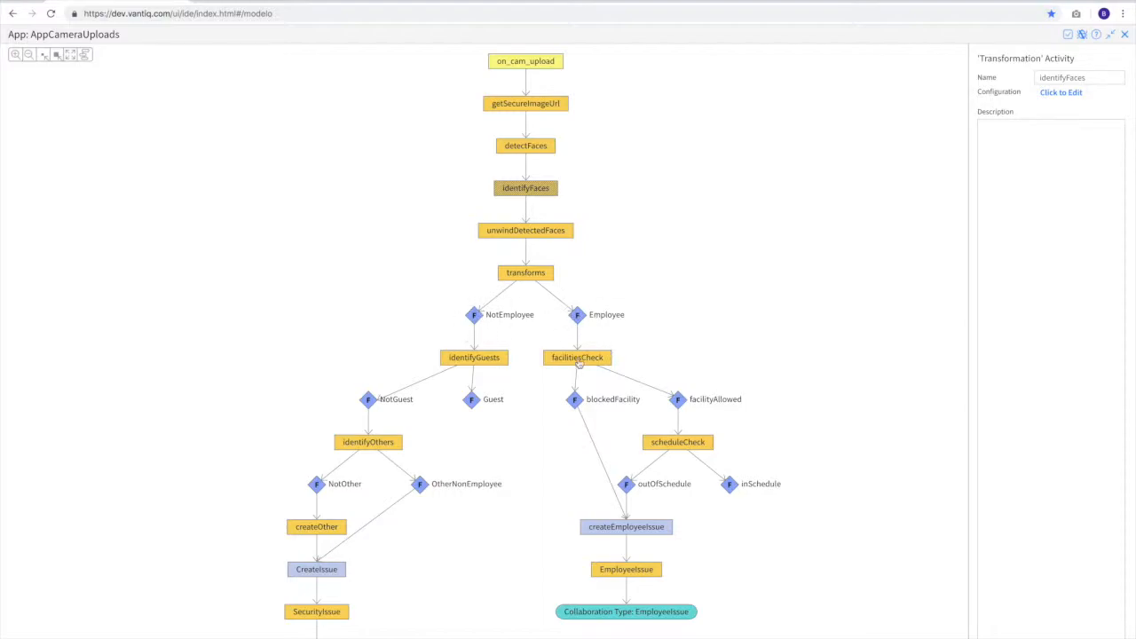
mouse_move(571, 367)
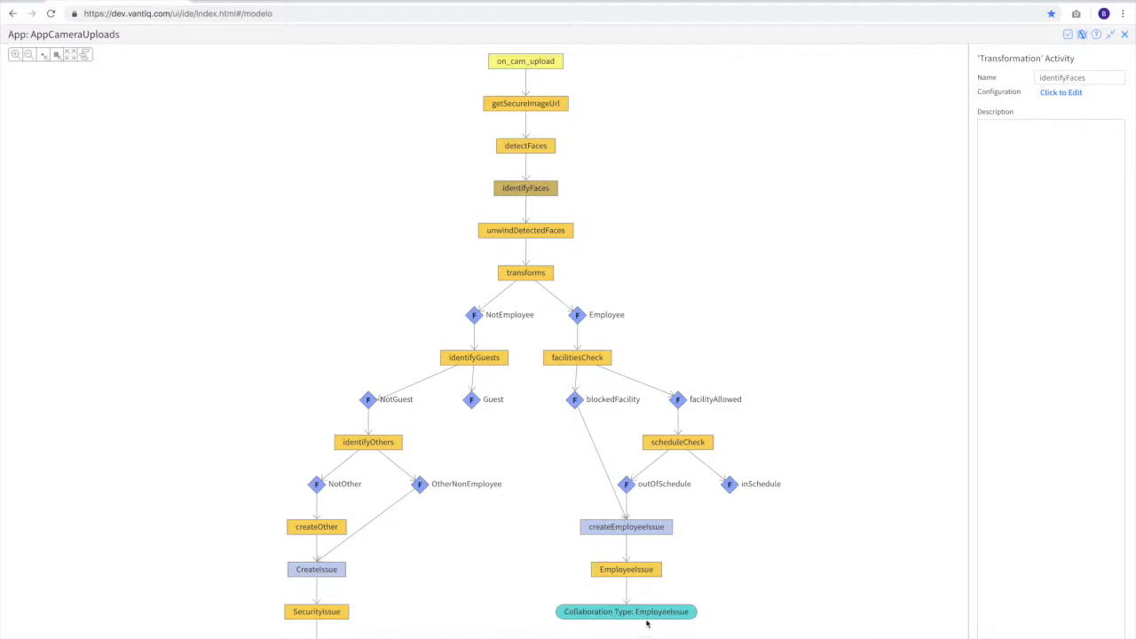
mouse_move(627, 347)
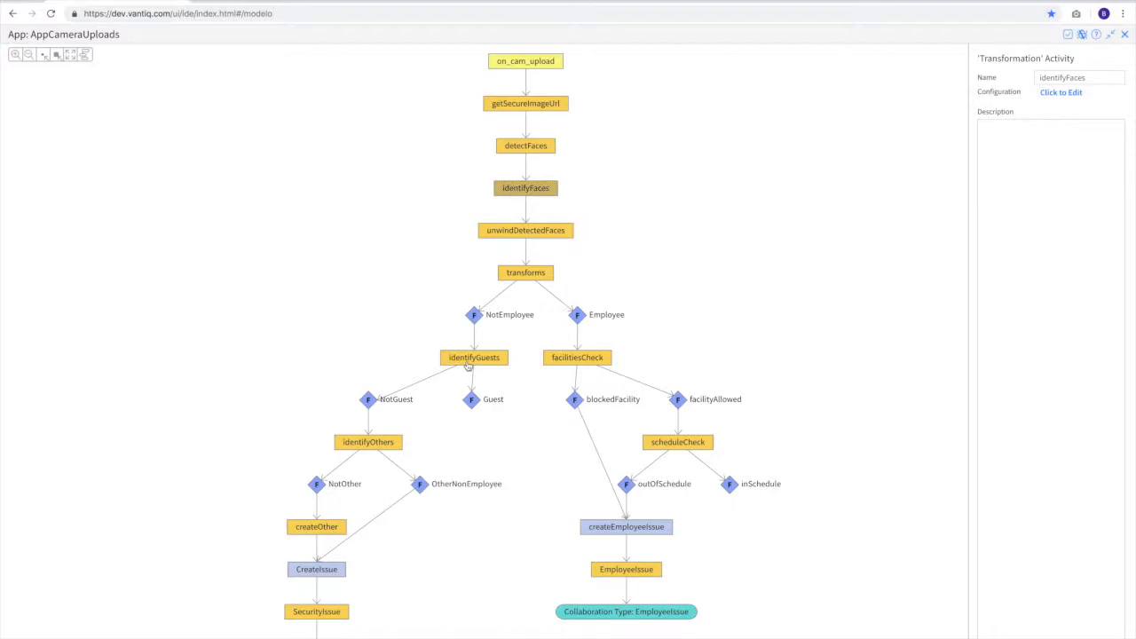
mouse_move(395, 352)
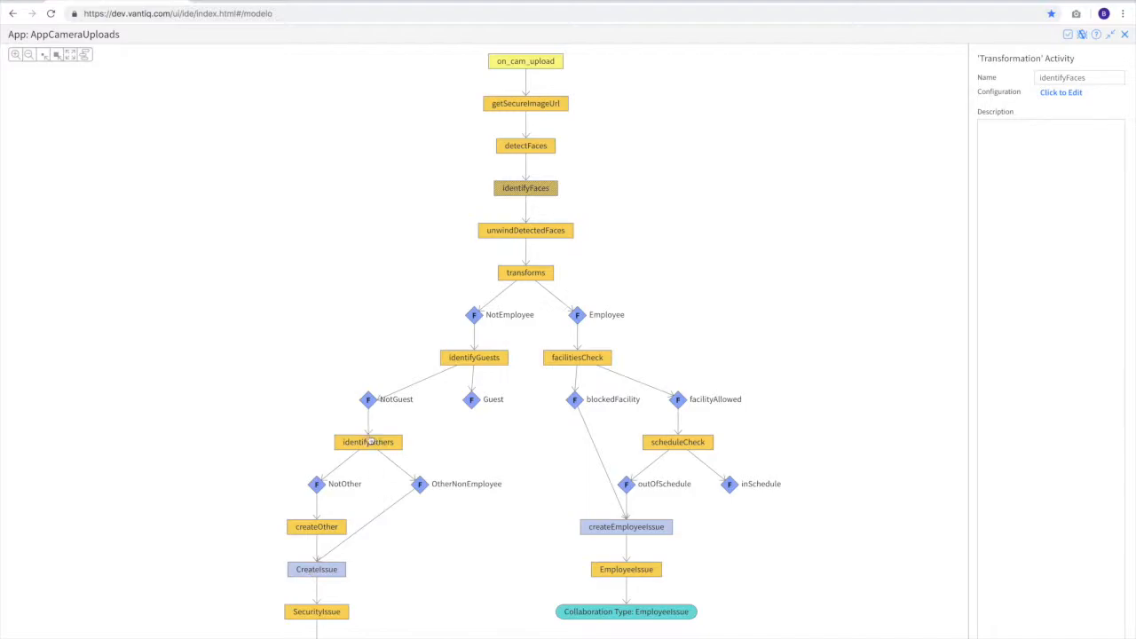
mouse_move(316, 526)
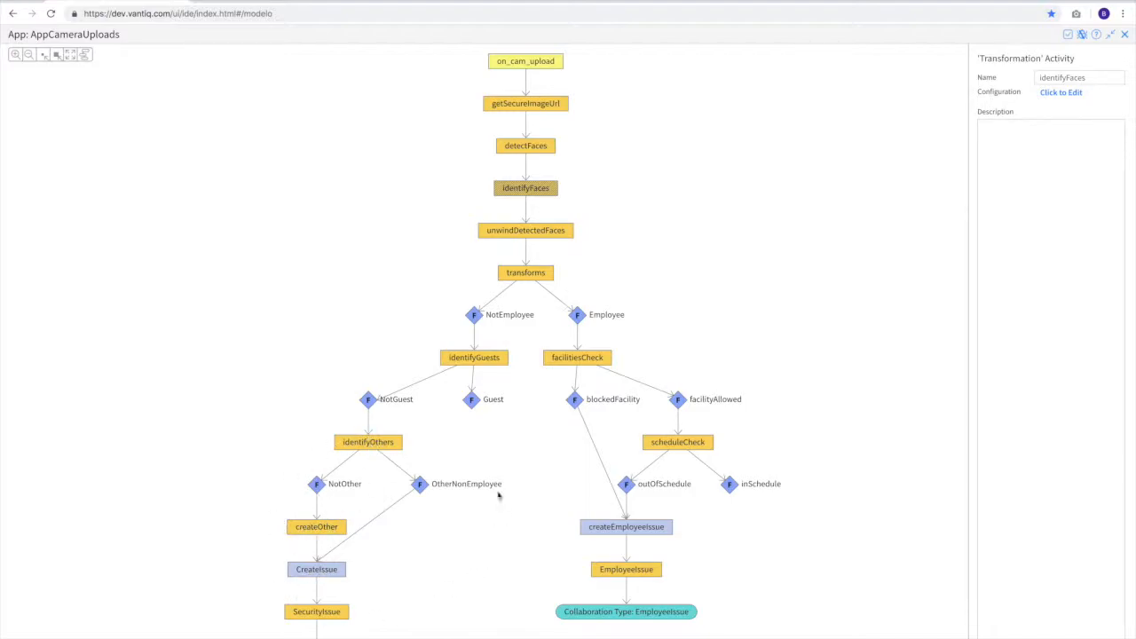
mouse_move(487, 575)
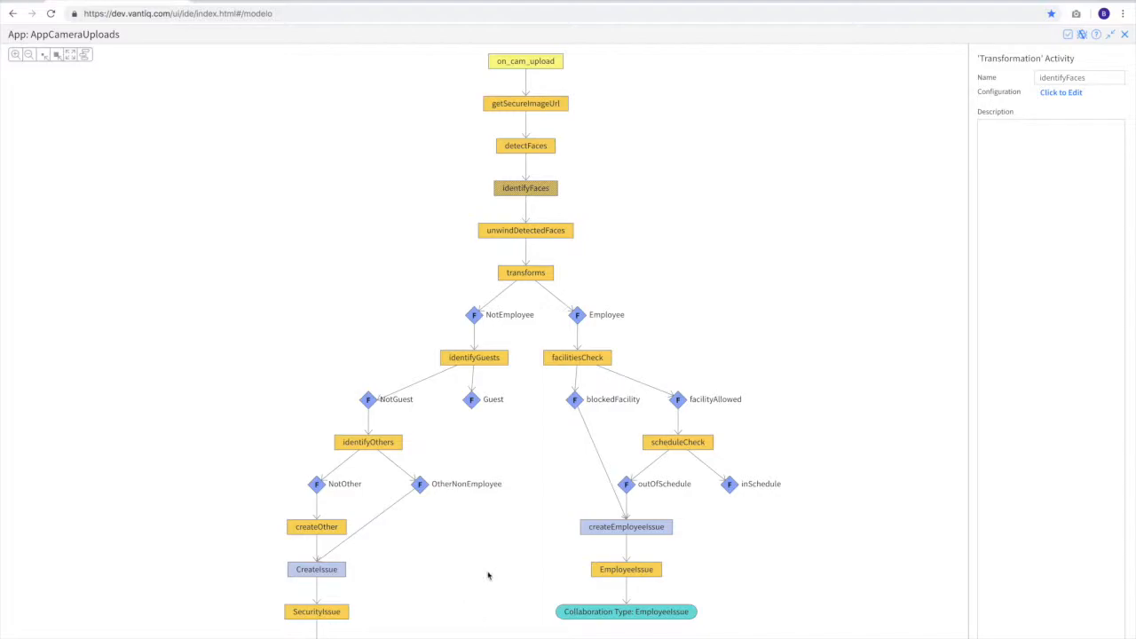
mouse_move(559, 118)
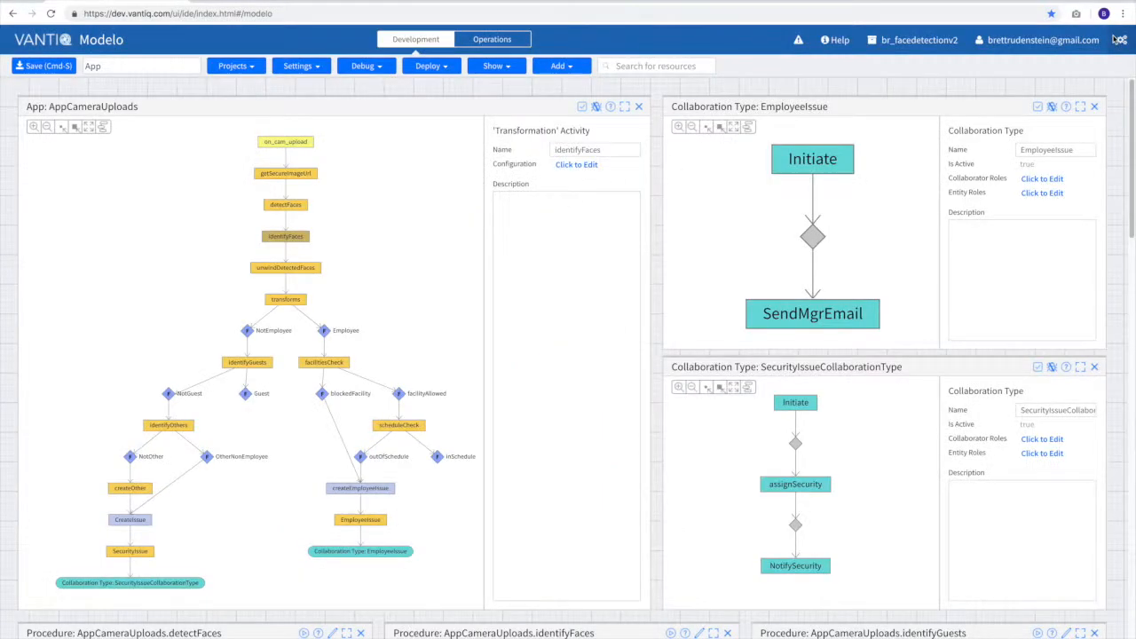
scroll(down, 3)
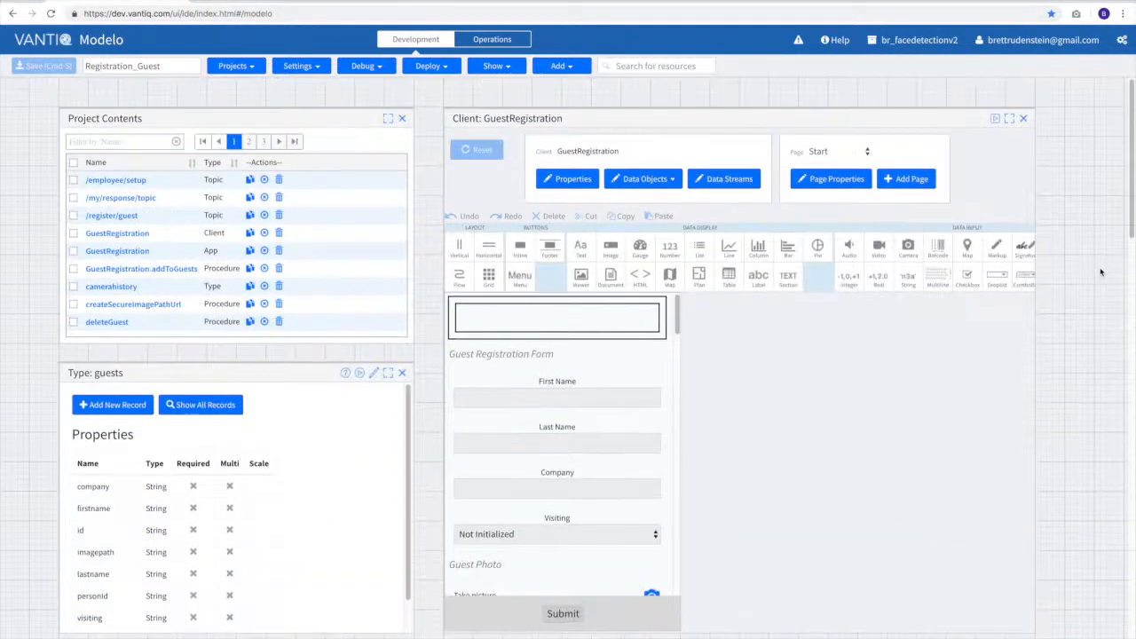
mouse_move(585, 415)
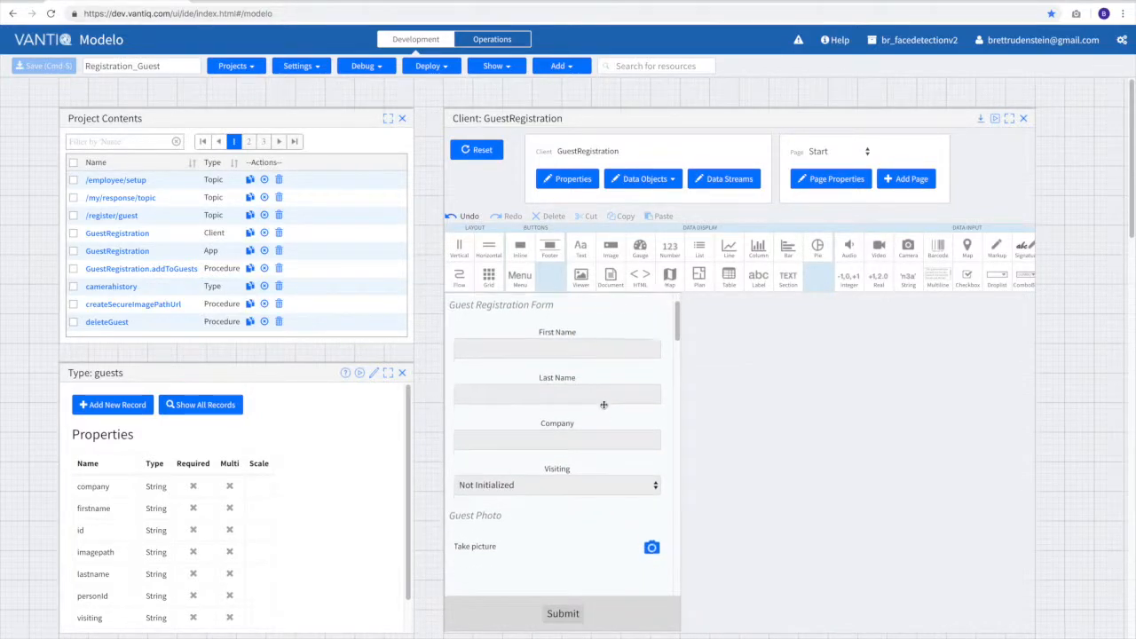
Scroll down the GuestRegistration client page editor
scroll(down, 3)
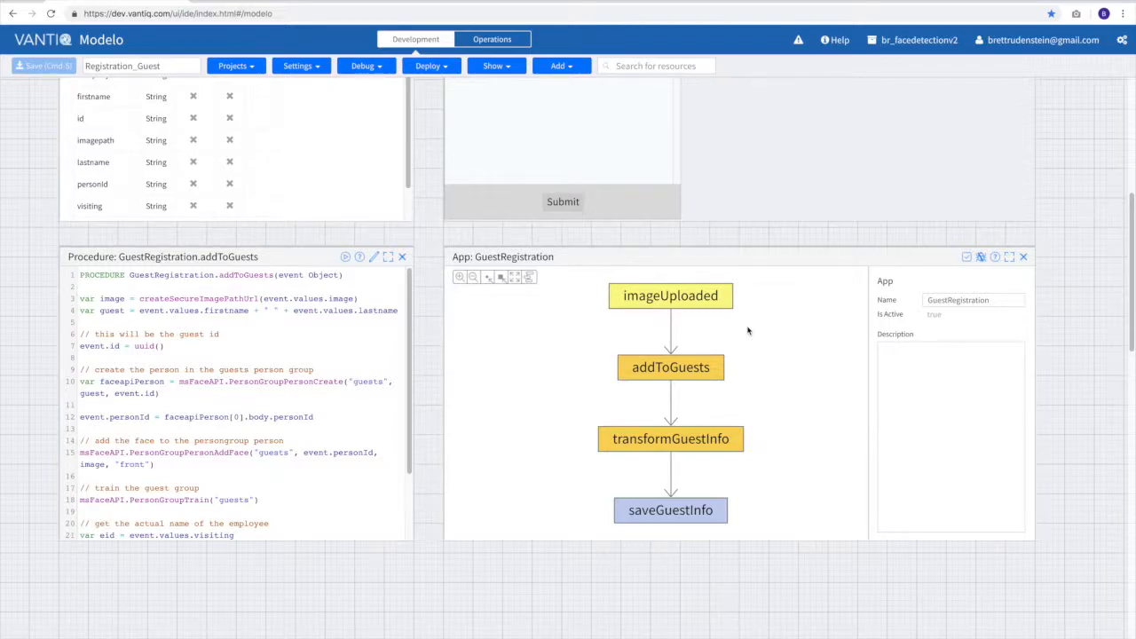
click(670, 296)
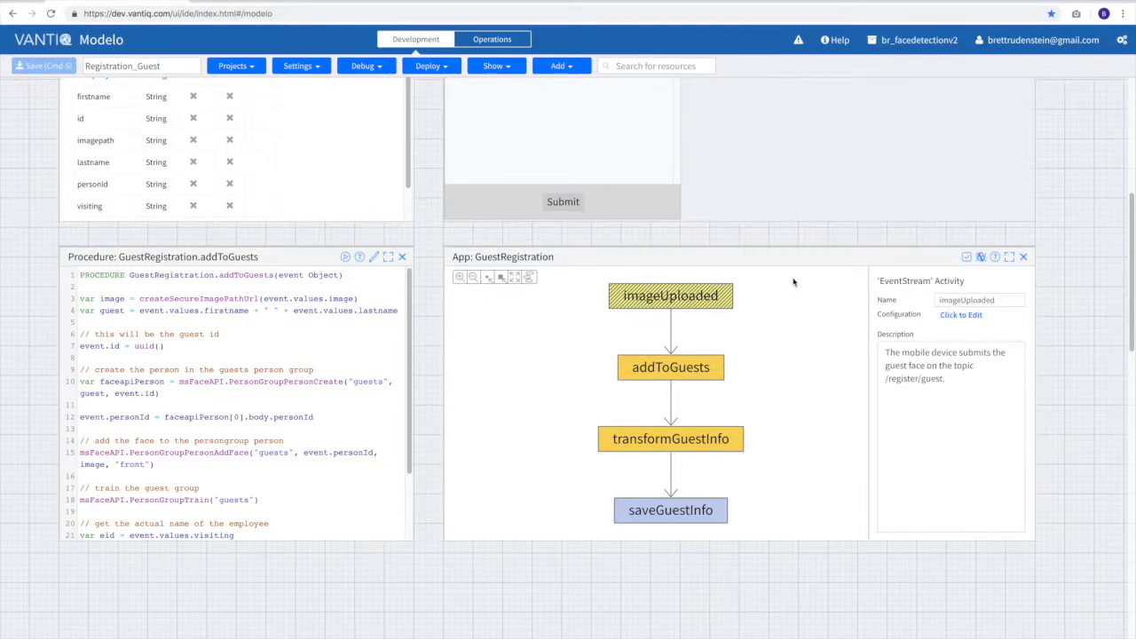
click(670, 366)
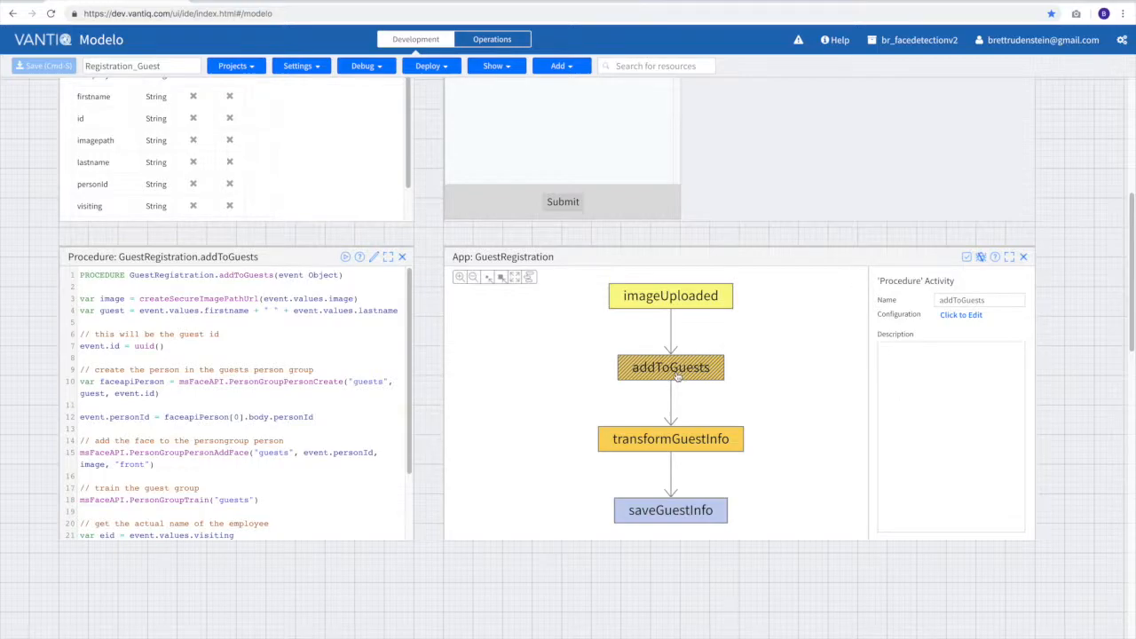
click(670, 438)
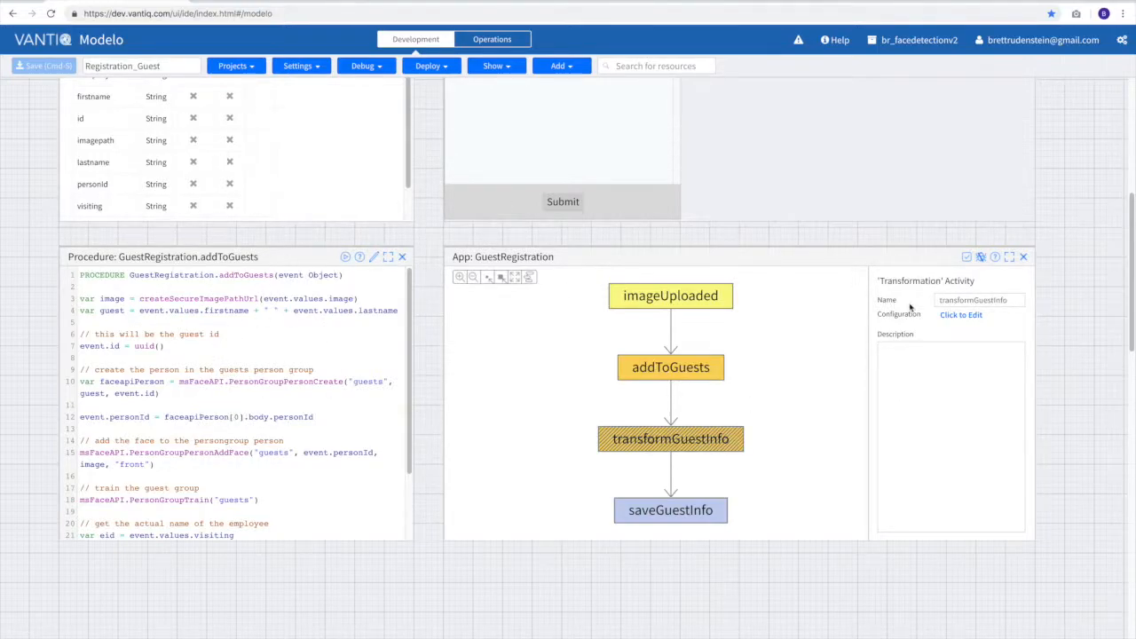
click(960, 315)
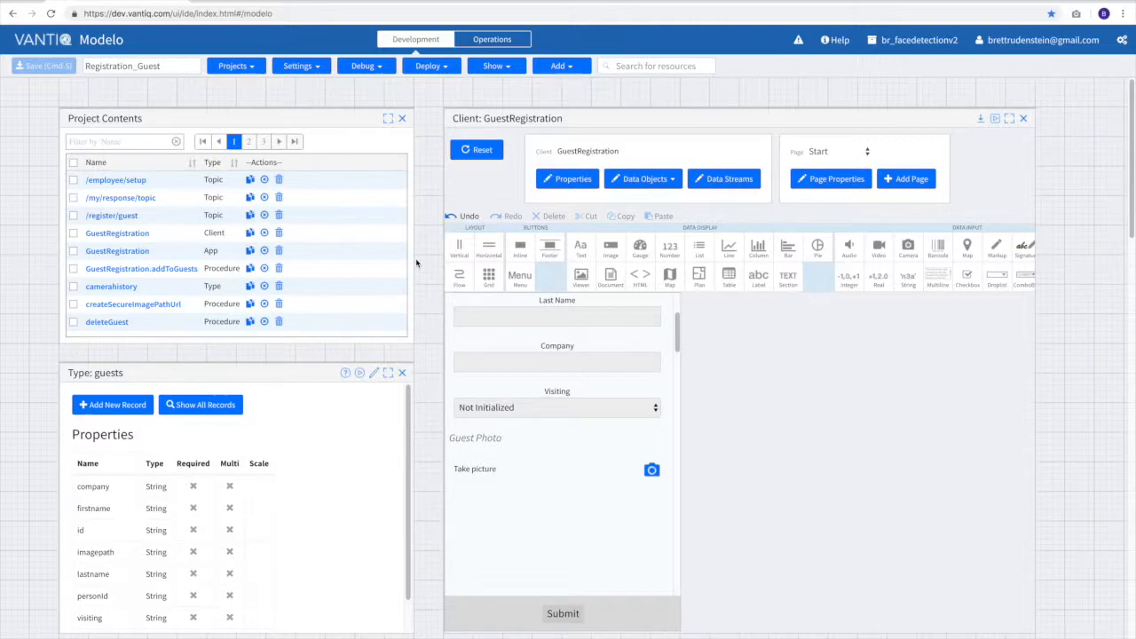
Open the App project from the Projects menu to show the AppCameraUploads graph
click(232, 66)
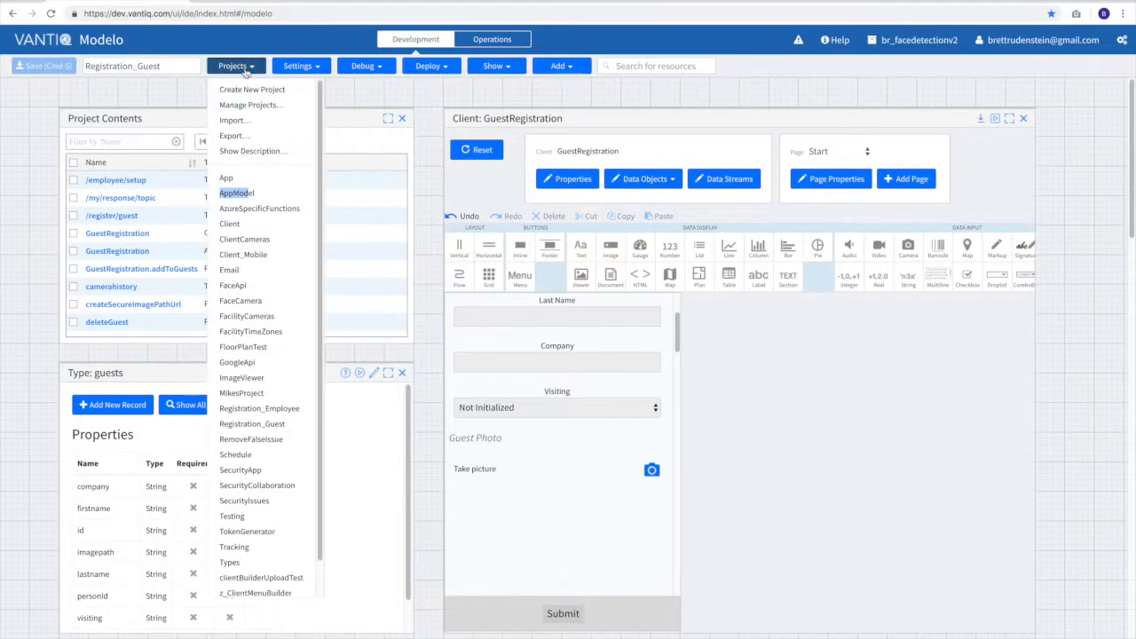
click(225, 178)
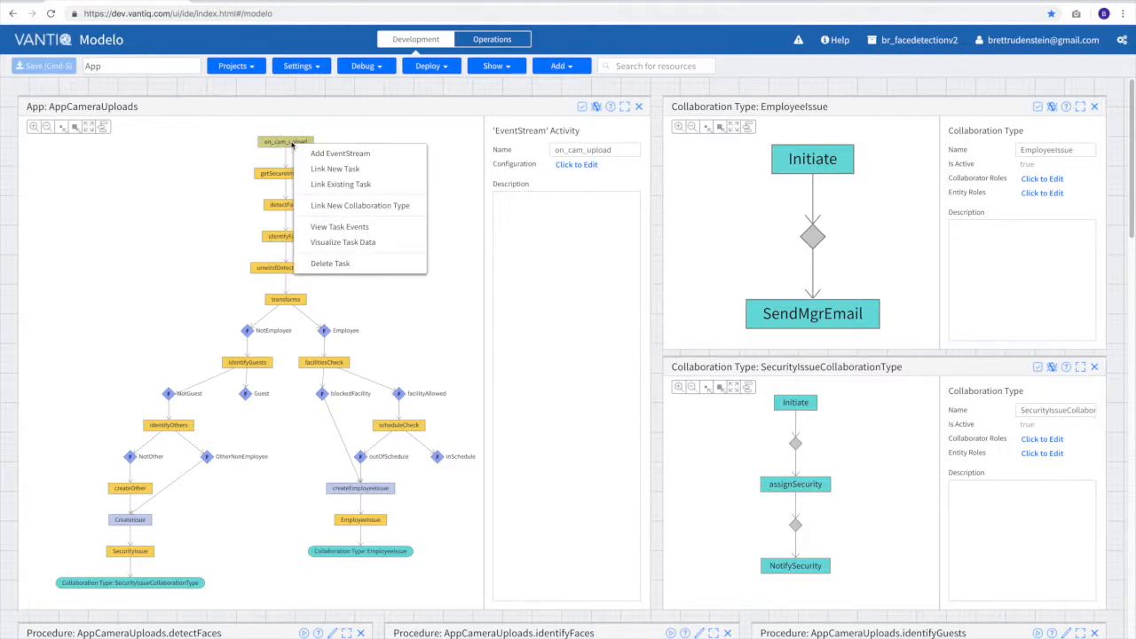
Add an event stream to AppCameraUploads, rename it OnBadgeScan, and bring up its configuration parameters
click(340, 153)
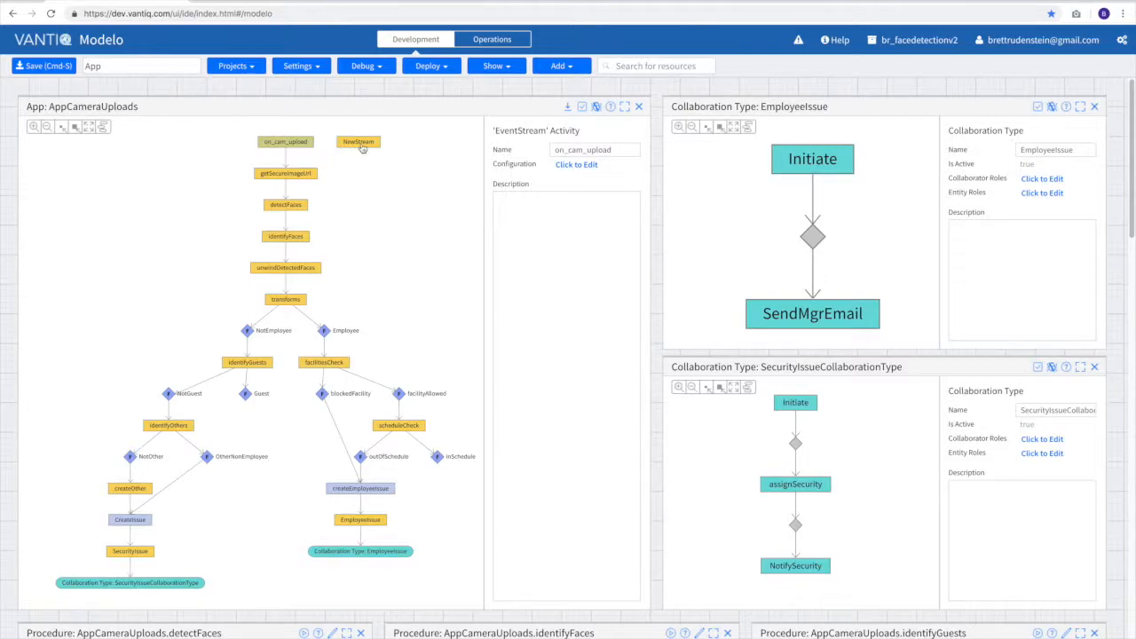
click(358, 141)
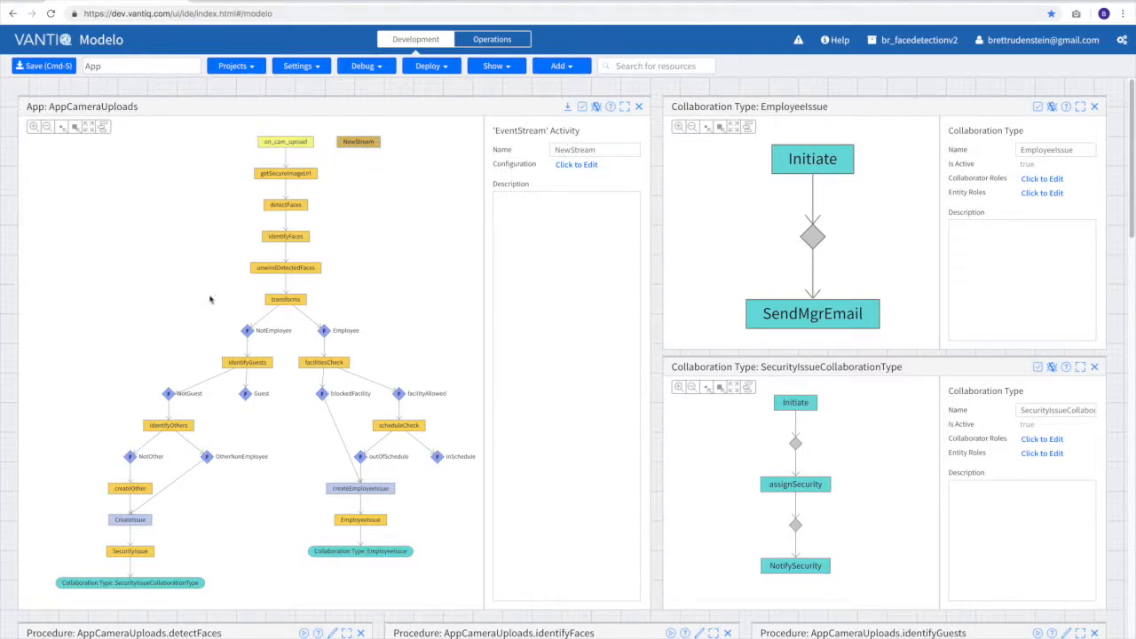
click(594, 149)
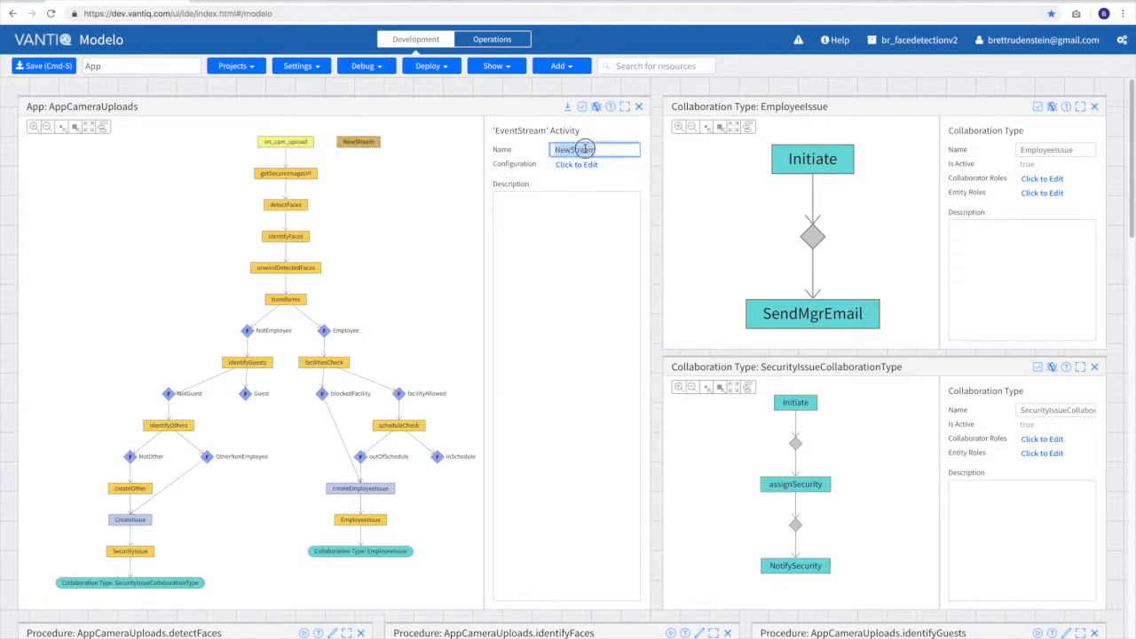
text(OnBas)
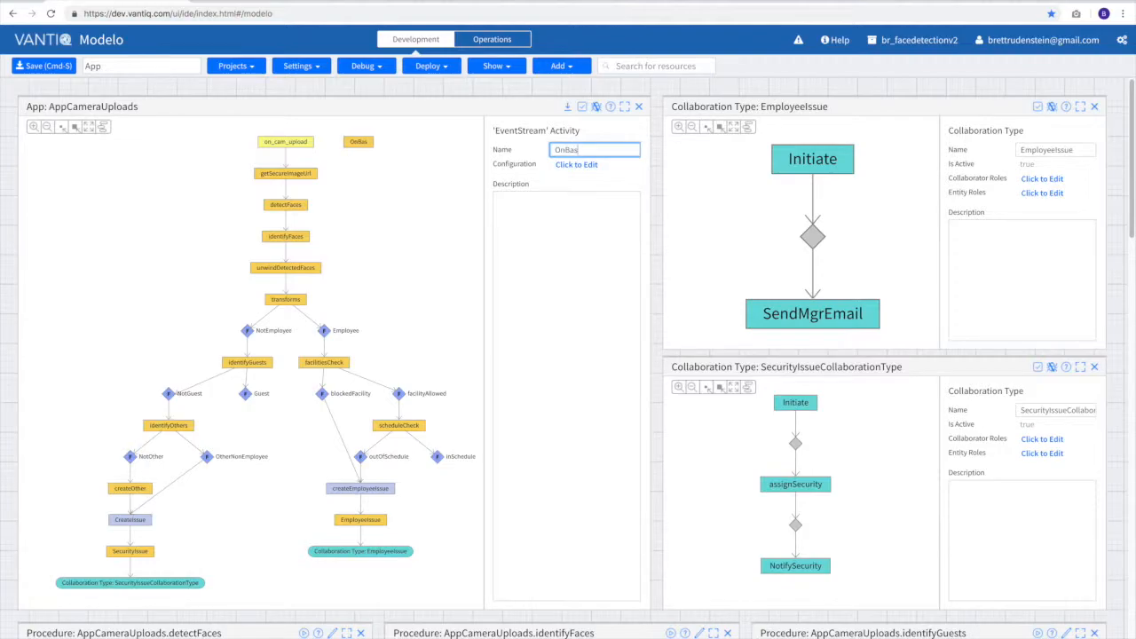
click(576, 164)
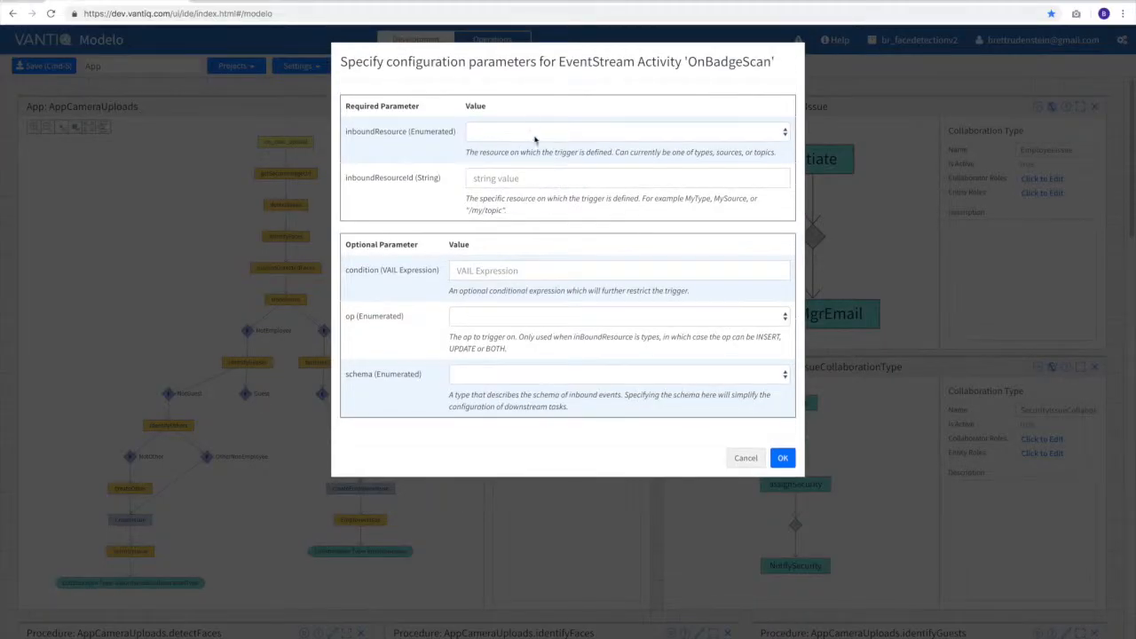
Configure OnBadgeScan with inboundResource topics and inboundResourceId /badgescab, then begin linking a task after it
click(621, 131)
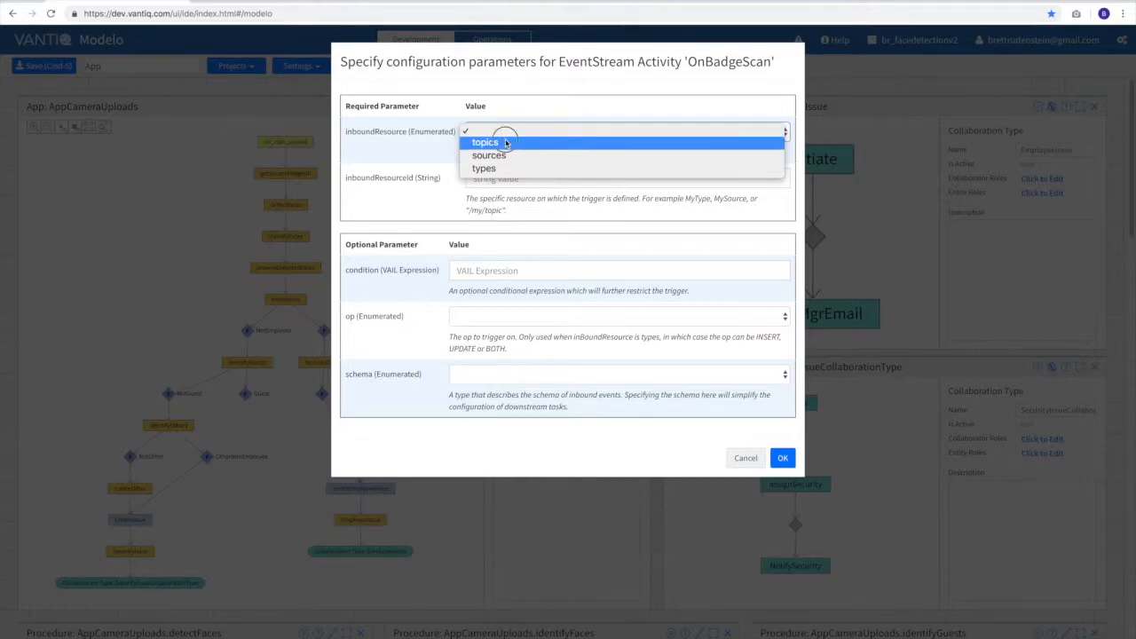
click(485, 142)
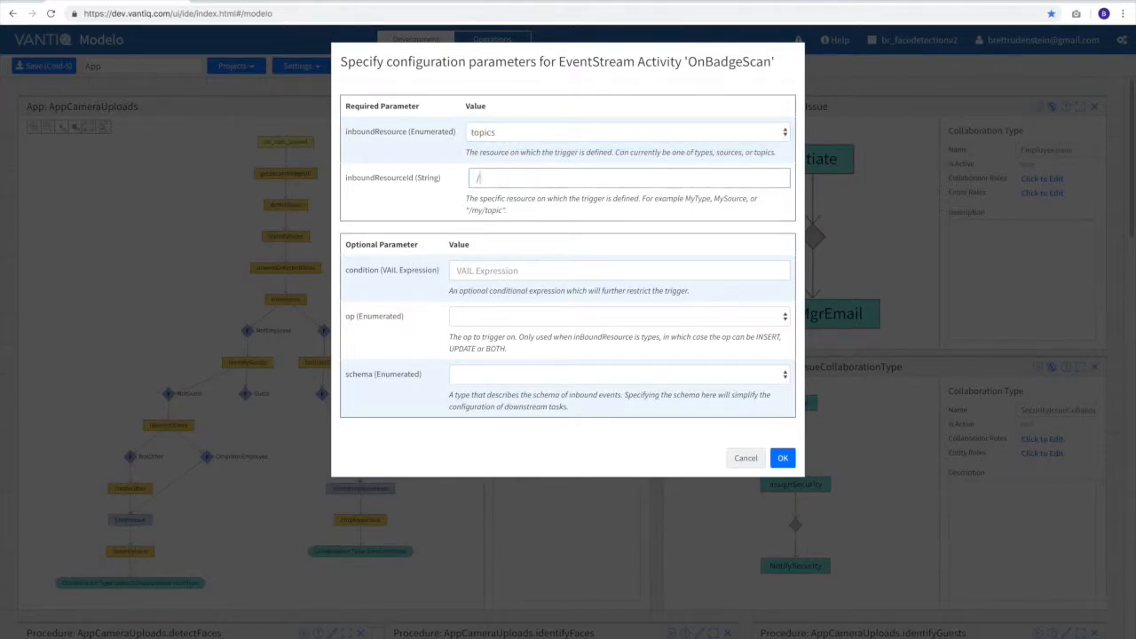
text(badgescab)
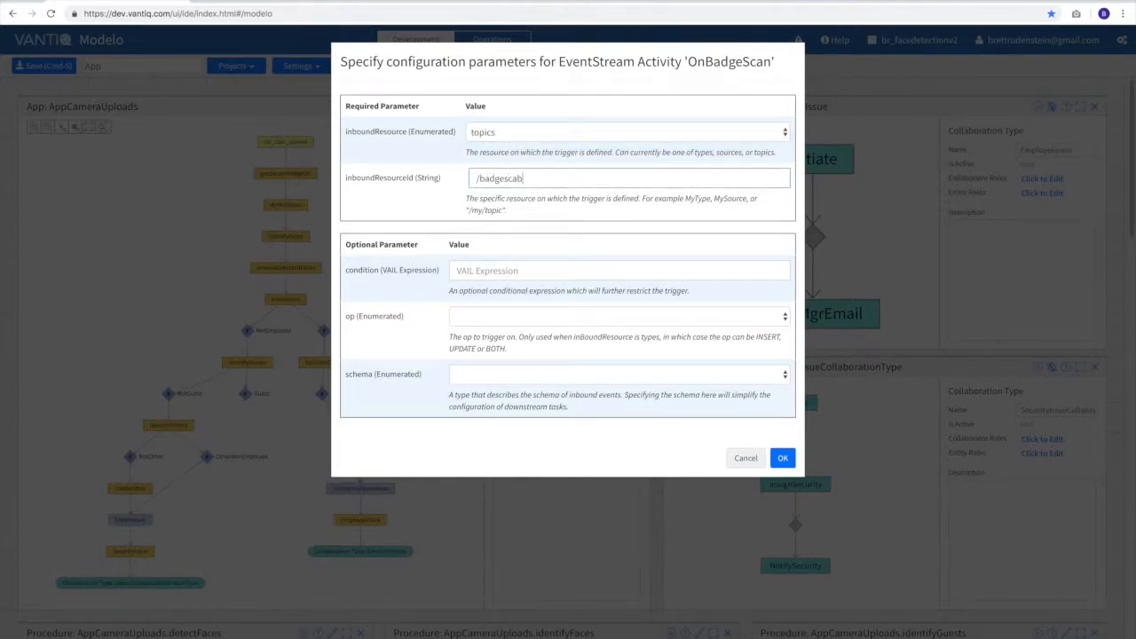
right_click(358, 142)
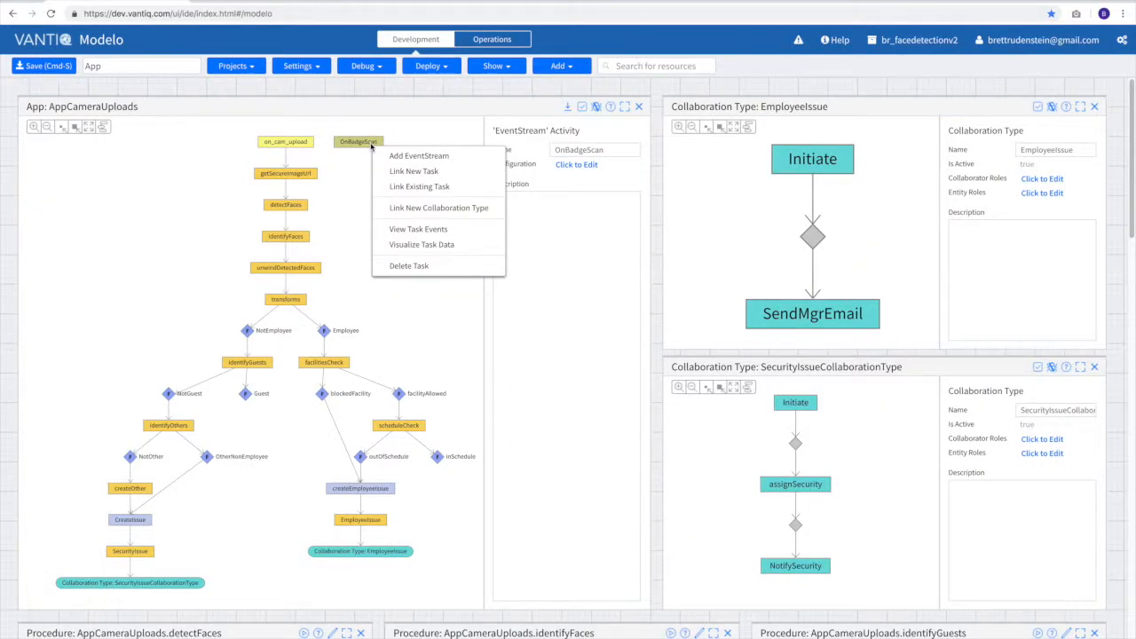
click(413, 179)
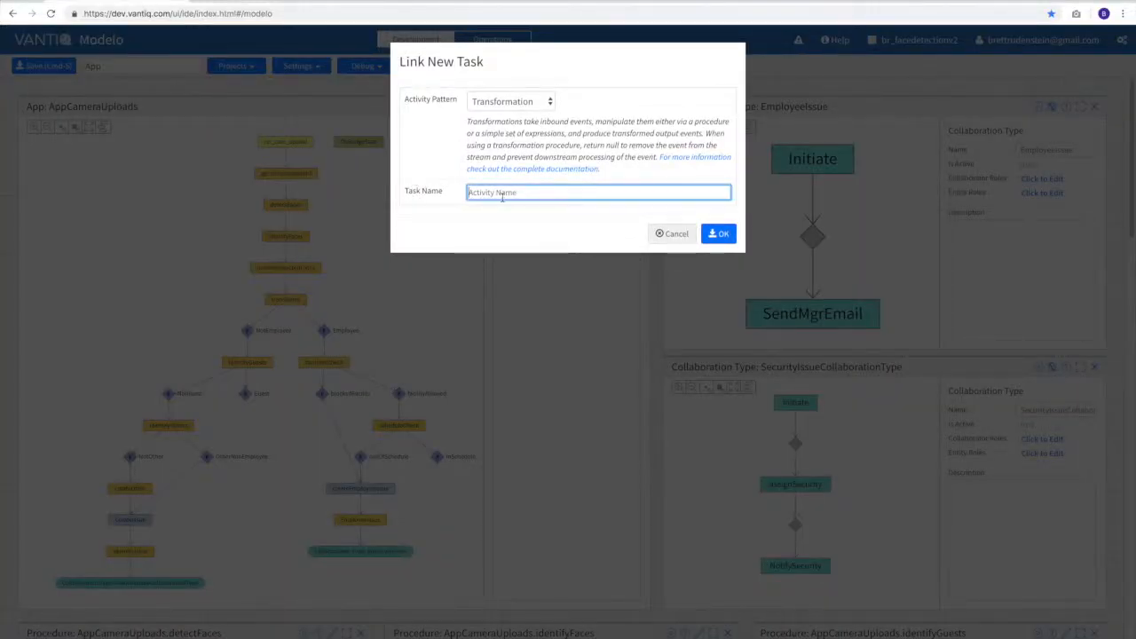
Link transformation identifyEmployee after OnBadgeScan and a joinBadgewithImage join after it
text(identifyEmpl)
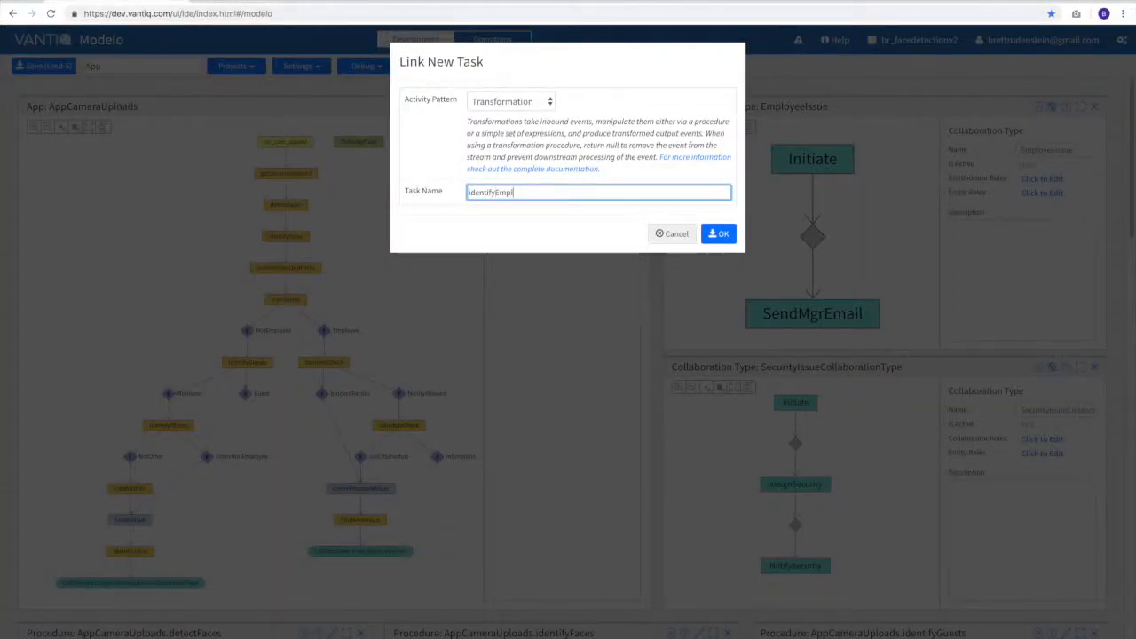
click(719, 233)
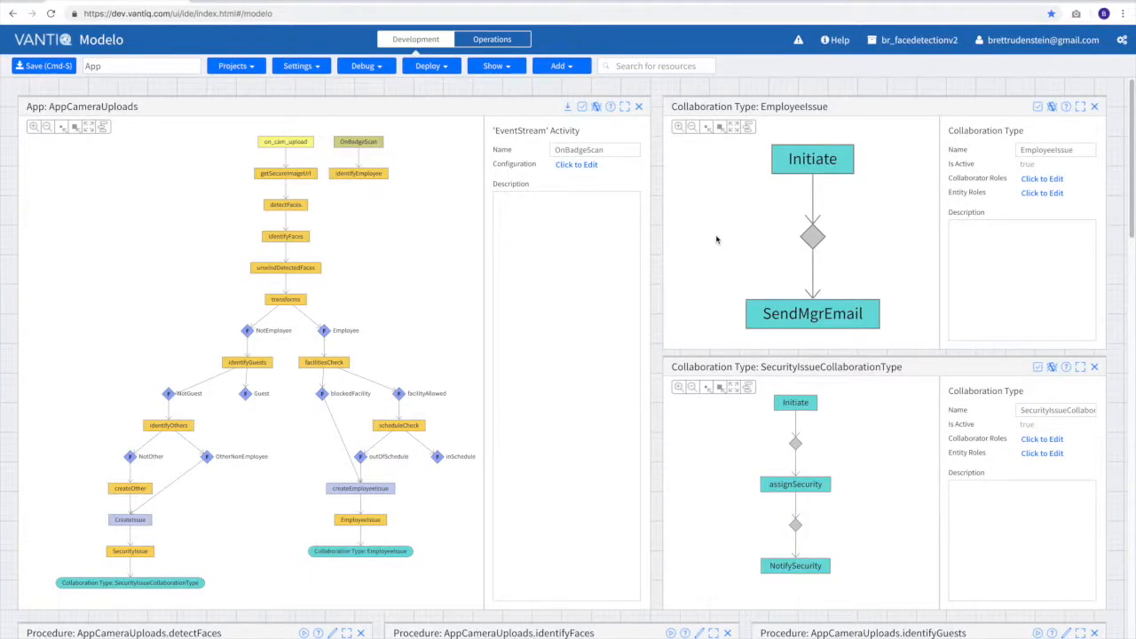
mouse_move(371, 175)
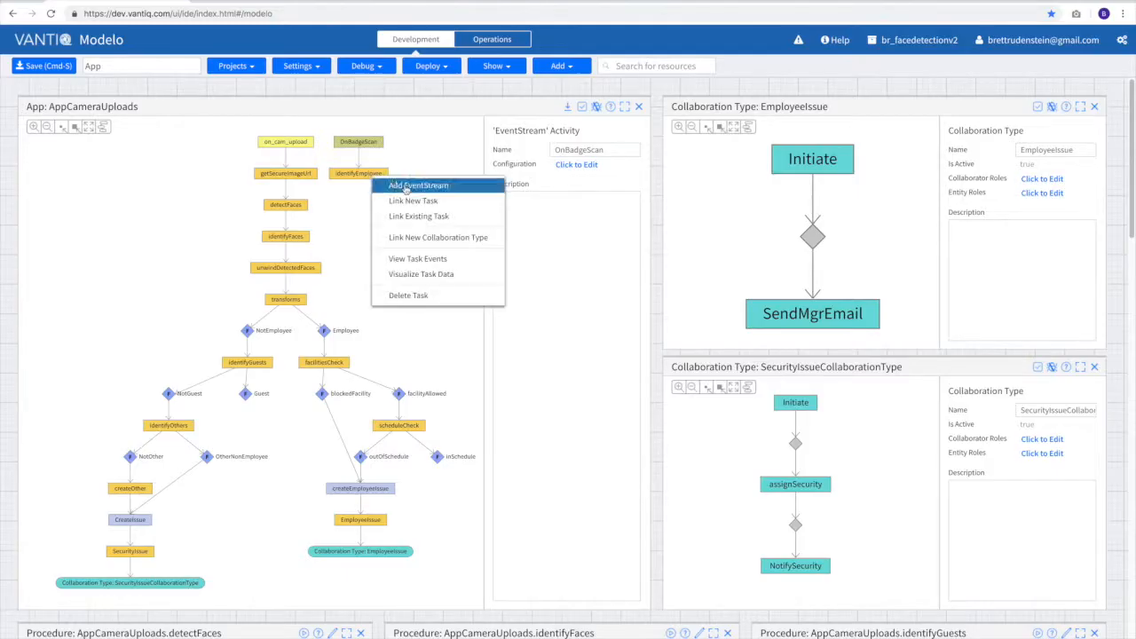
click(412, 201)
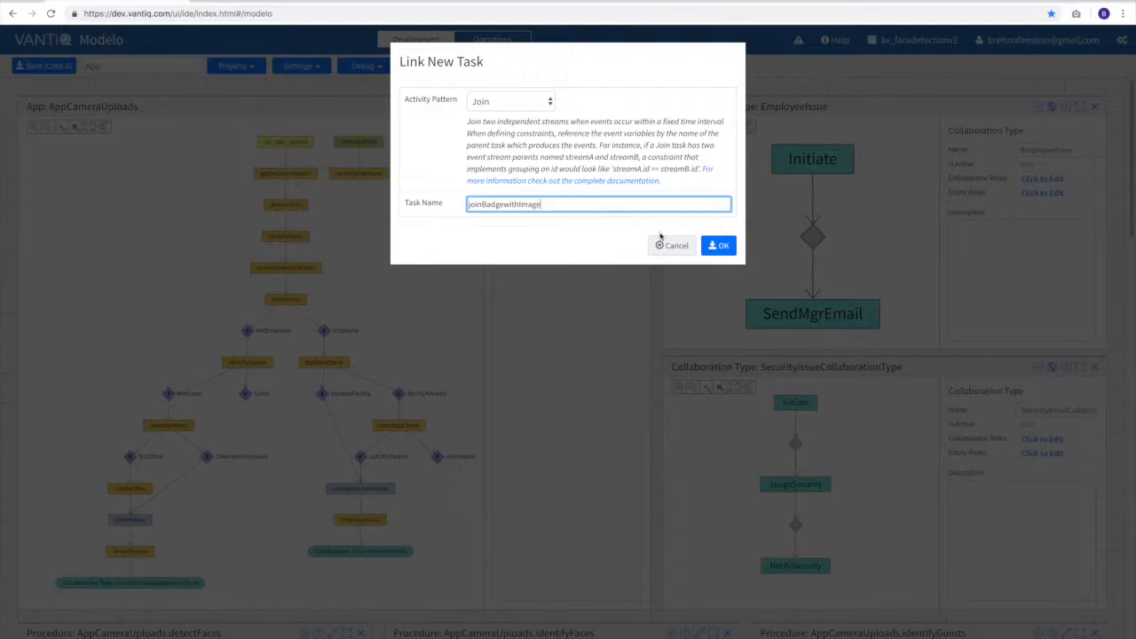
click(719, 245)
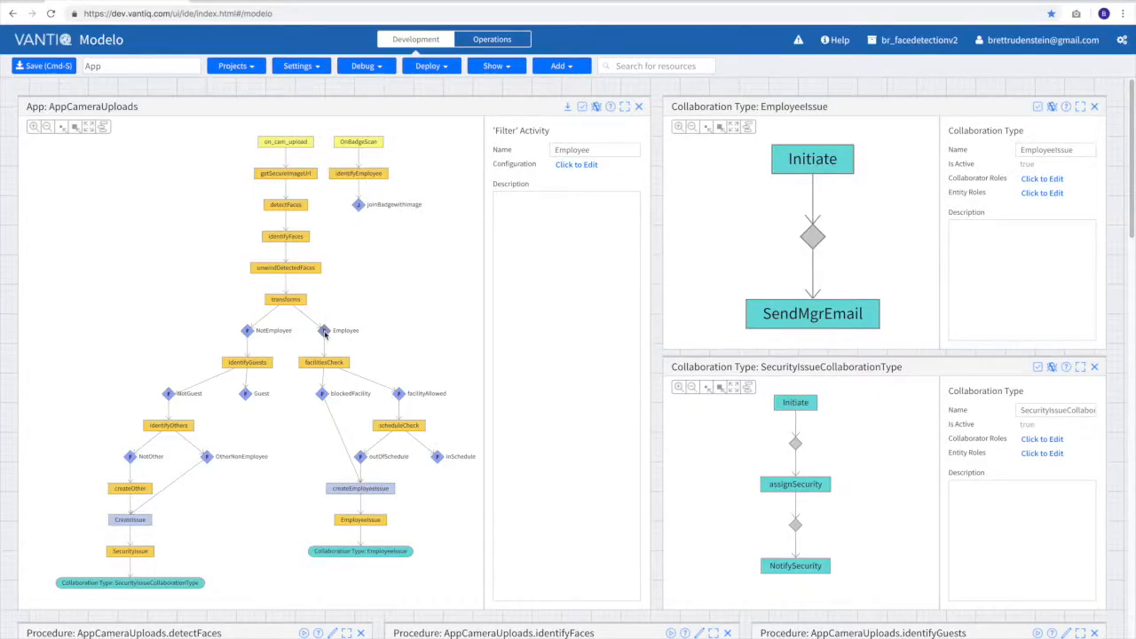
Link the Employee branch into joinBadgewithImage and add the doesItMatch transformation after the join
click(557, 100)
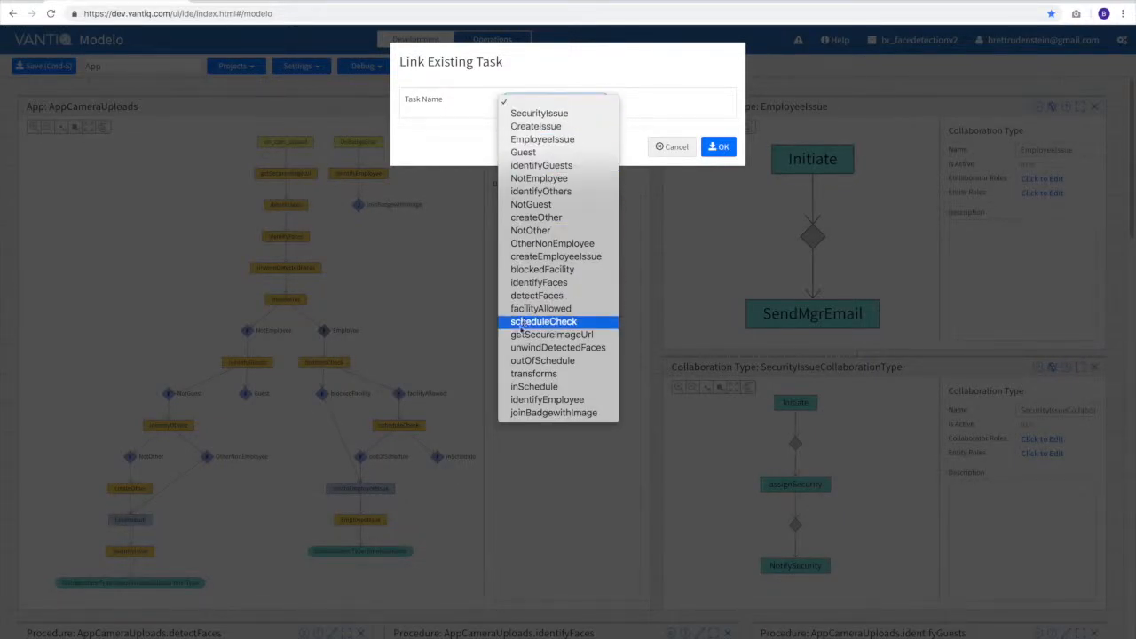
click(675, 147)
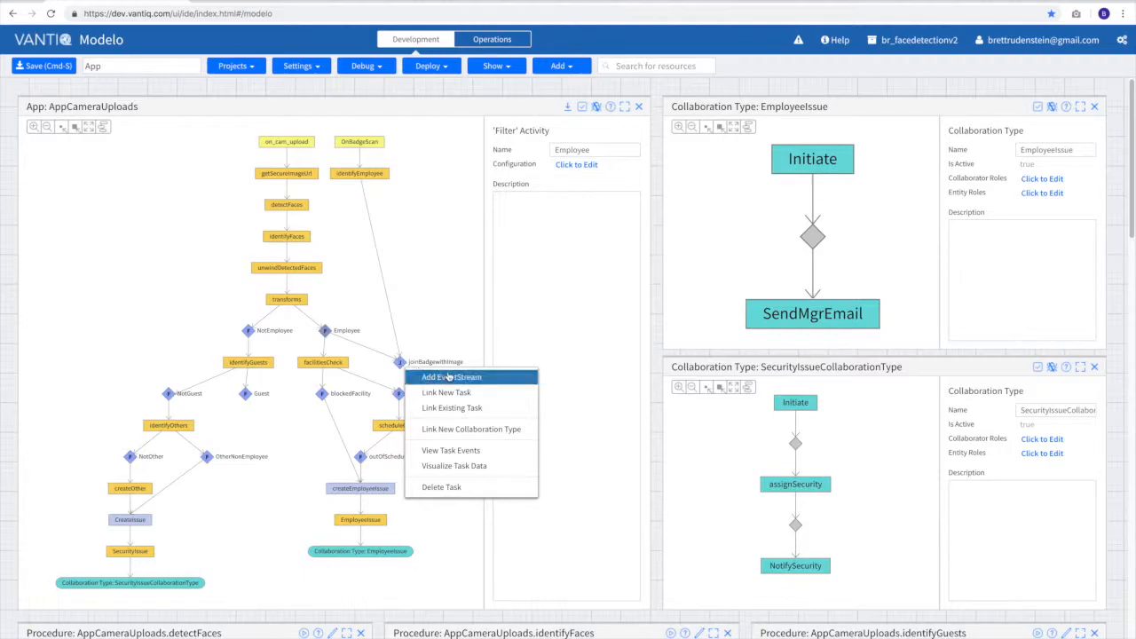
click(447, 392)
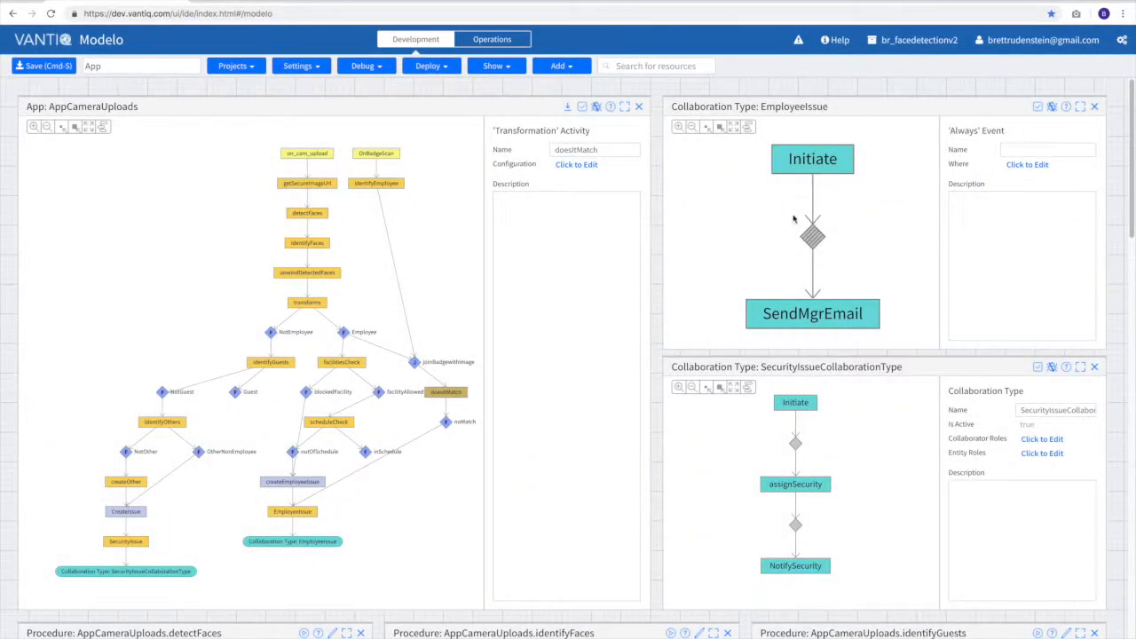
mouse_move(815, 242)
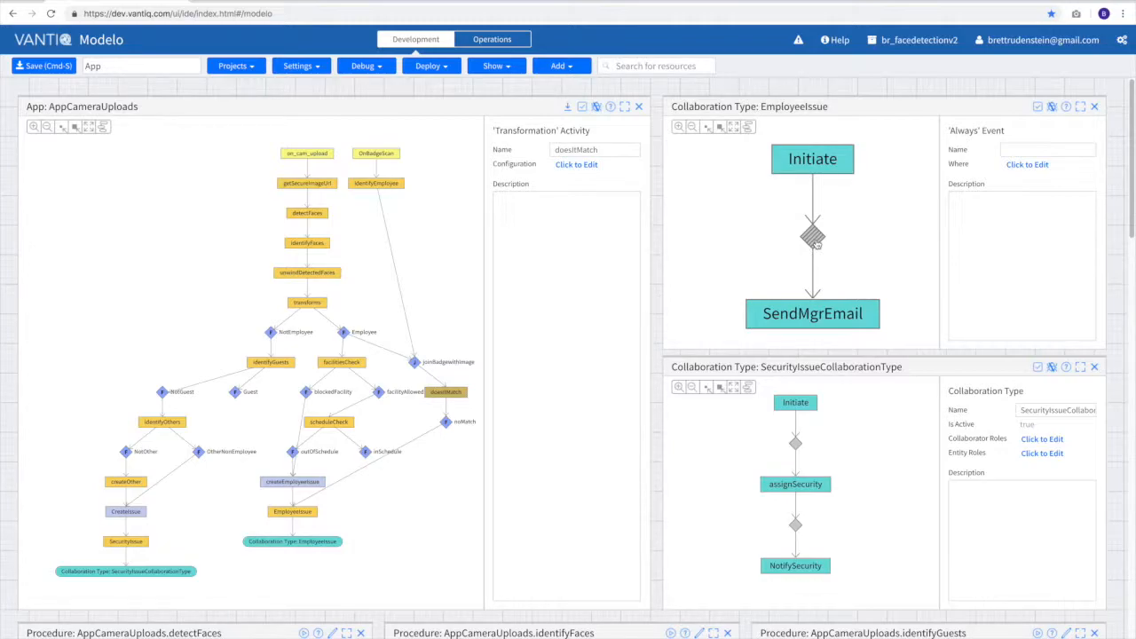
After the EmployeeIssue always event, add Notification task NotifySecurity and Execute task LocksAllDoors
click(812, 235)
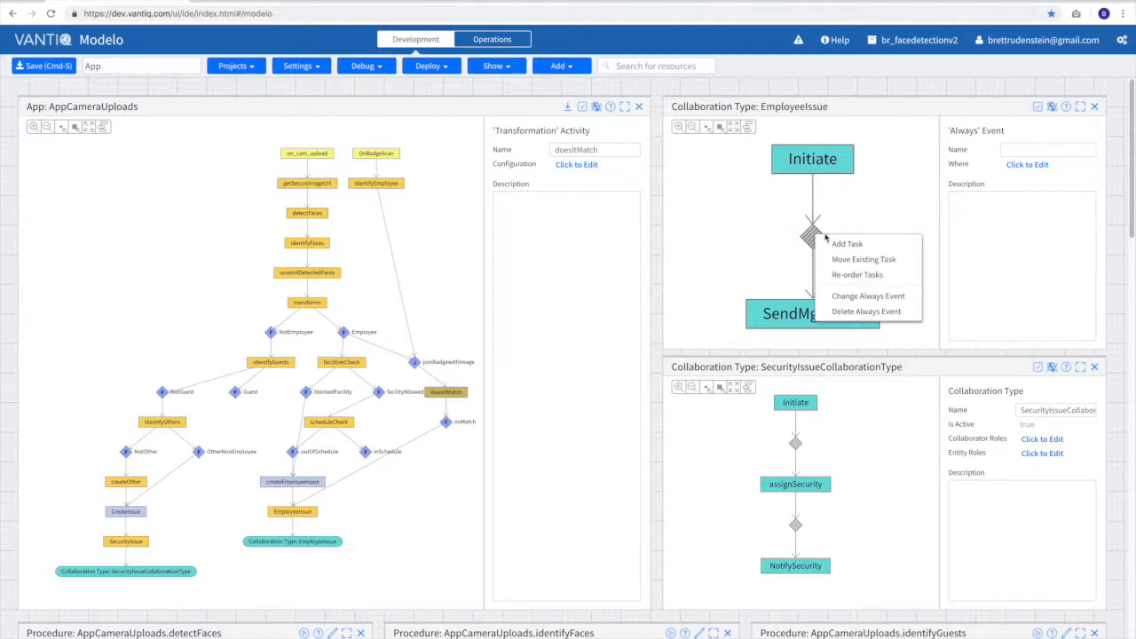
click(846, 243)
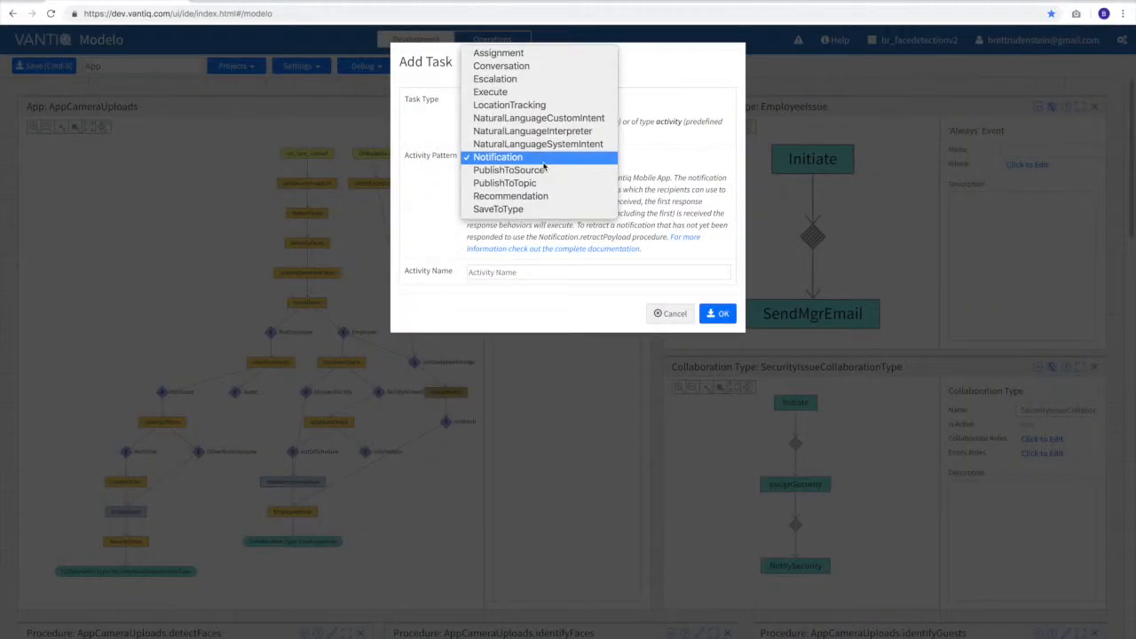
text(NotifySec)
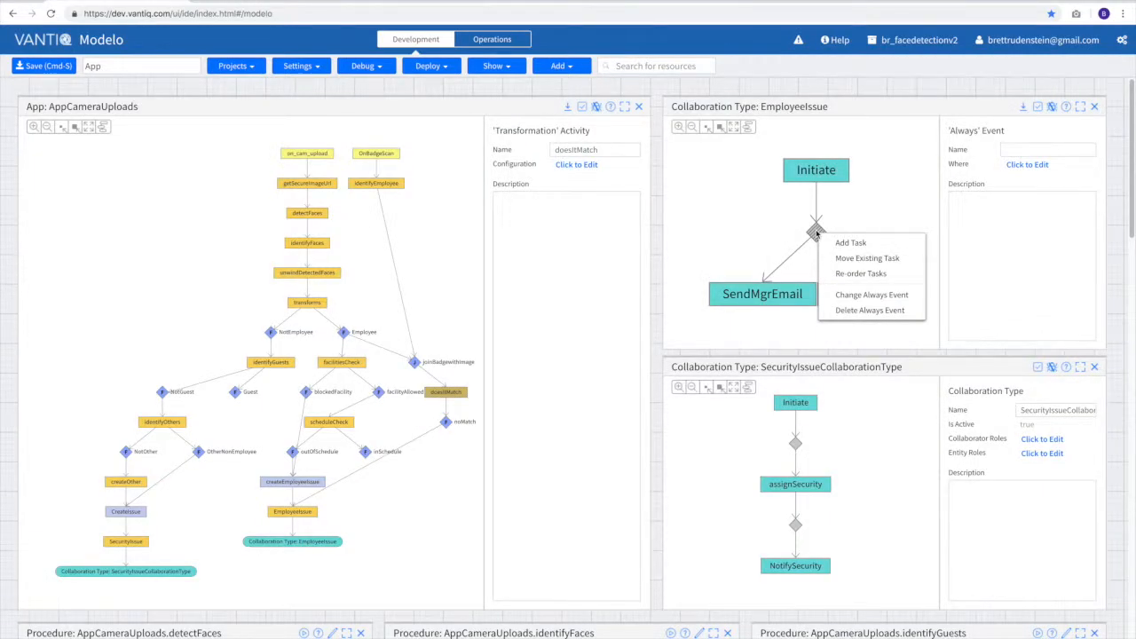
click(850, 242)
text(Locks All Doors)
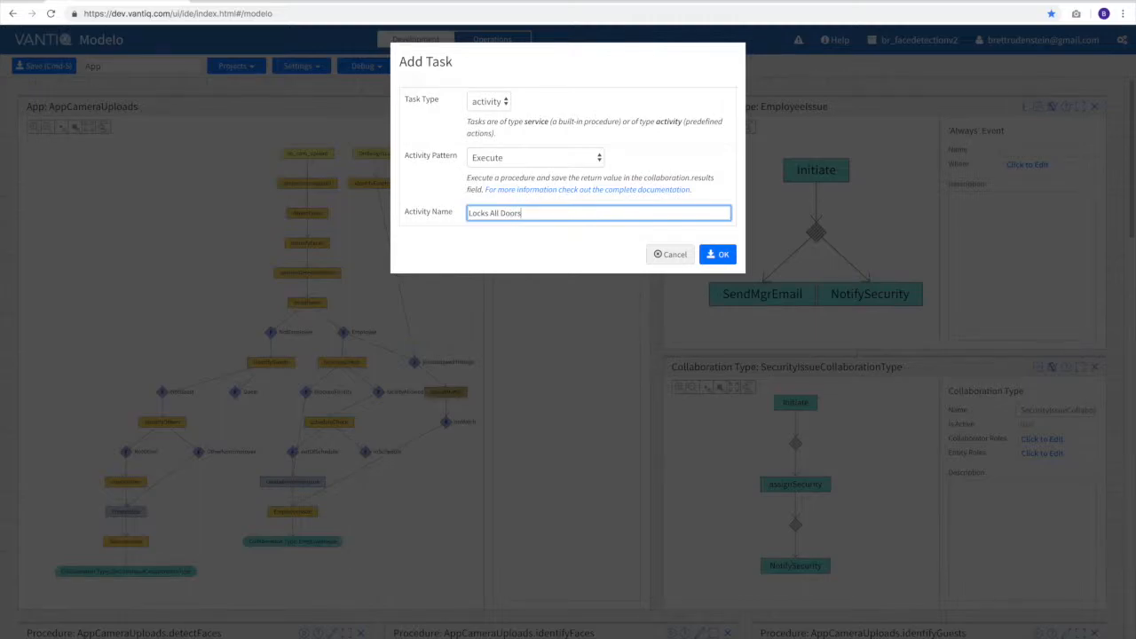
click(716, 254)
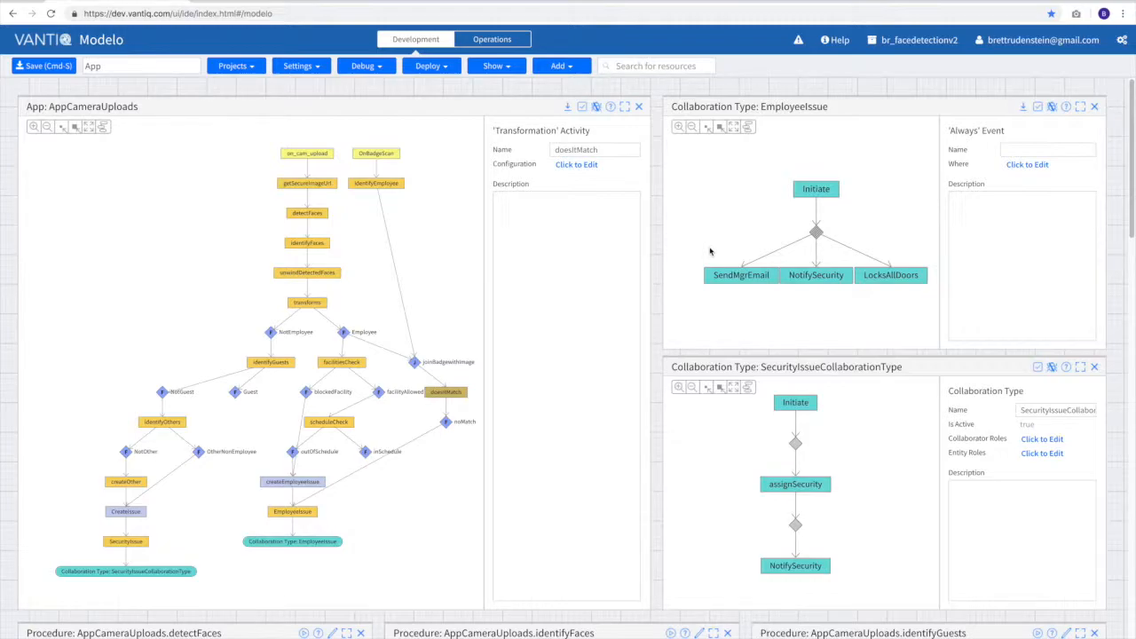
mouse_move(563, 325)
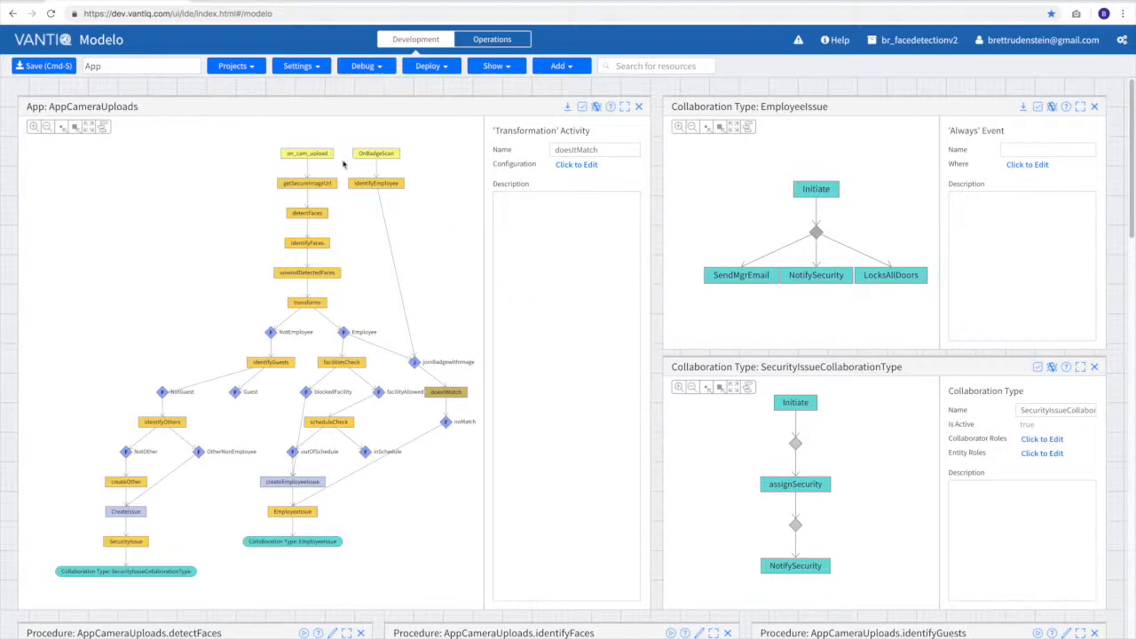
Open the VisualSecurity app model and inspect the Image Sent event and Identify Faces reaction details
click(234, 66)
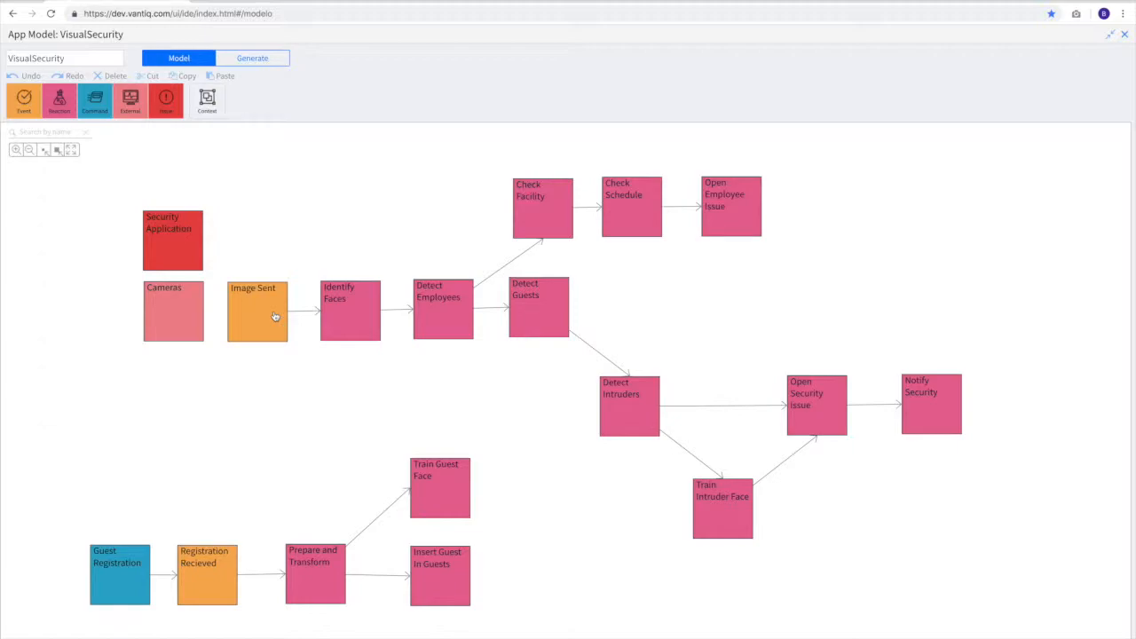
click(173, 311)
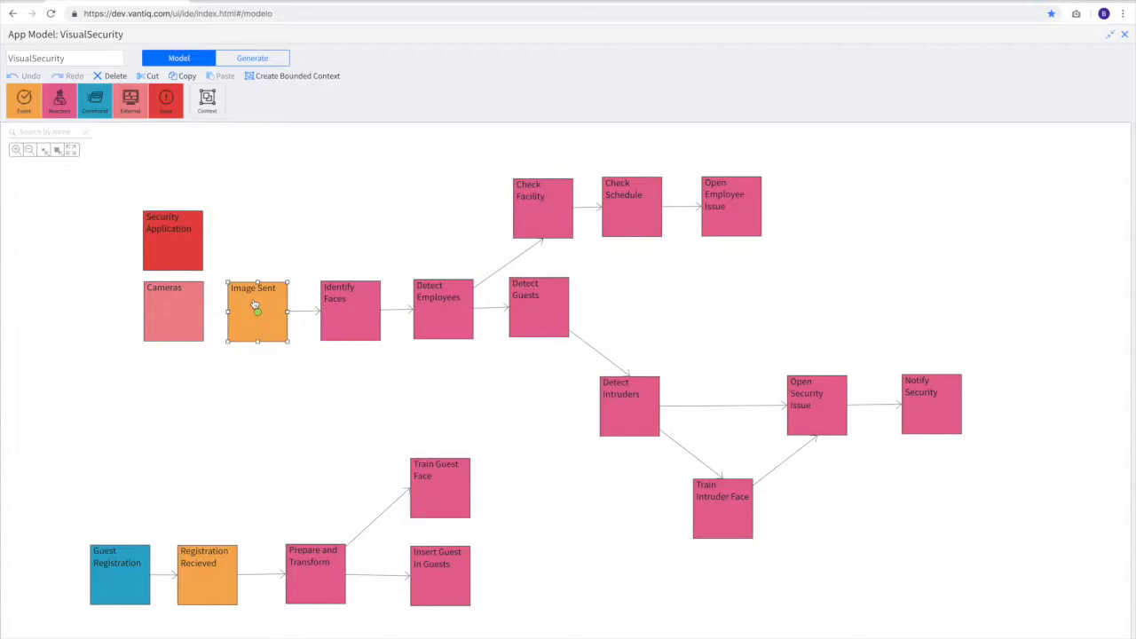
click(350, 310)
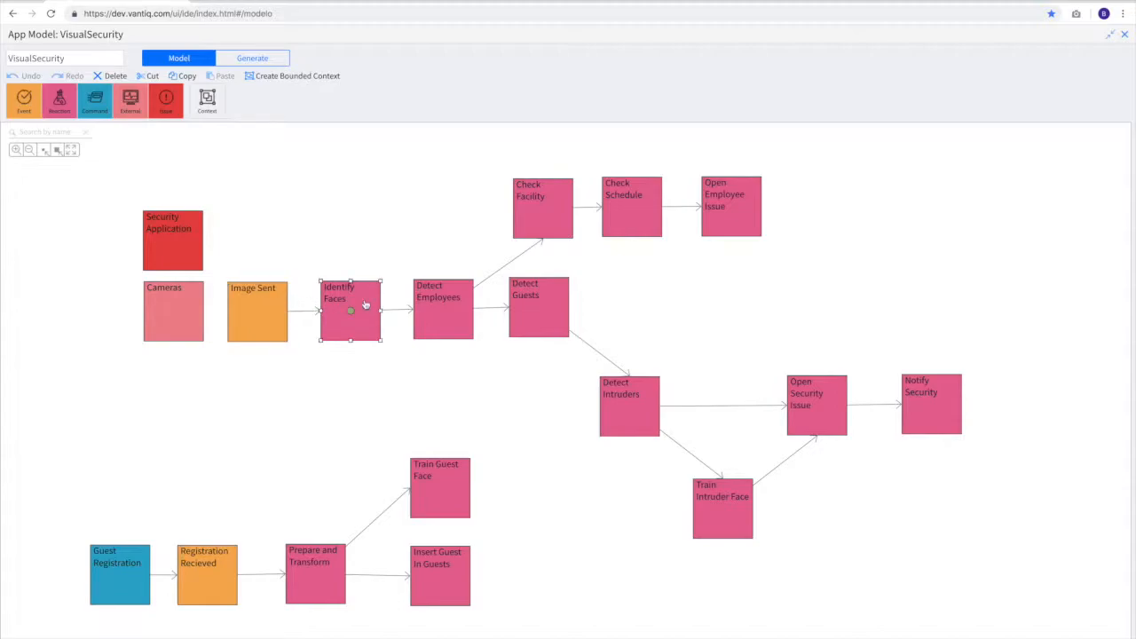
double_click(350, 309)
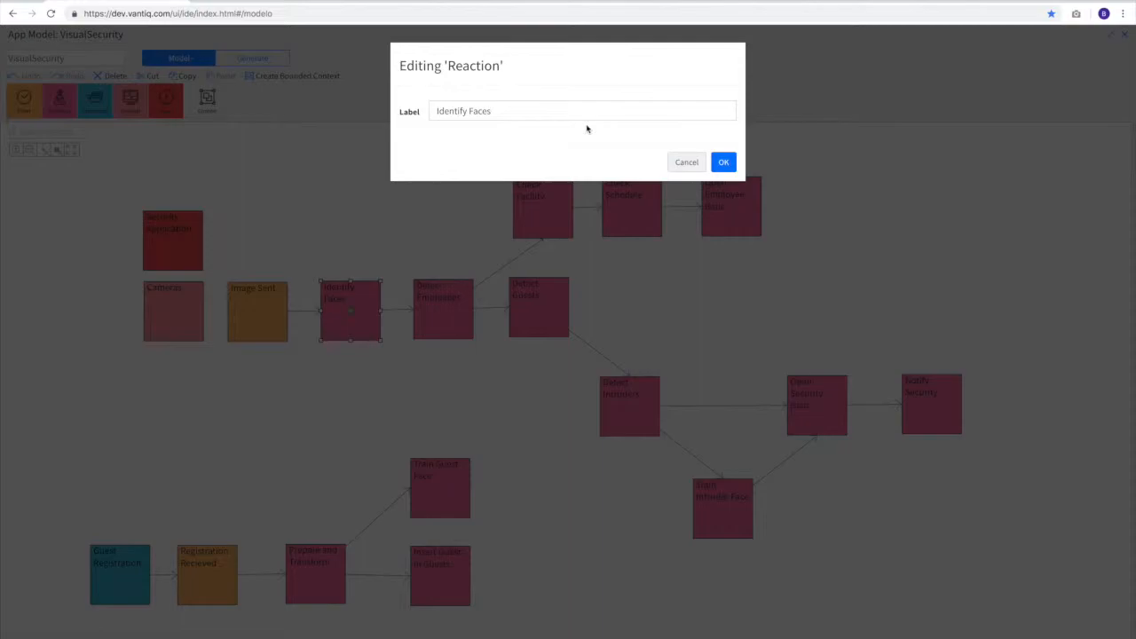
click(723, 161)
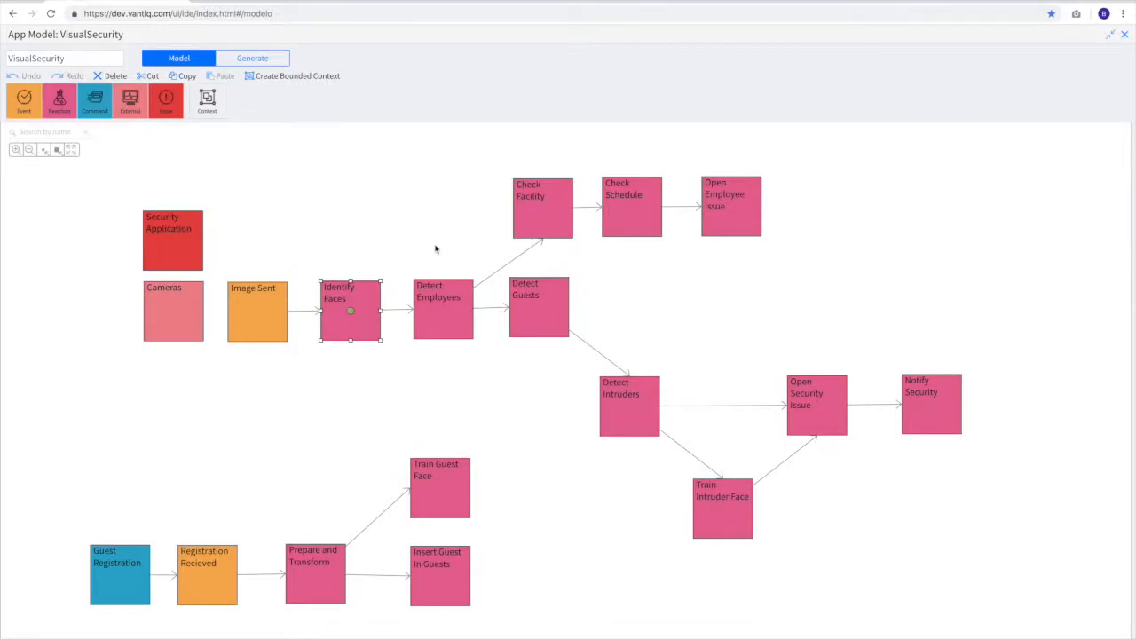
Review the Detect Employees, Check Facility, Detect Guests and Detect Intruders reactions
click(443, 311)
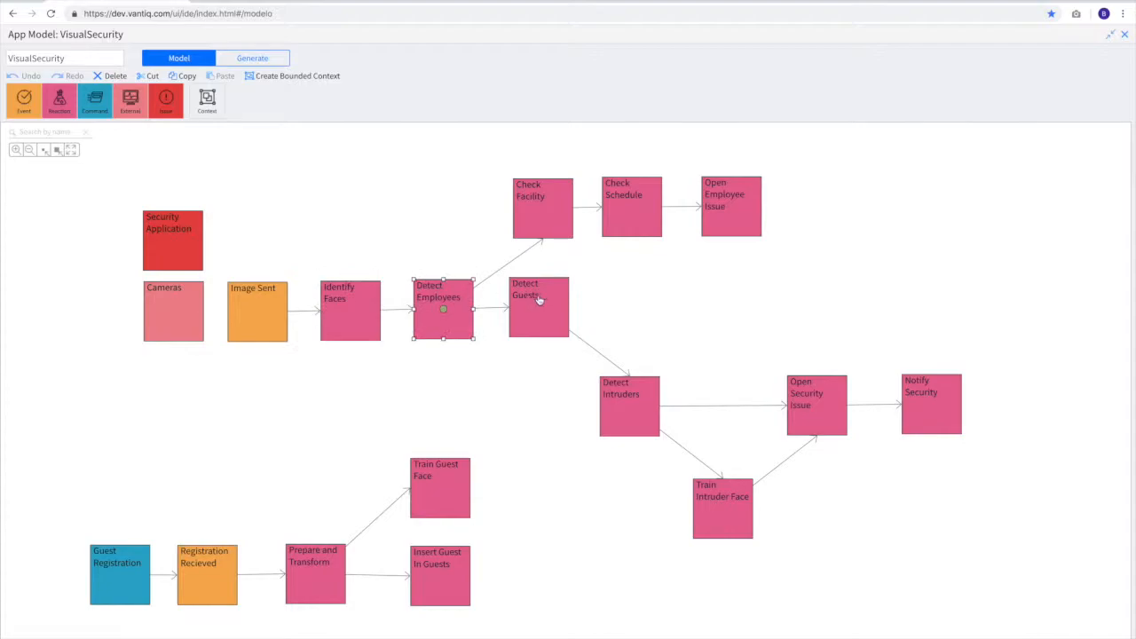
click(542, 208)
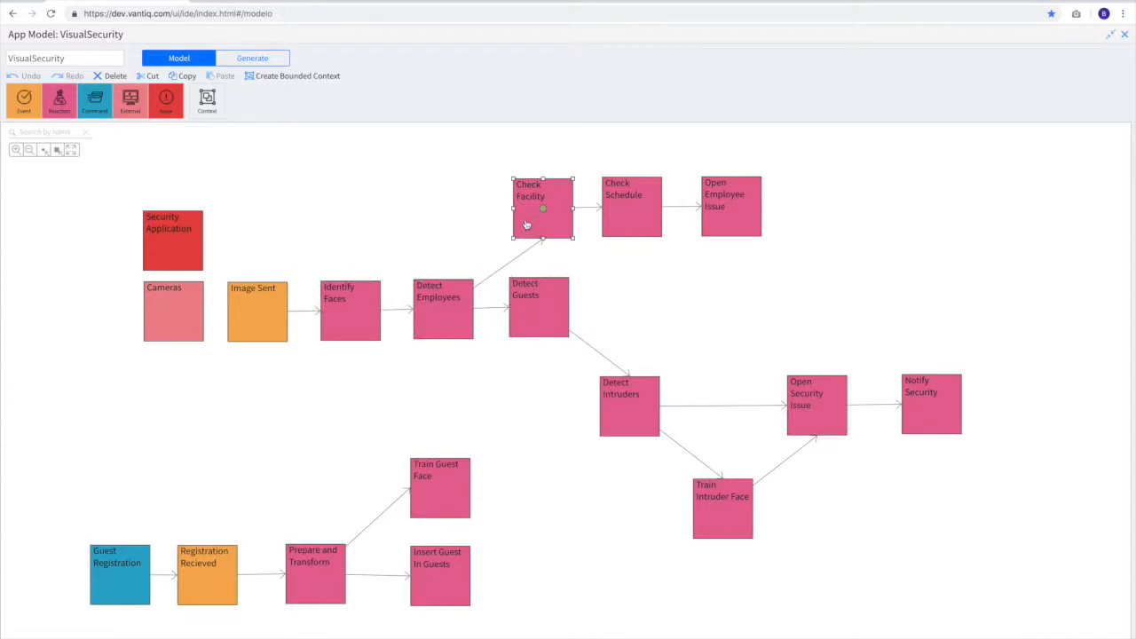
click(539, 308)
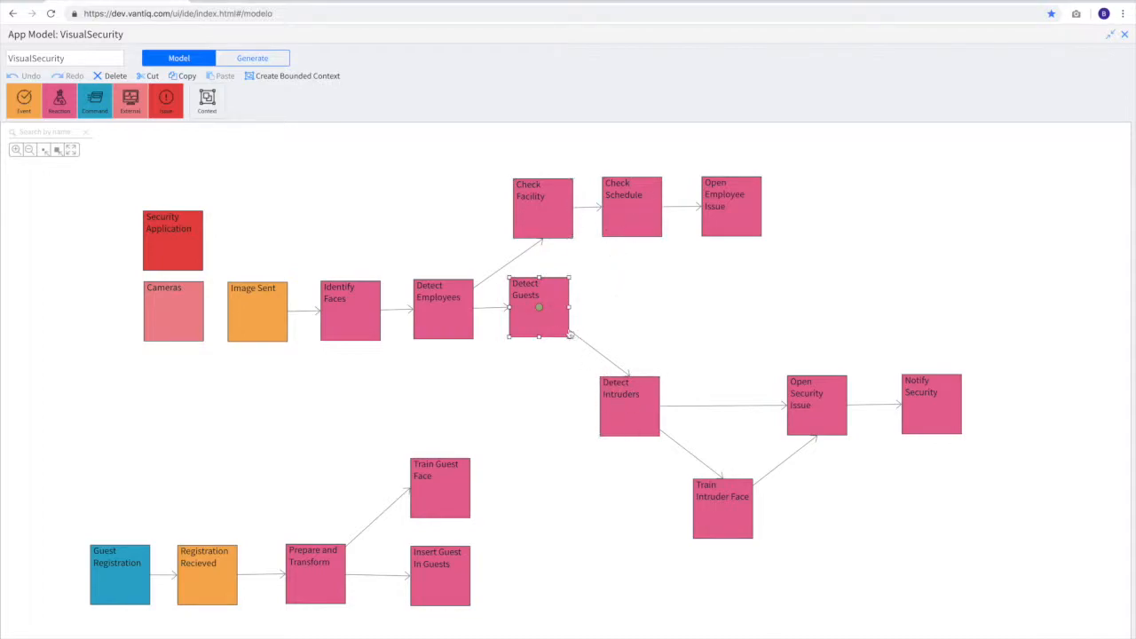
click(629, 406)
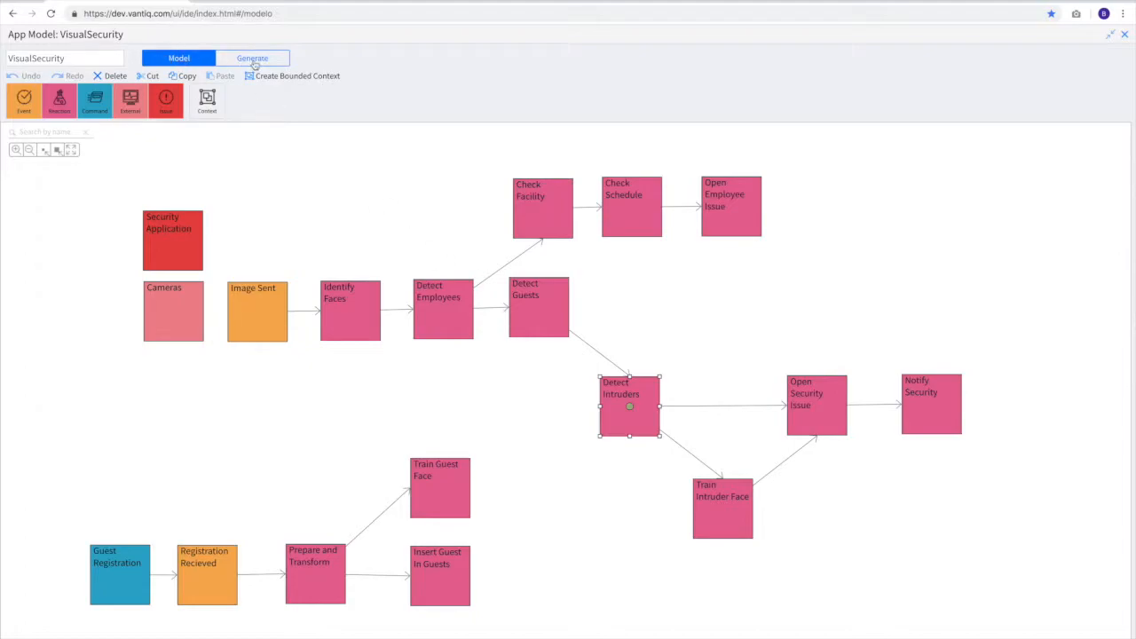
Switch VisualSecurity to Generate mode and review the Image Sent and Identify Faces settings
click(252, 58)
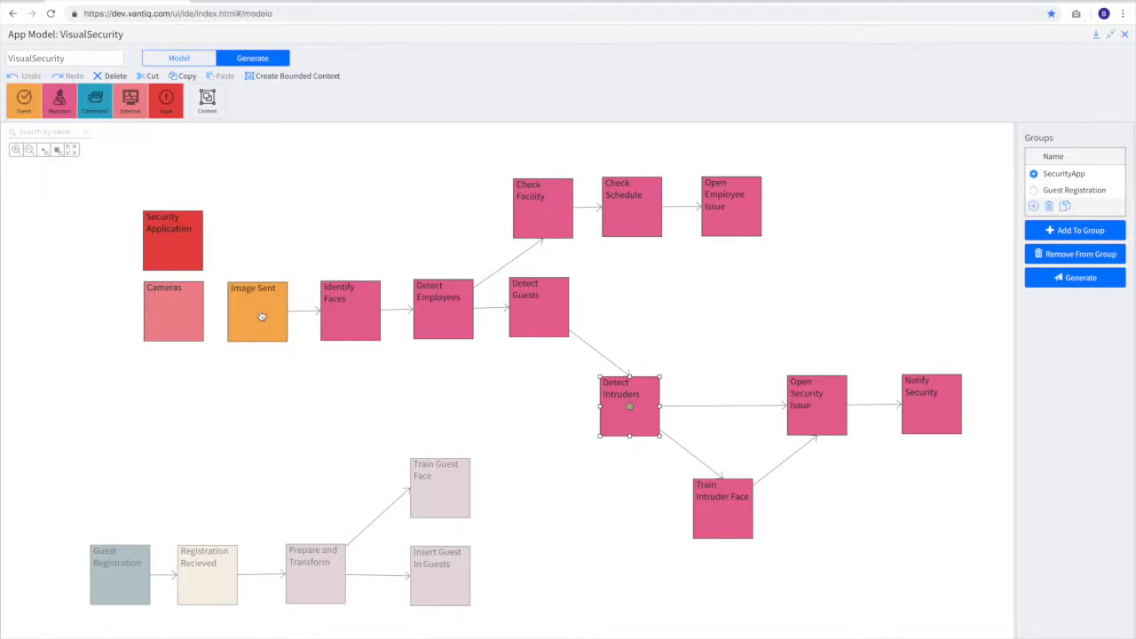
double_click(257, 310)
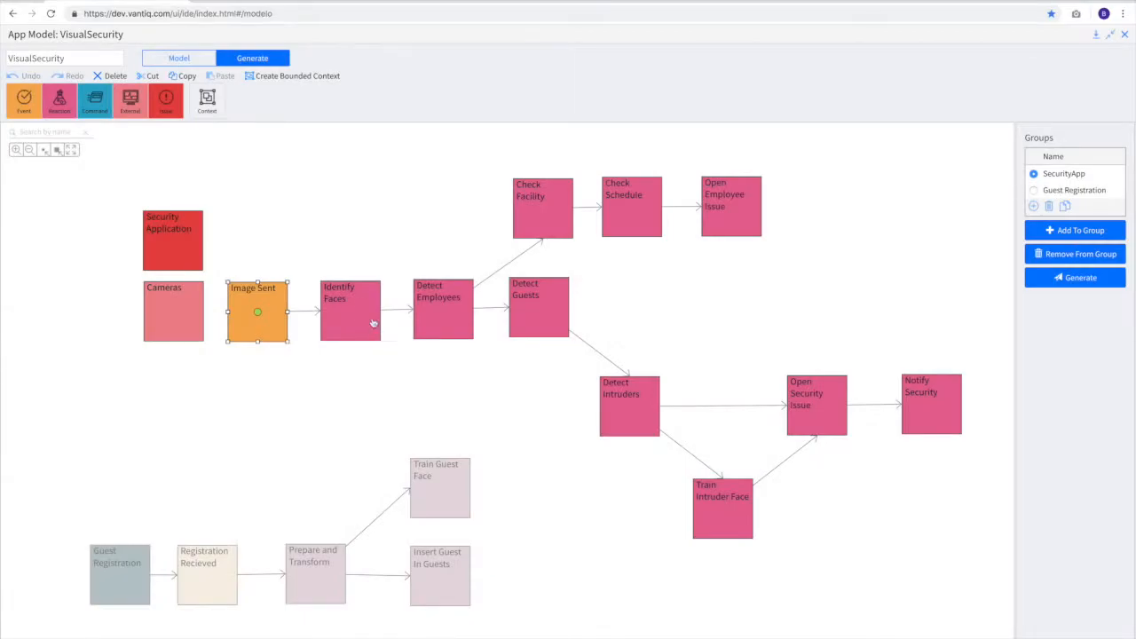
double_click(350, 310)
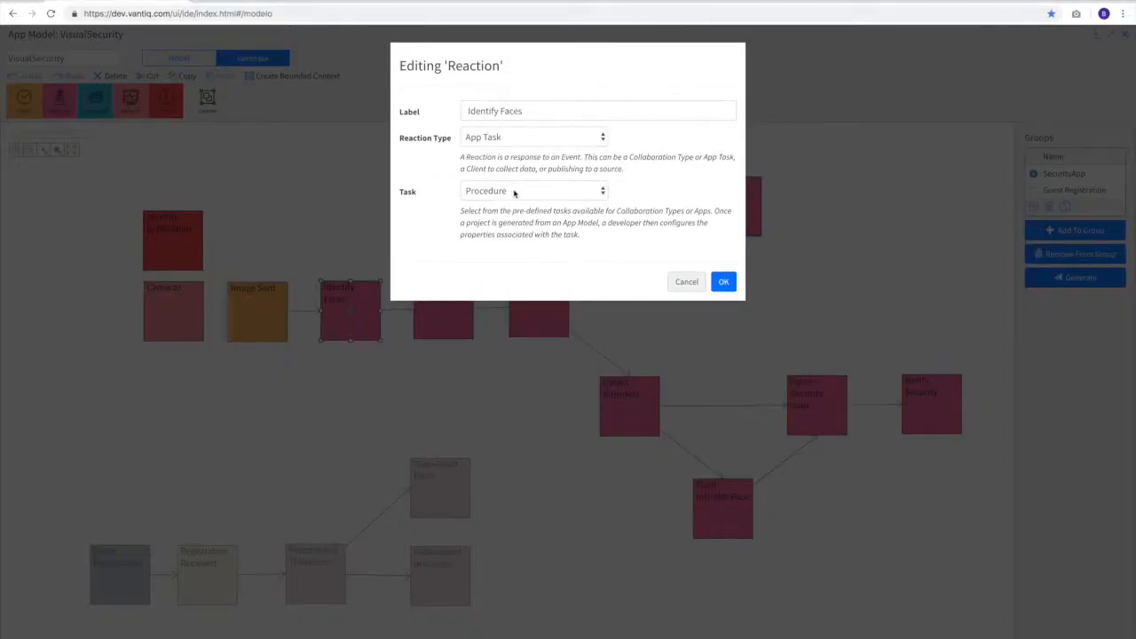
click(723, 281)
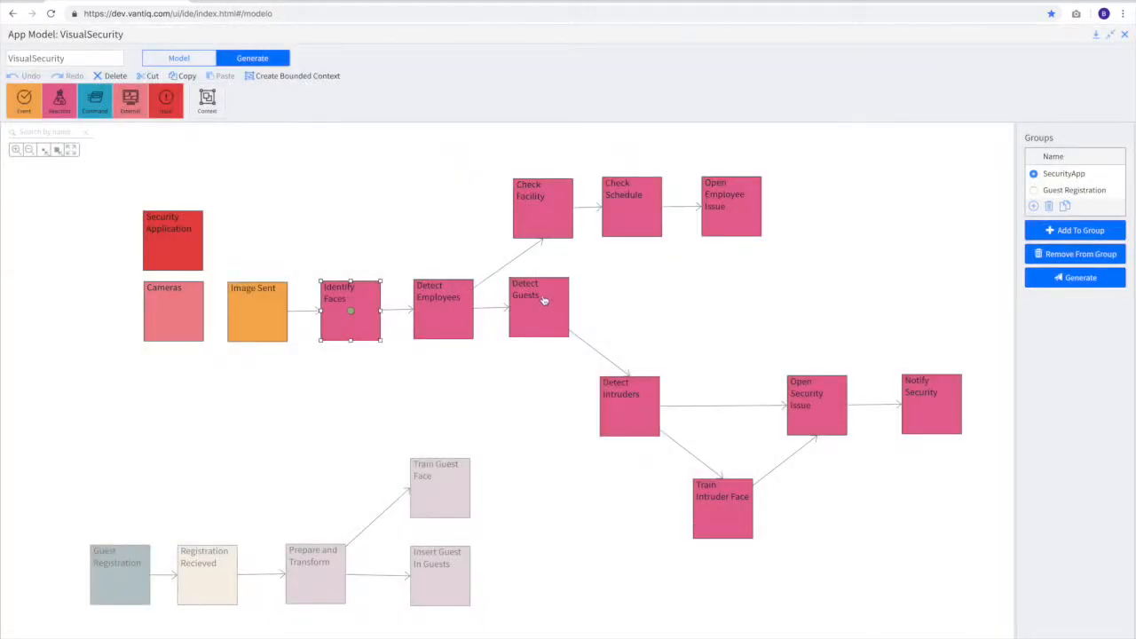
mouse_move(639, 423)
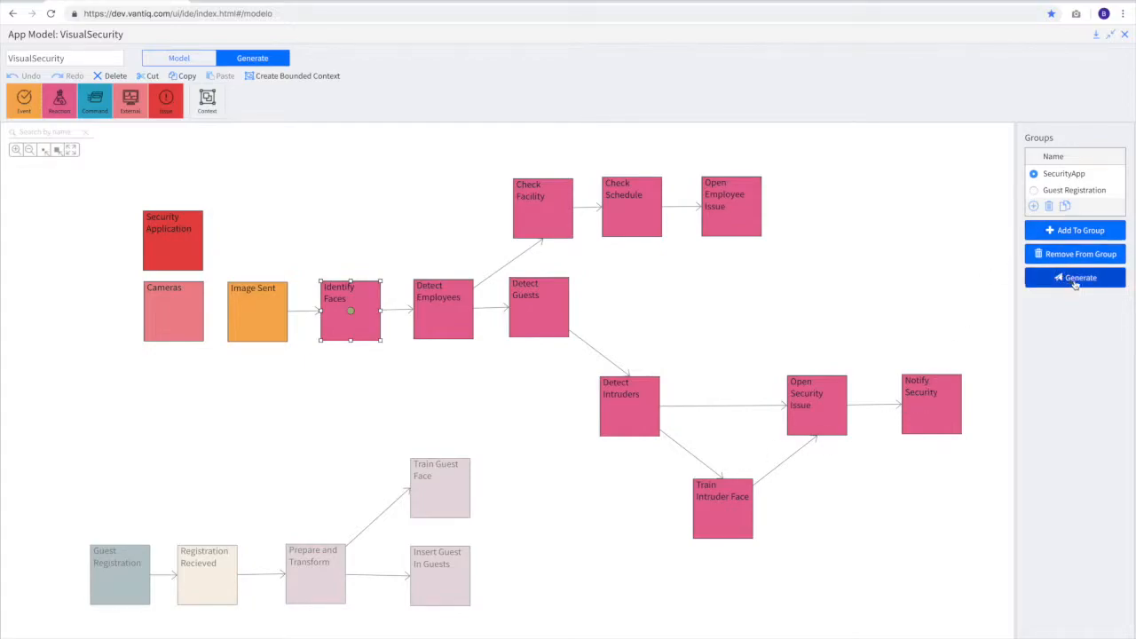
Generate the SecurityApp group, agreeing to replace the existing OpenSecurityIssue collaboration type
click(1075, 277)
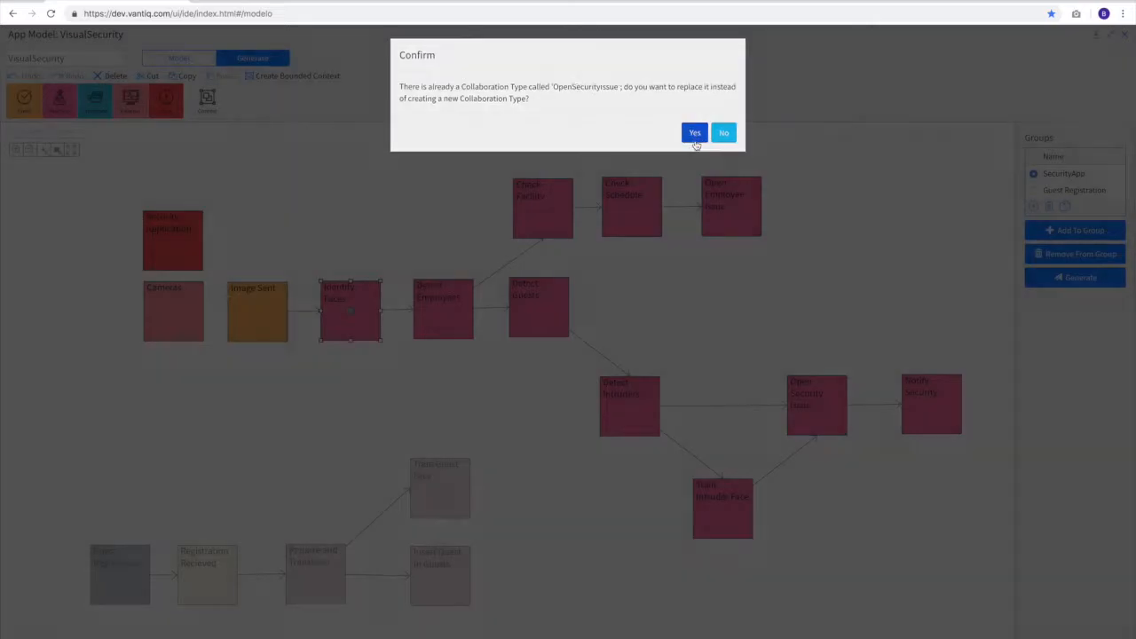
click(694, 133)
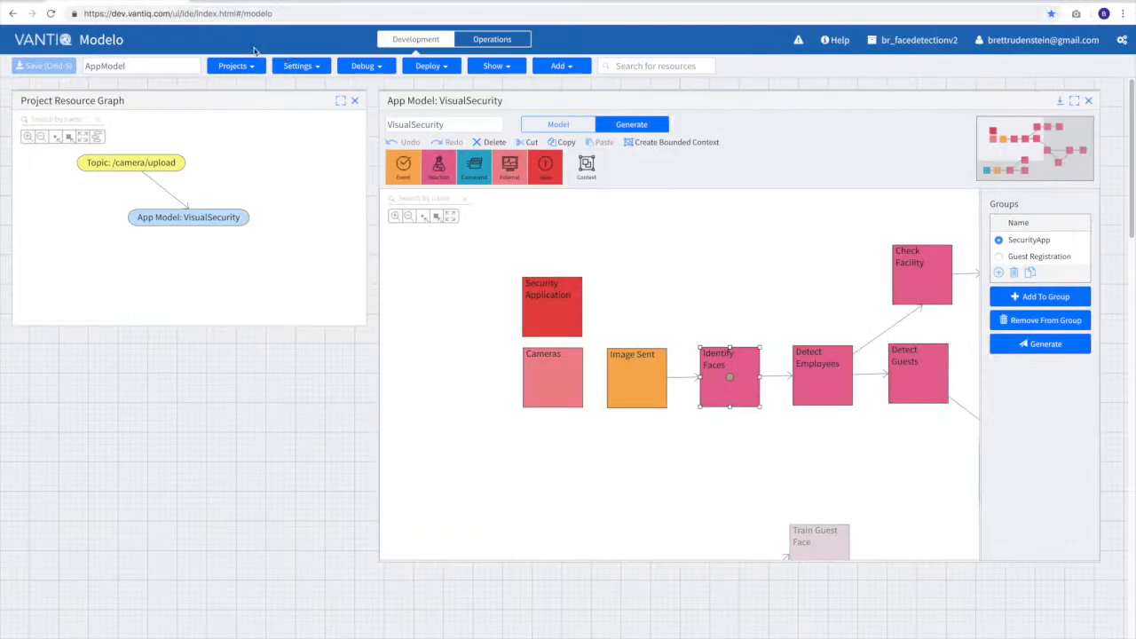
Open the generated SecurityApp project without saving and scroll to its OpenSecurityIssue and OpenEmployeeIssue collaboration types
click(232, 65)
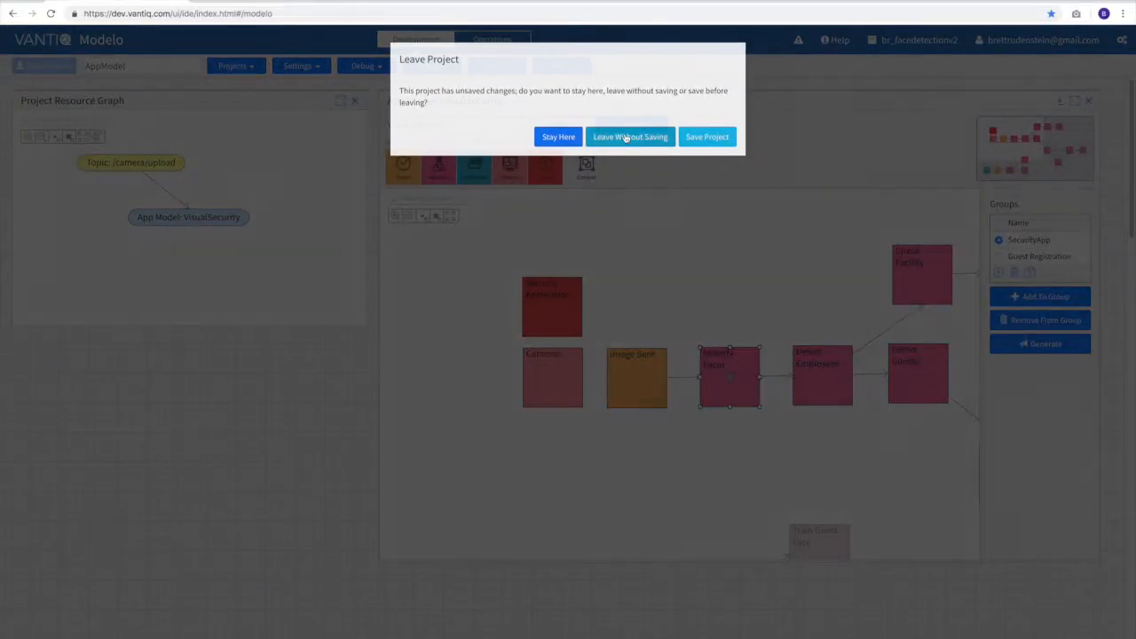
click(630, 137)
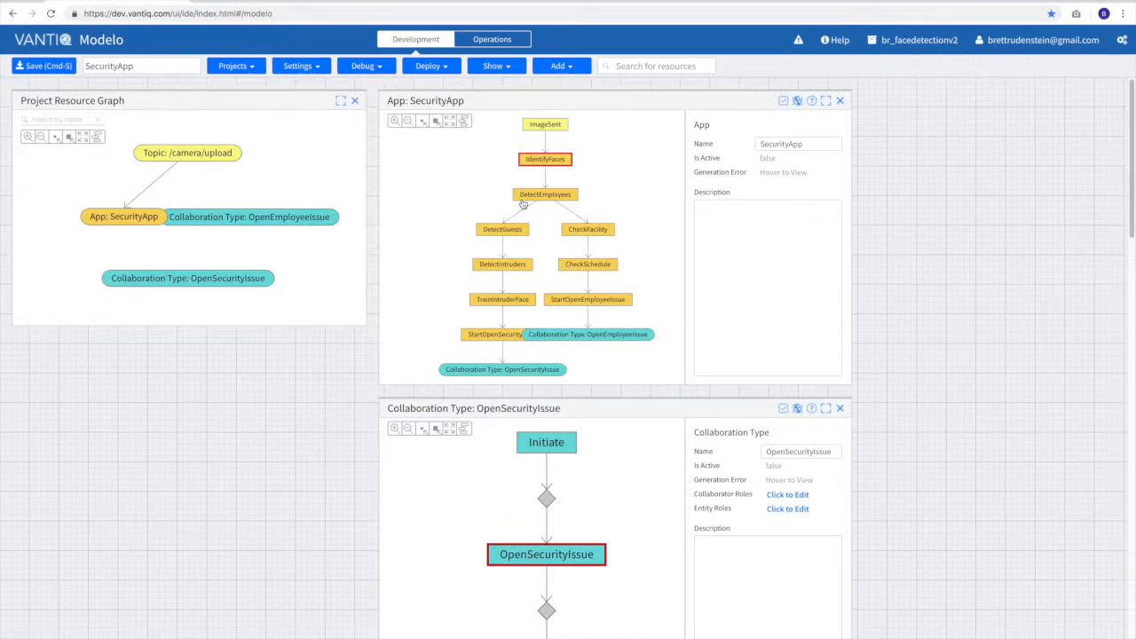
mouse_move(600, 273)
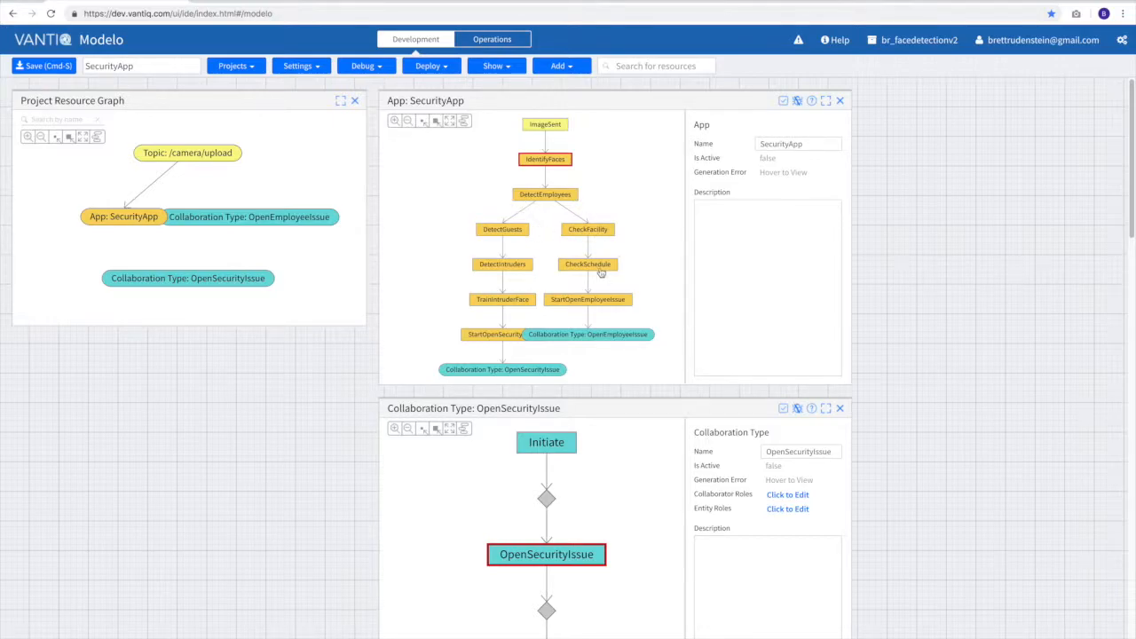
scroll(down, 3)
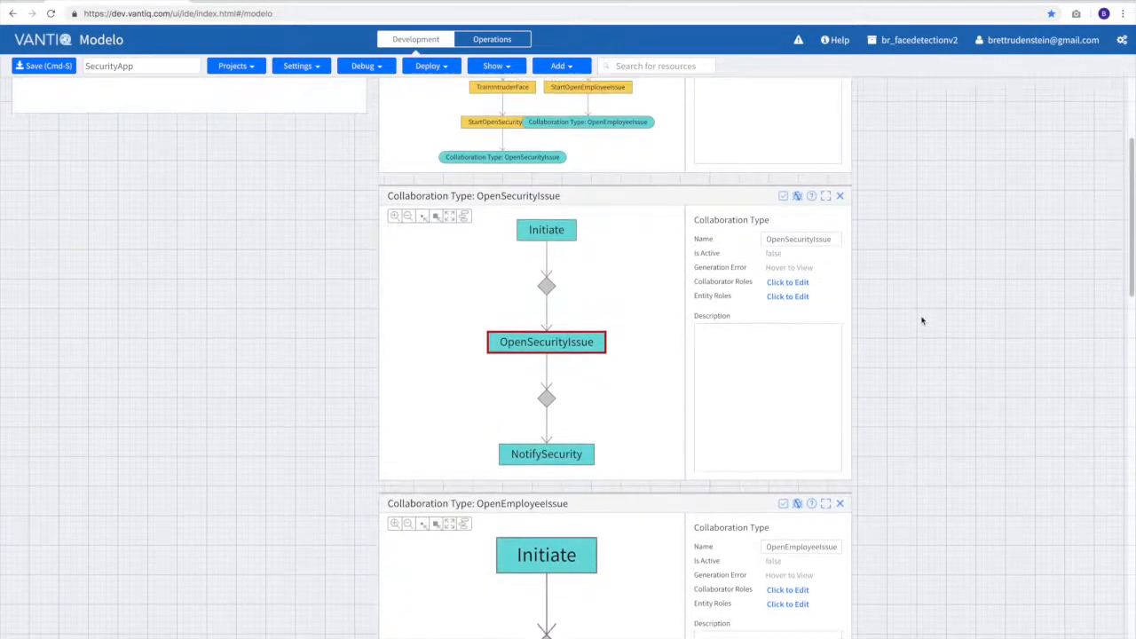